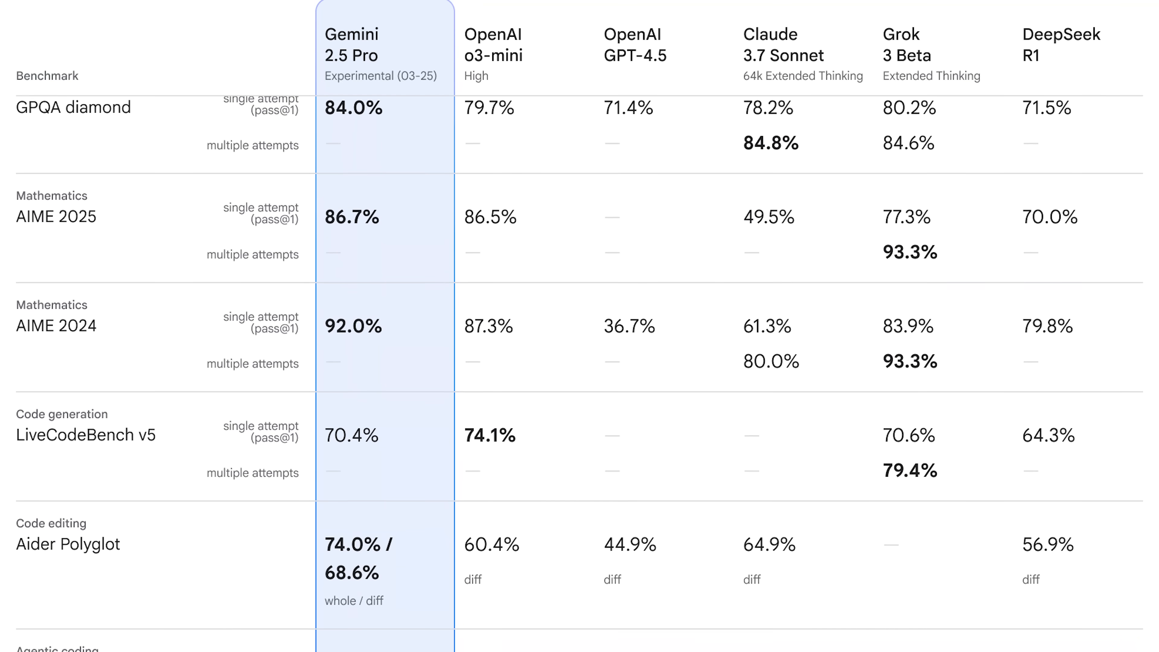
Generate a 4×4 cube and scramble it with Scramble (Basic)
scroll("down", 3)
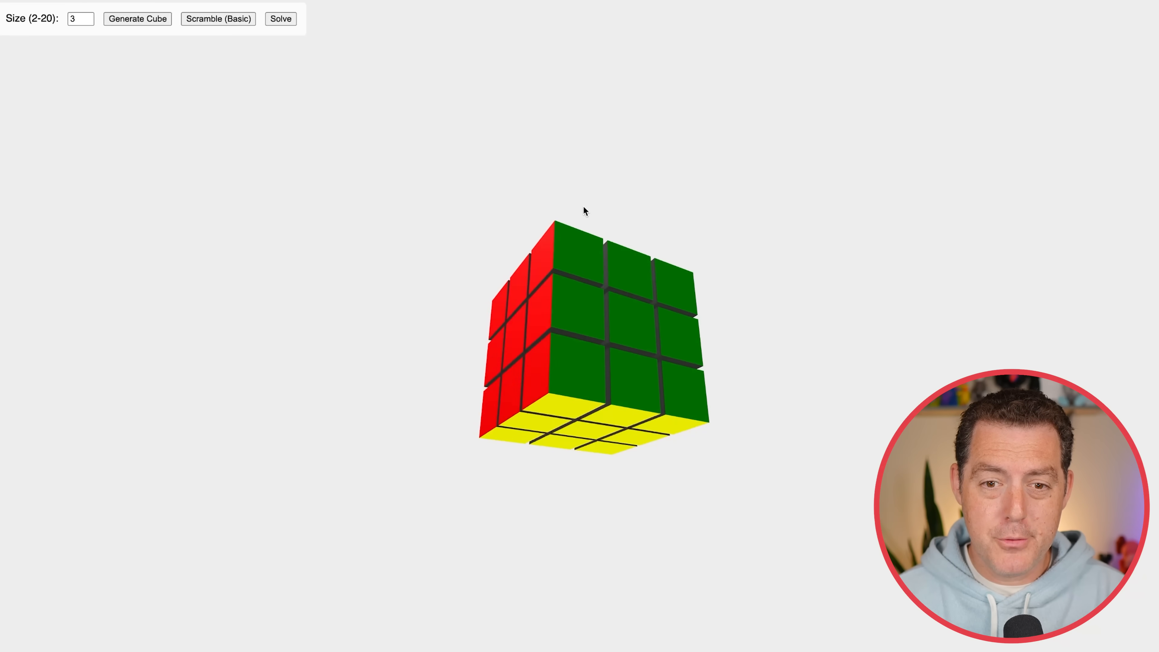
left_click(79, 18)
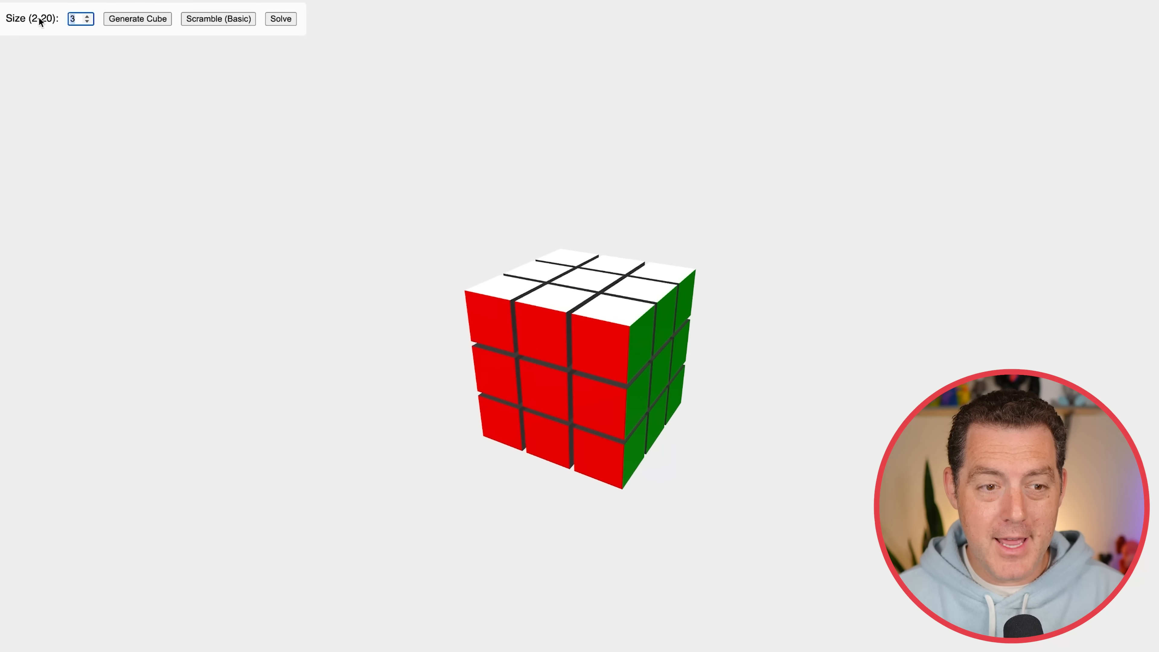
left_click(87, 15)
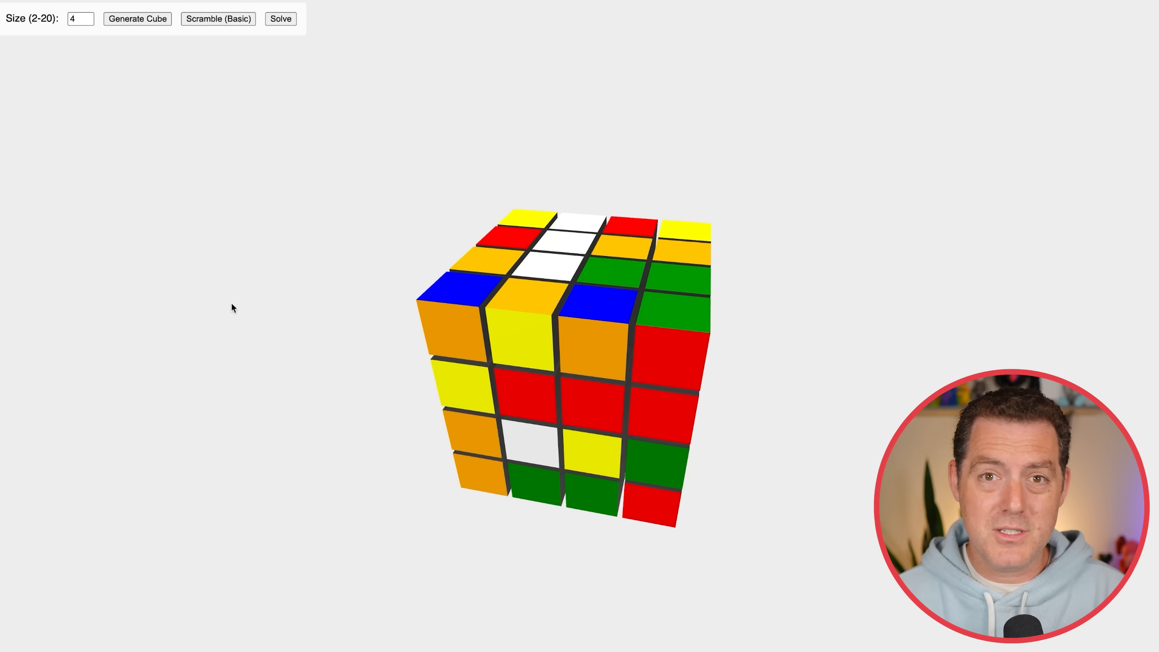
mouse_move(246, 254)
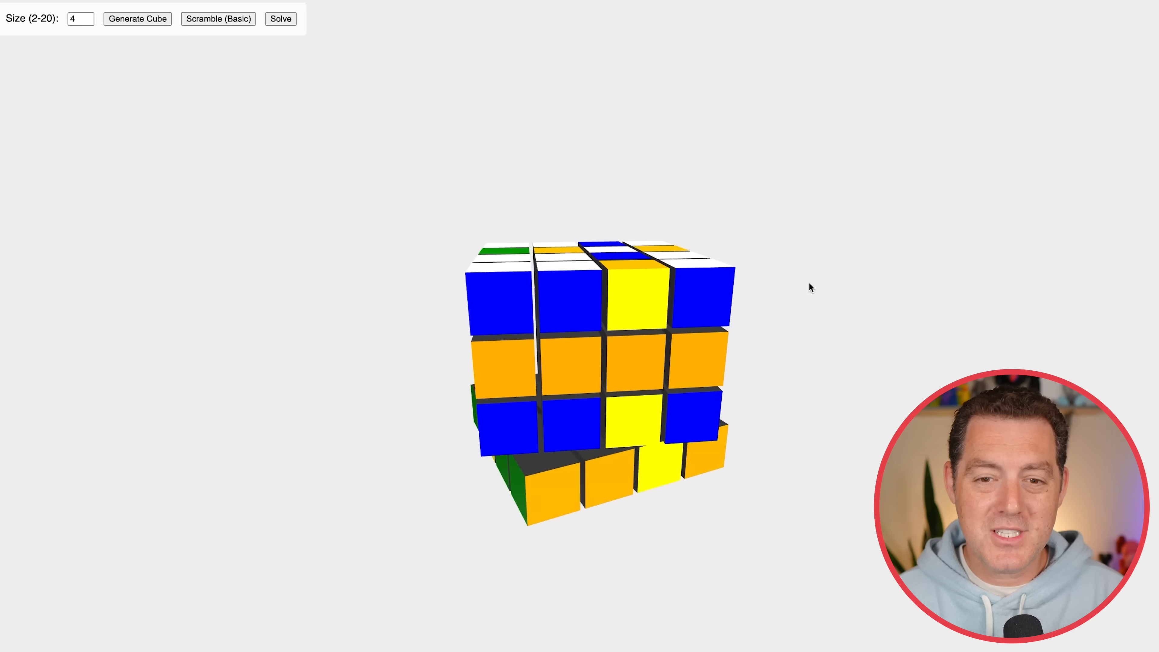
left_click(280, 19)
type("10")
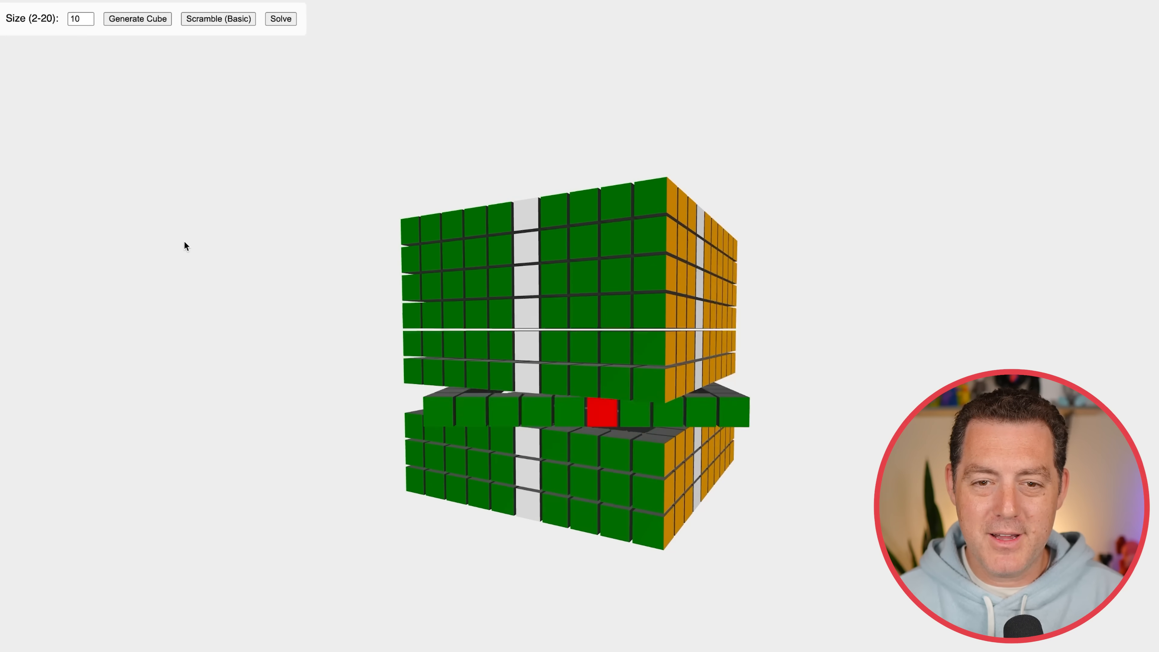
Generate and scramble a 10×10 cube, orbit it, then have it solve itself
left_click(218, 18)
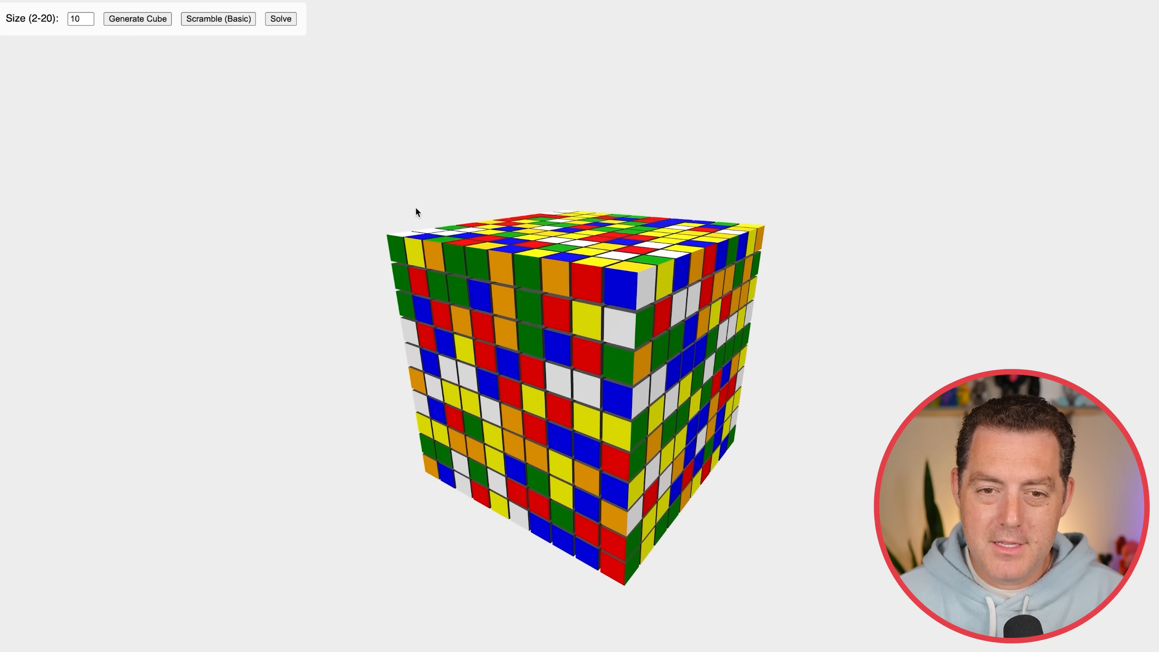
left_click_drag(416, 212, 109, 103)
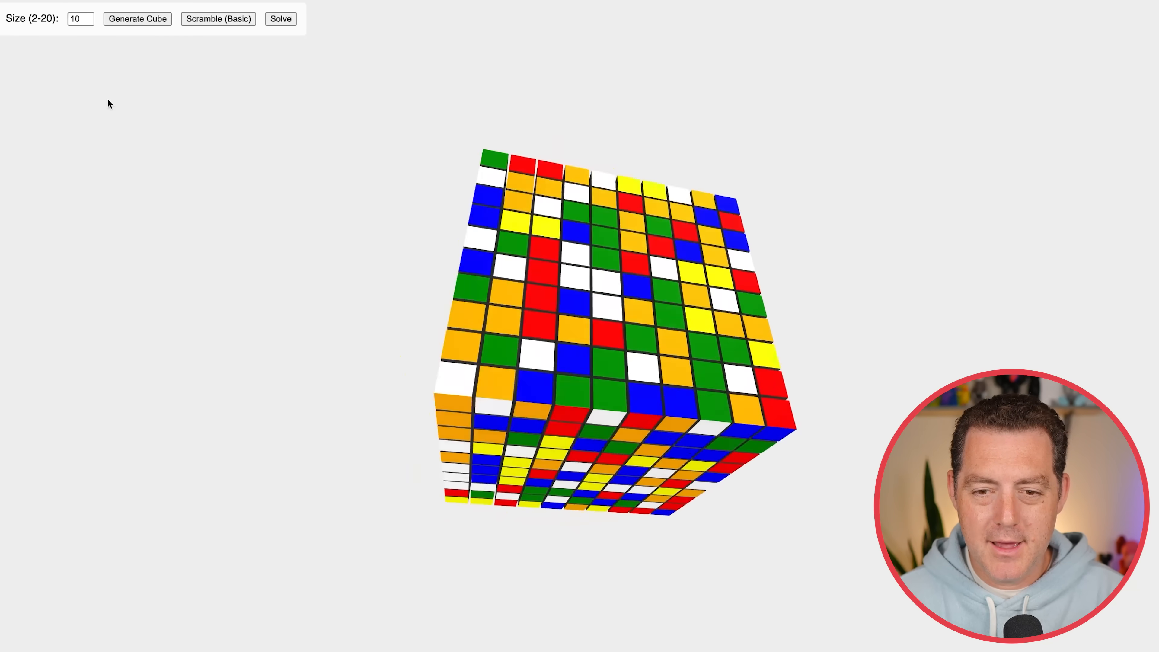
left_click(280, 18)
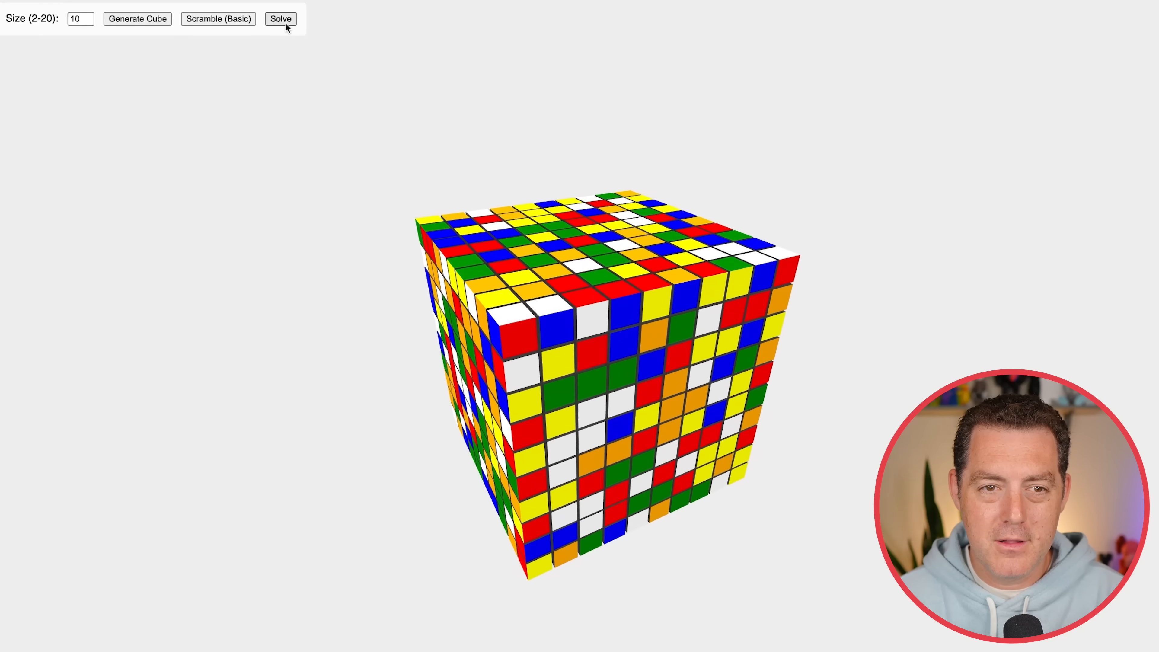
left_click(280, 19)
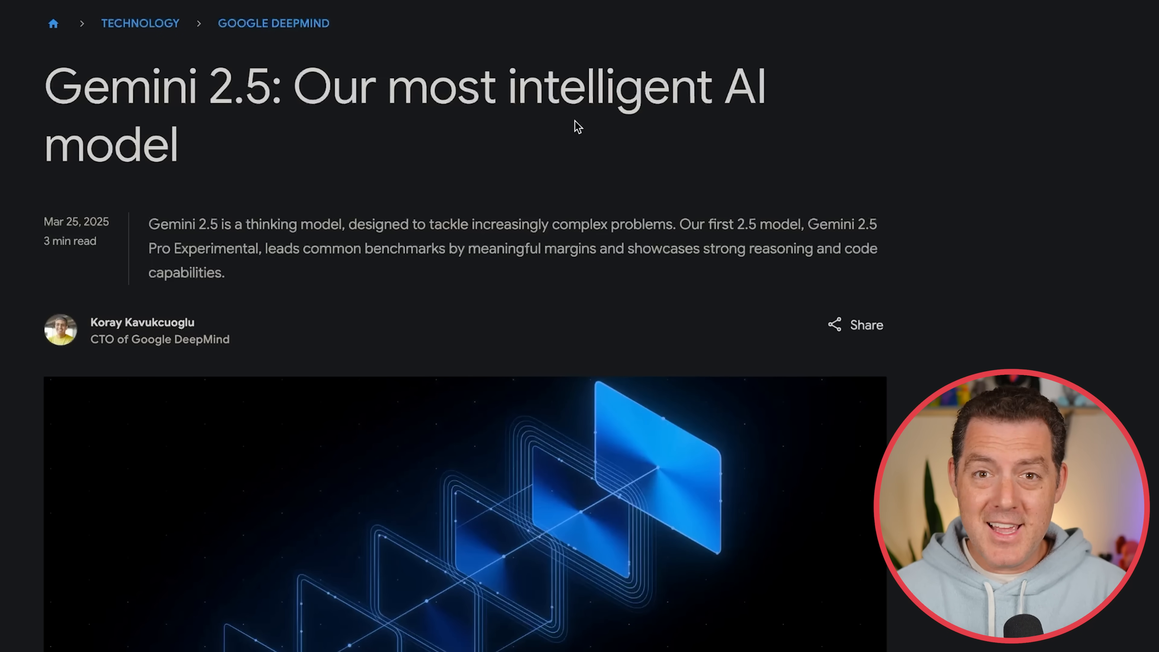
Scroll the Gemini 2.5 post down to the model leaderboard with Gemini-2.5-Pro-Exp at 1443
scroll("down", 3)
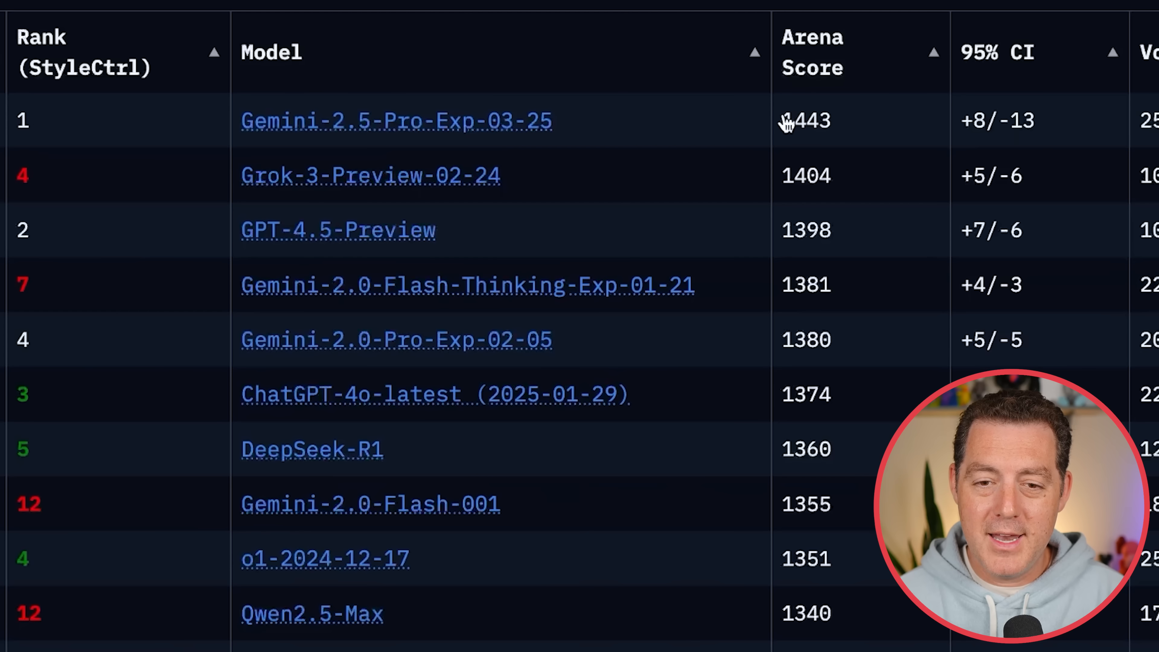
mouse_move(381, 183)
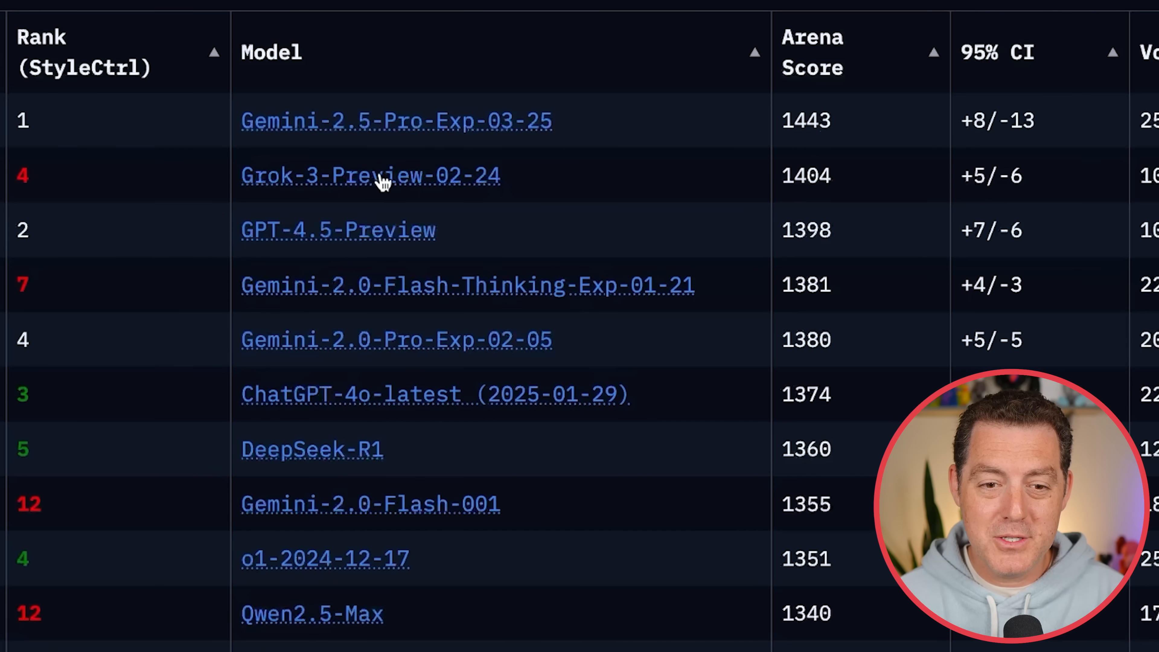
mouse_move(827, 142)
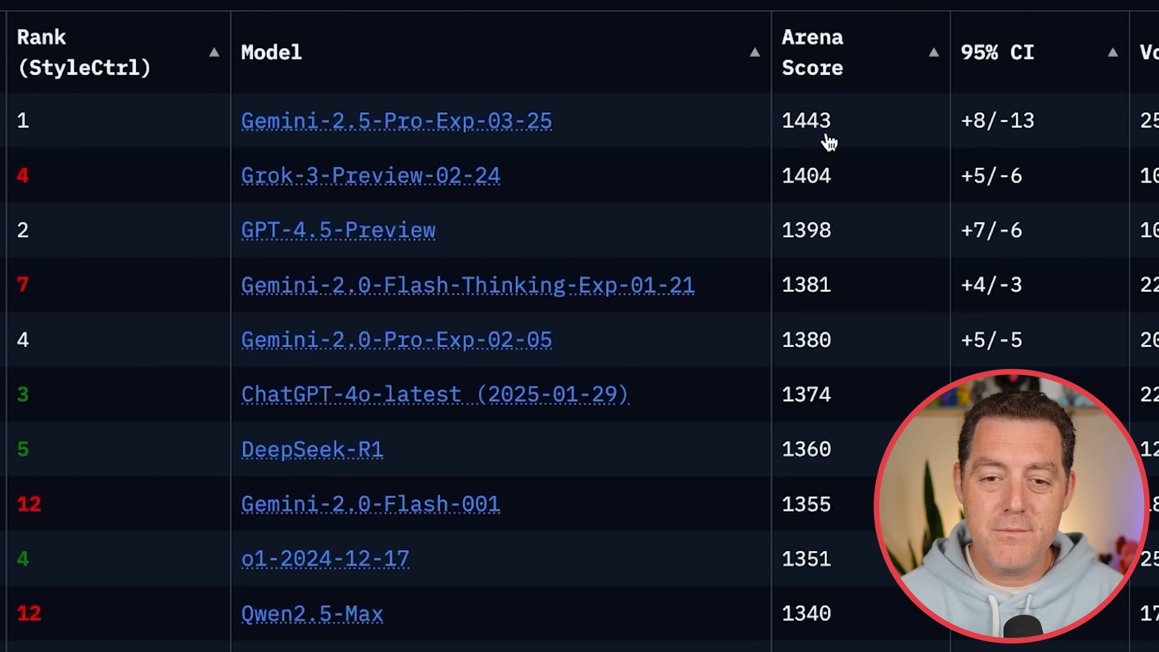
mouse_move(470, 162)
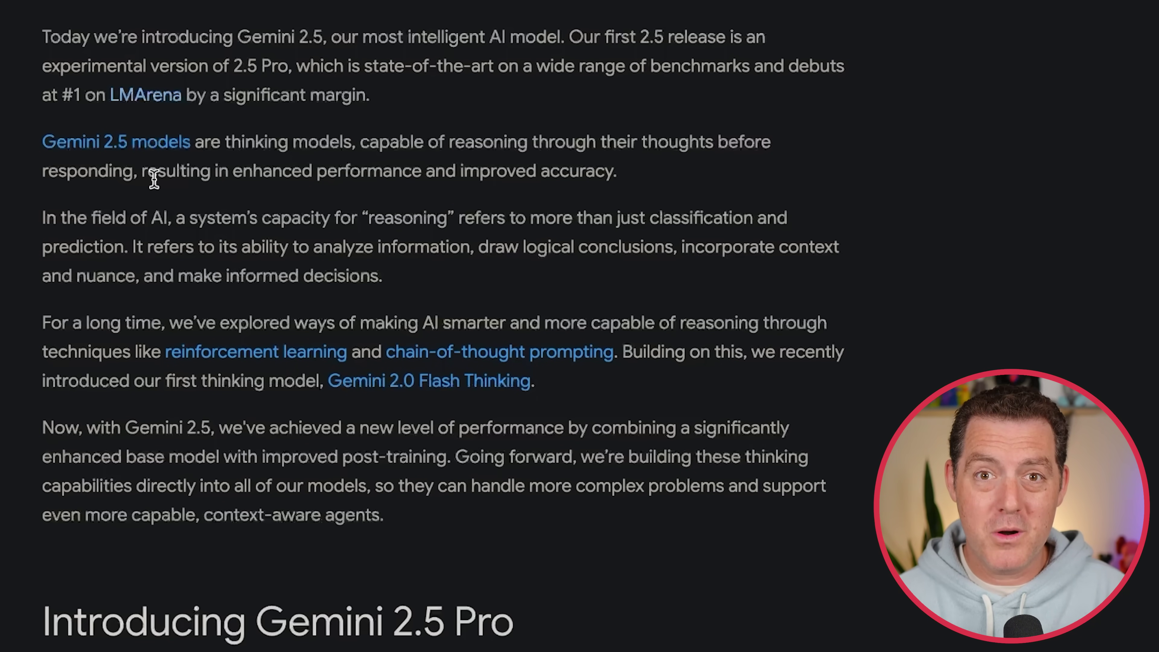
Scroll to the benchmark table comparing Gemini 2.5 Pro with o3-mini, GPT-4.5, Claude, Grok and DeepSeek
scroll("down", 3)
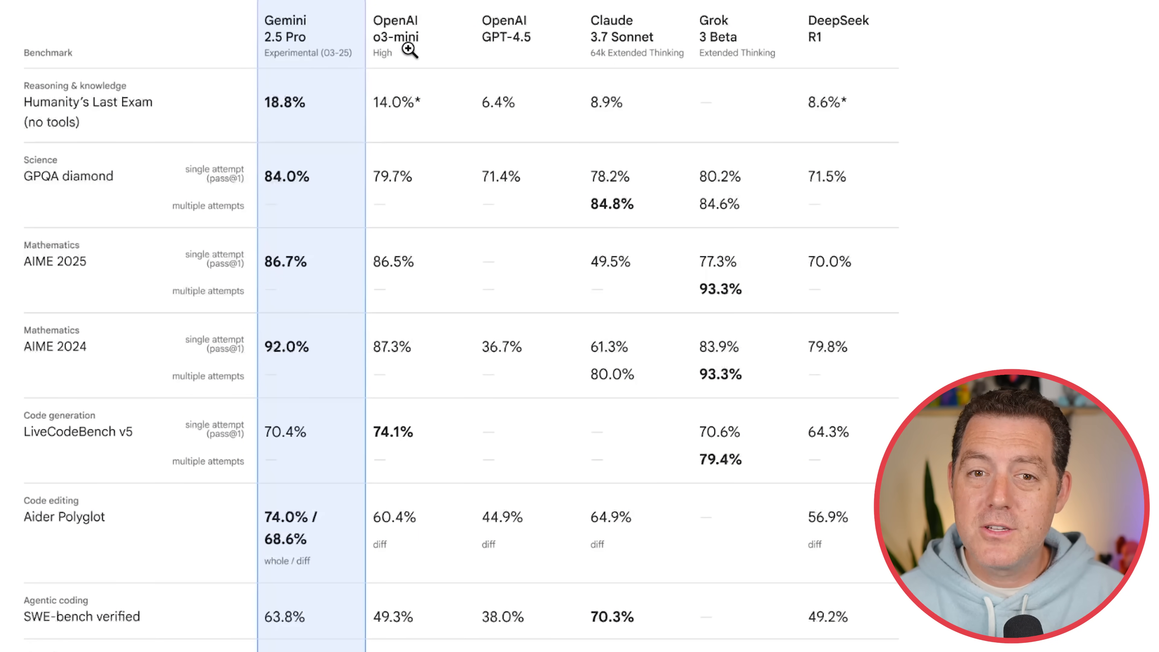
mouse_move(377, 21)
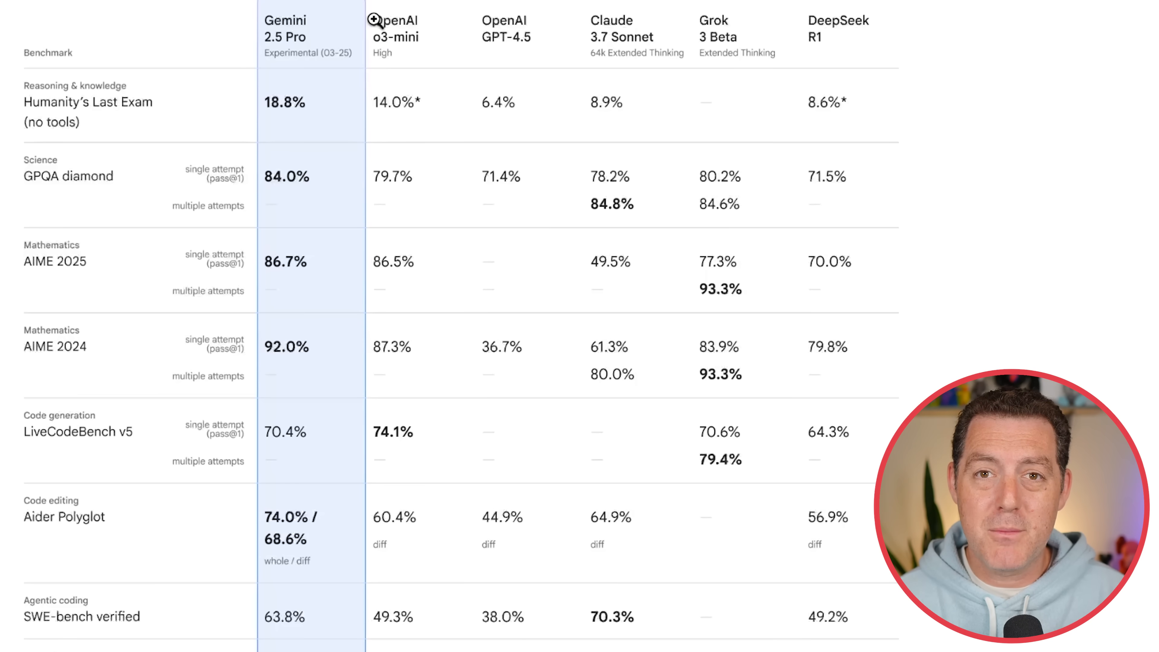
mouse_move(537, 41)
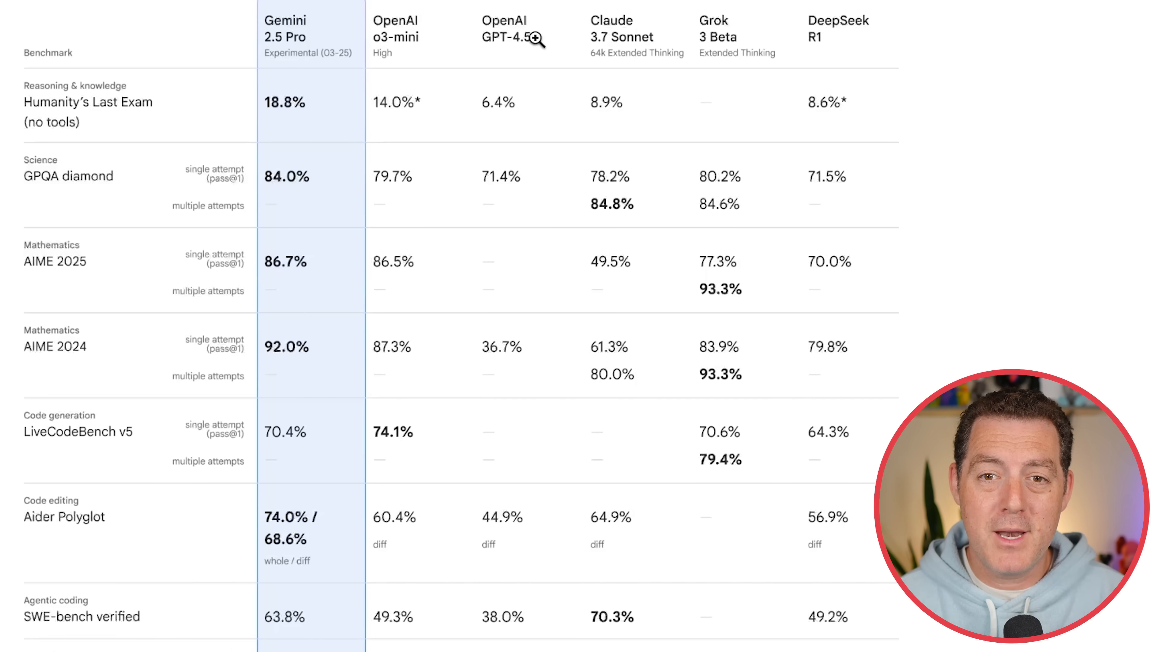
mouse_move(599, 45)
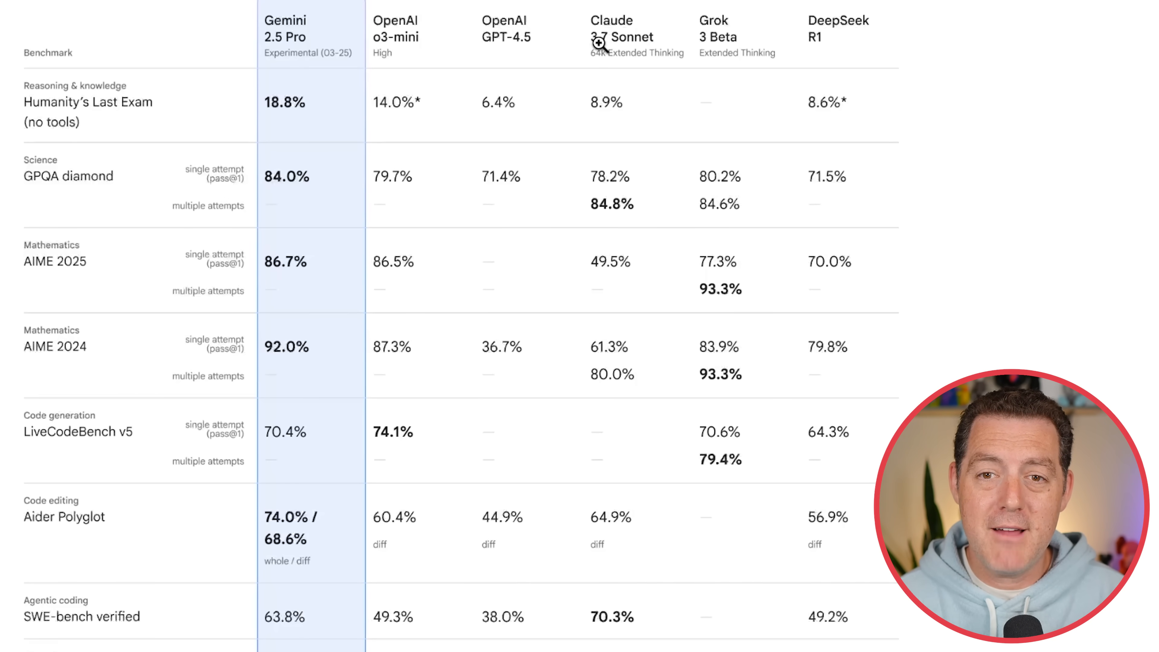
mouse_move(801, 46)
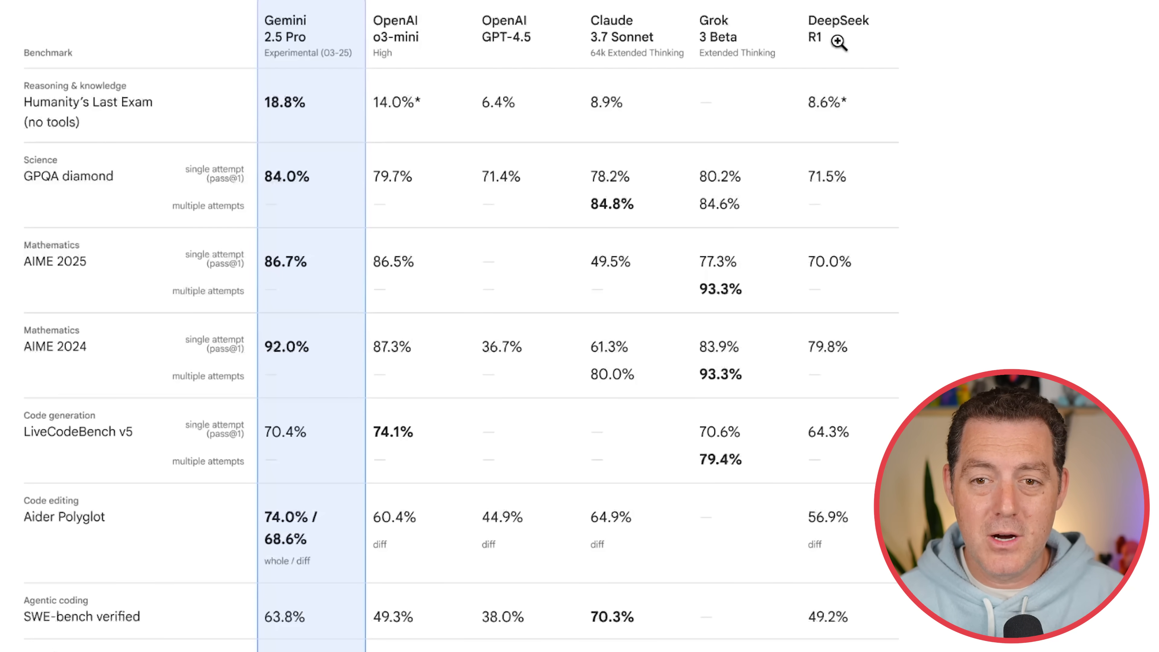
mouse_move(692, 29)
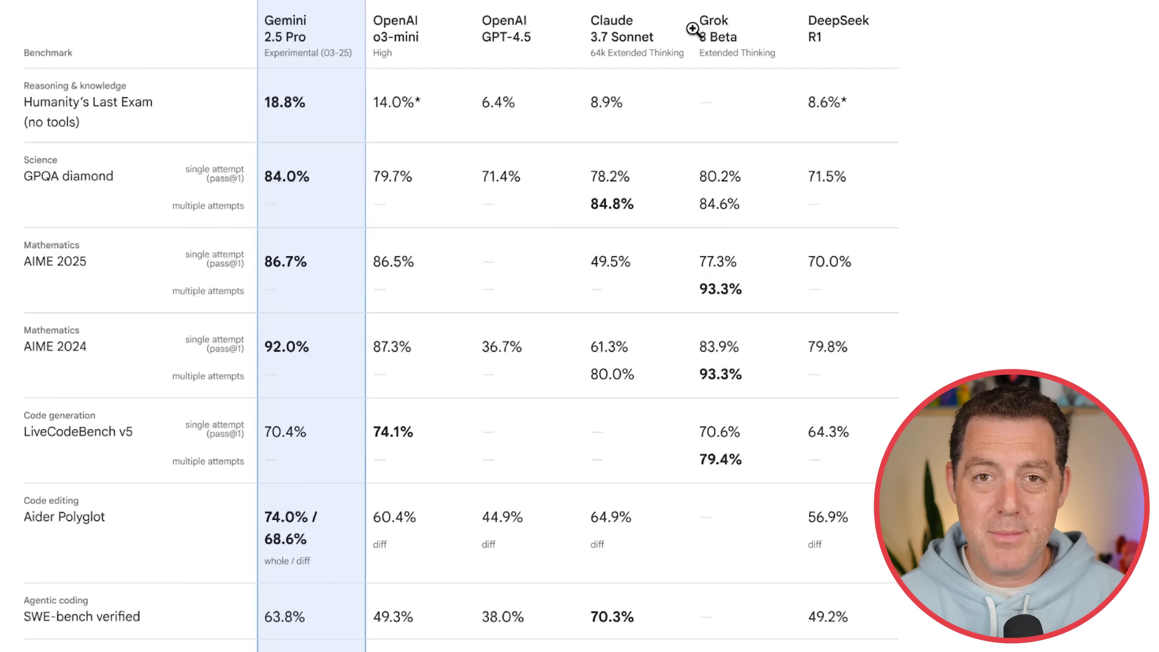
mouse_move(284, 26)
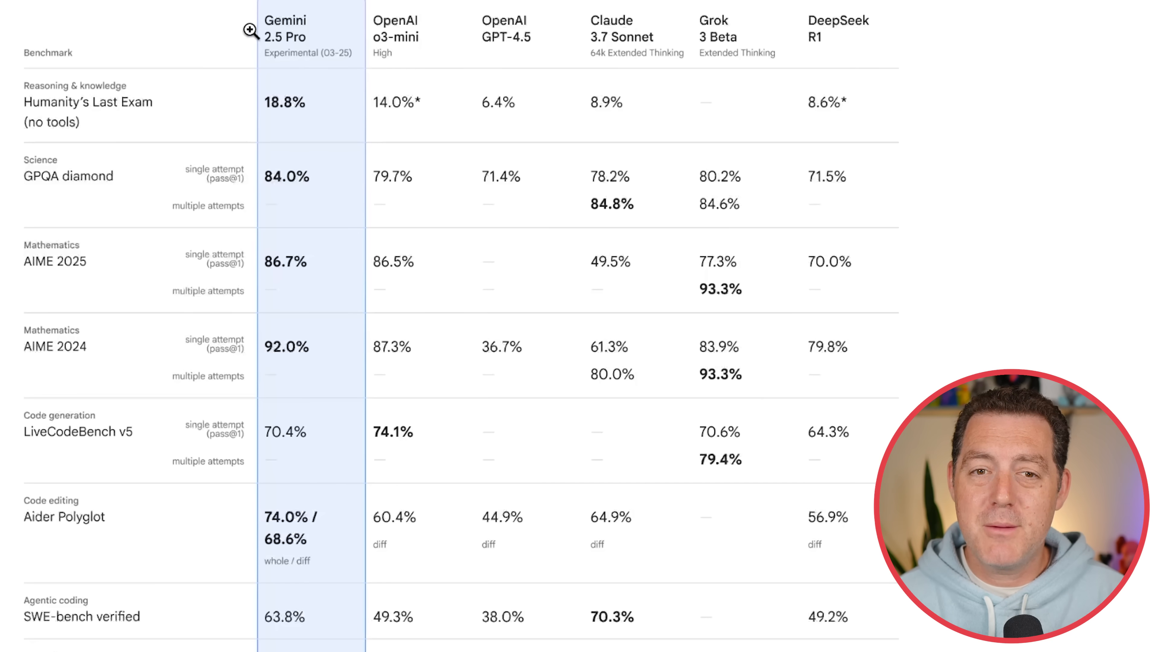
mouse_move(159, 115)
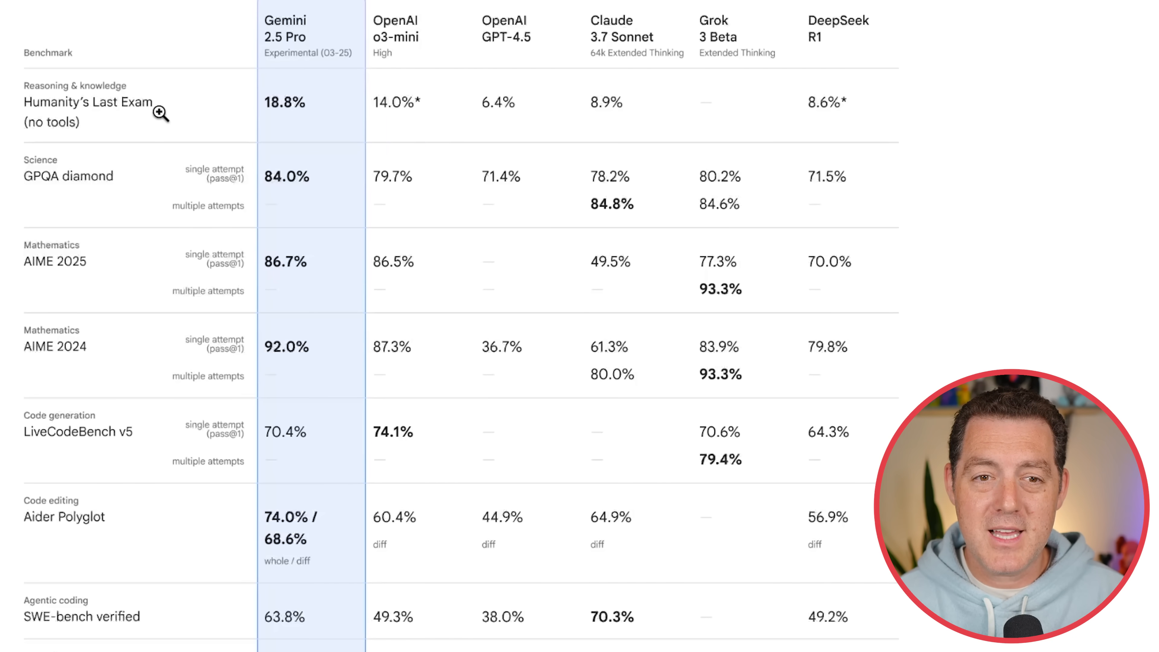
mouse_move(390, 124)
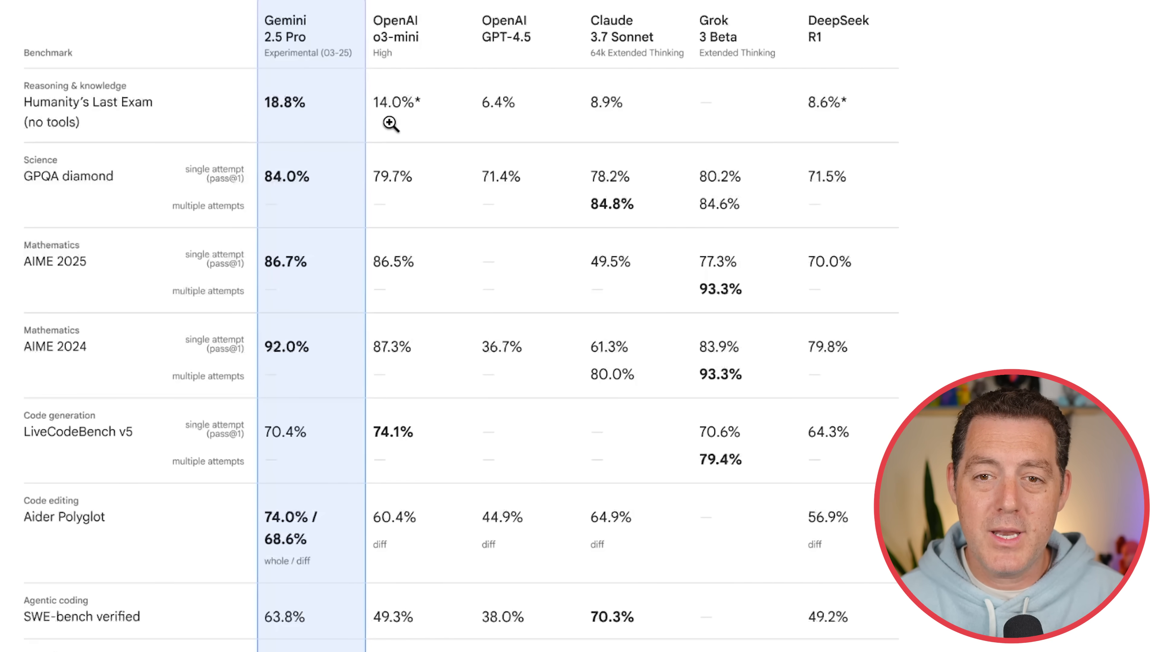
mouse_move(126, 205)
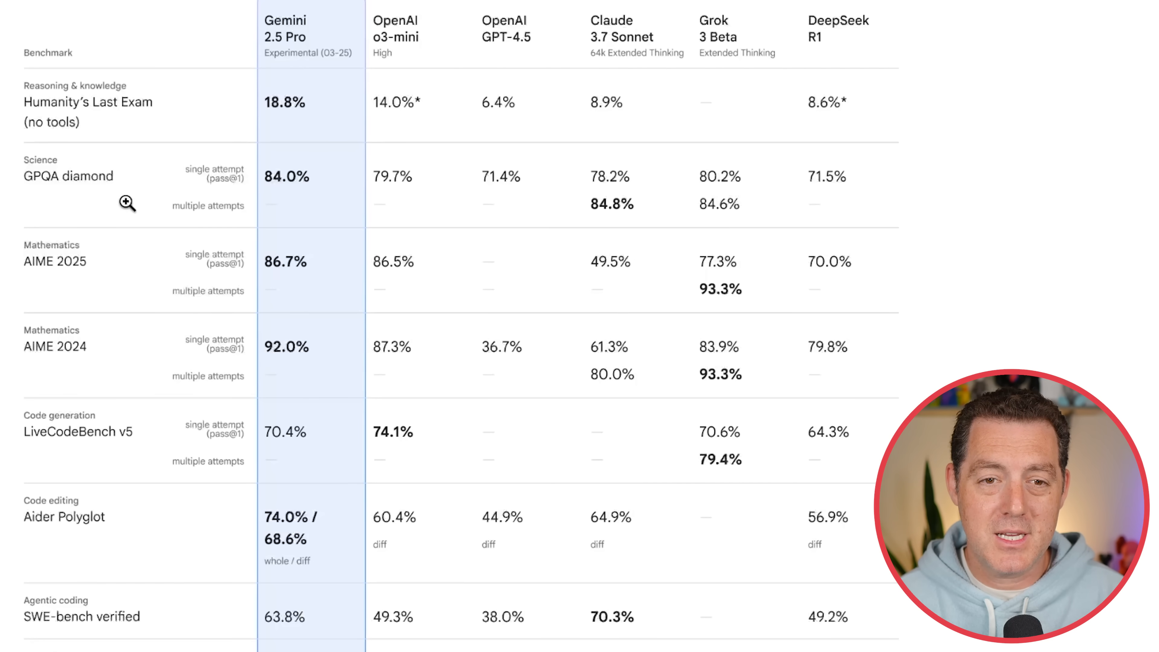
mouse_move(39, 144)
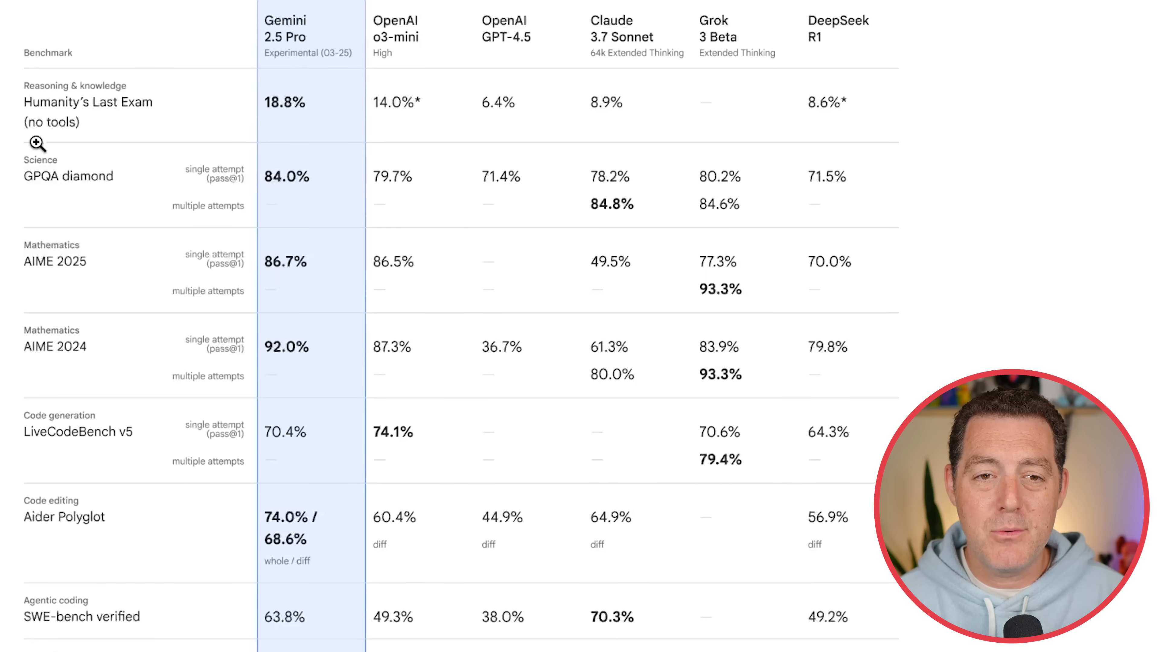
mouse_move(280, 194)
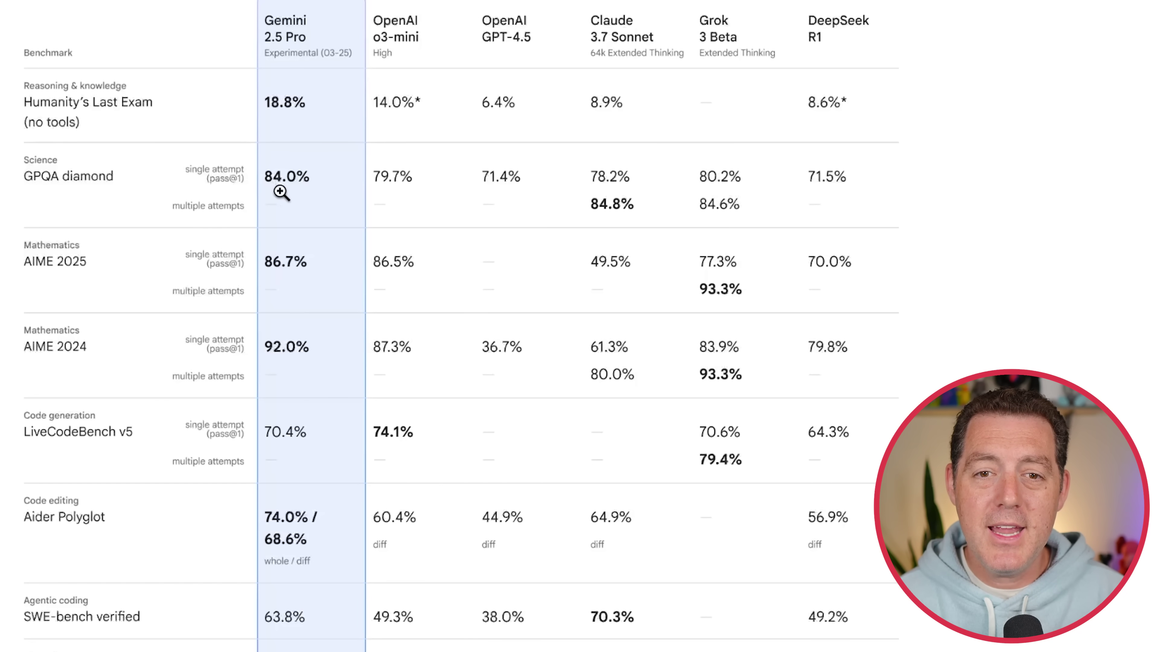
mouse_move(66, 283)
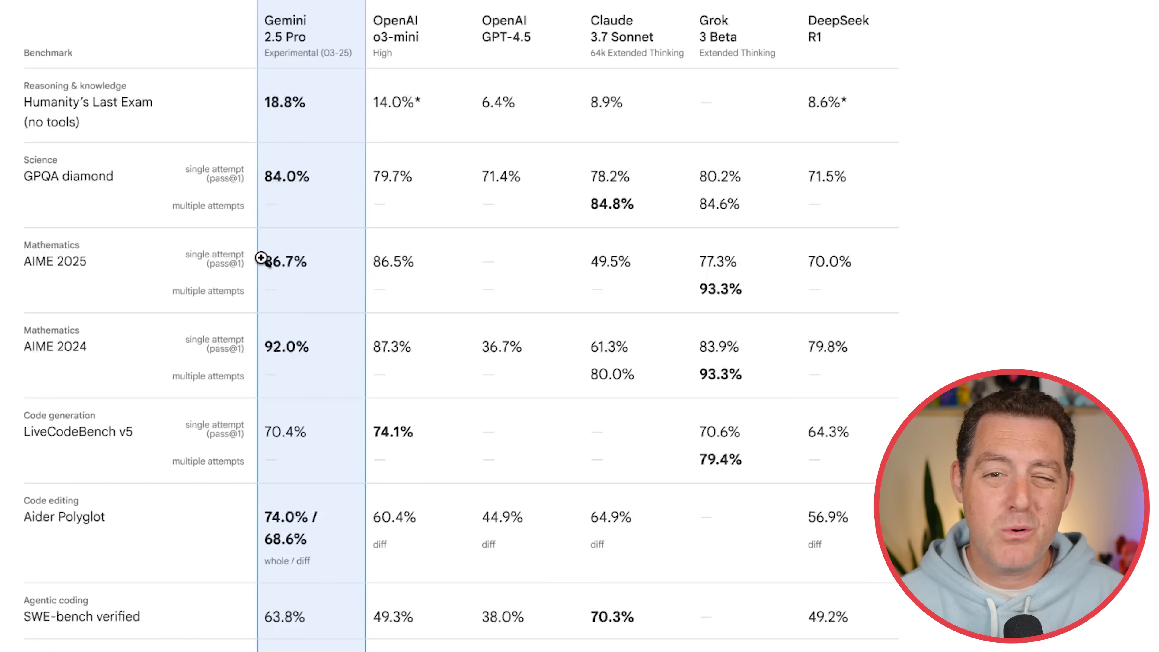
mouse_move(68, 357)
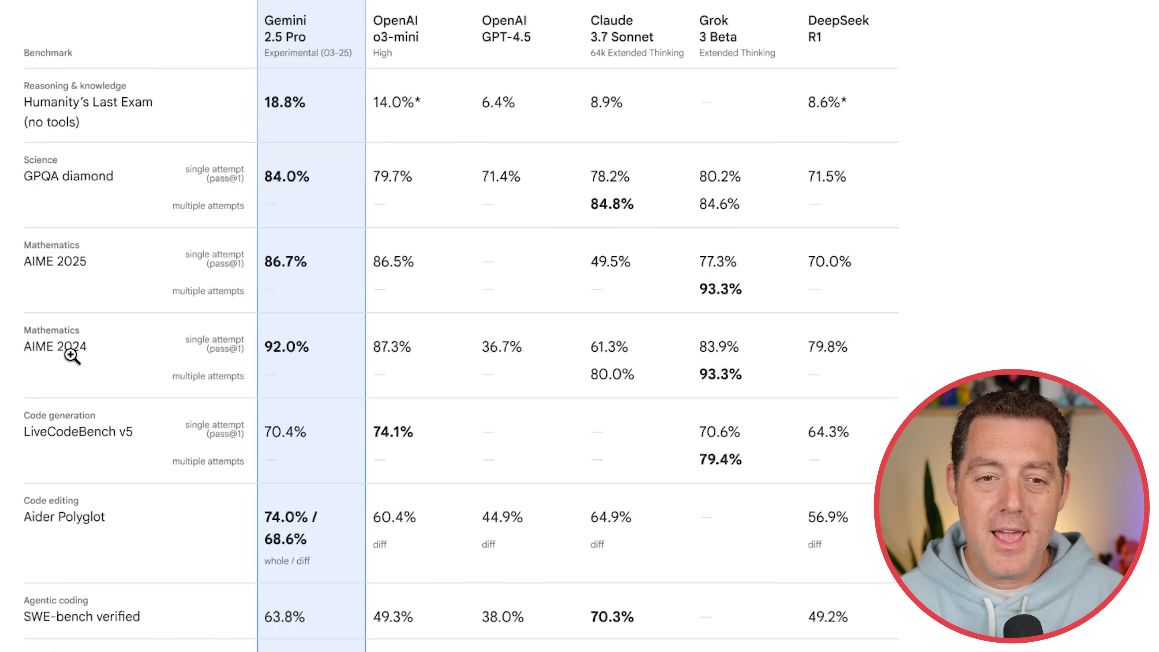
mouse_move(248, 368)
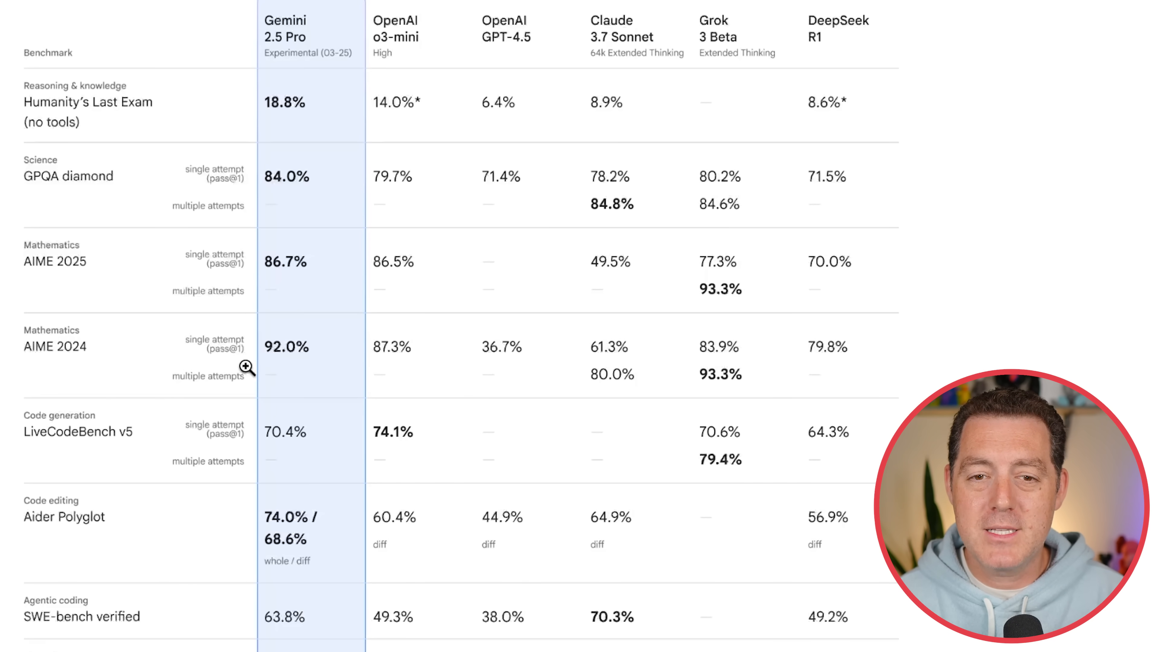
mouse_move(700, 72)
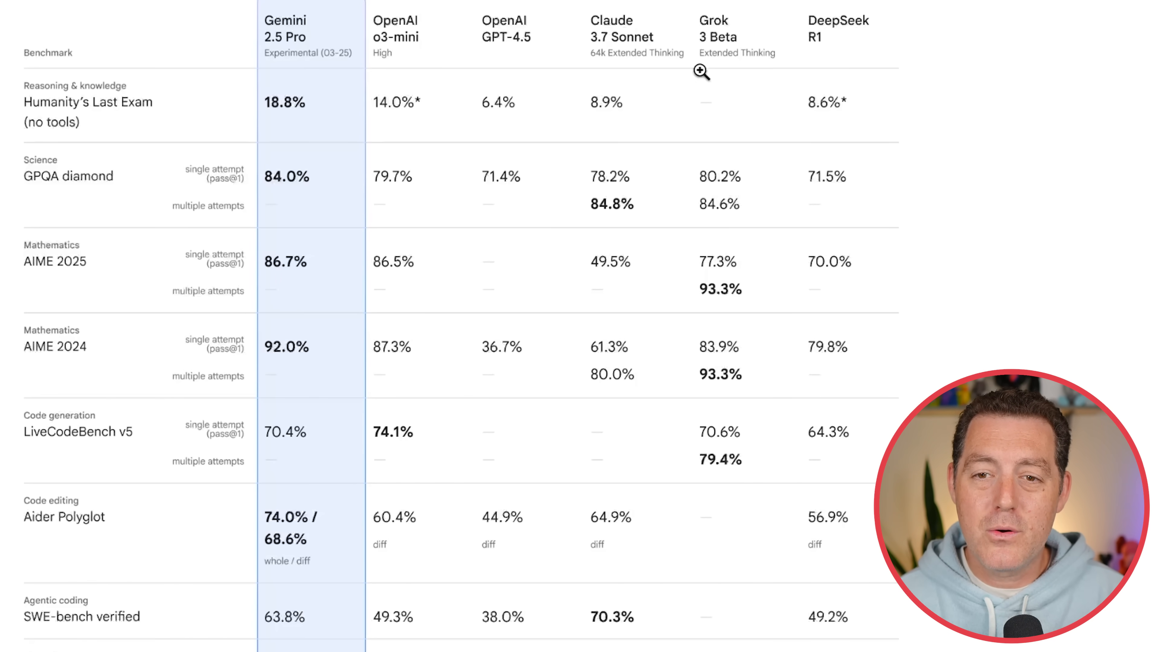
mouse_move(658, 389)
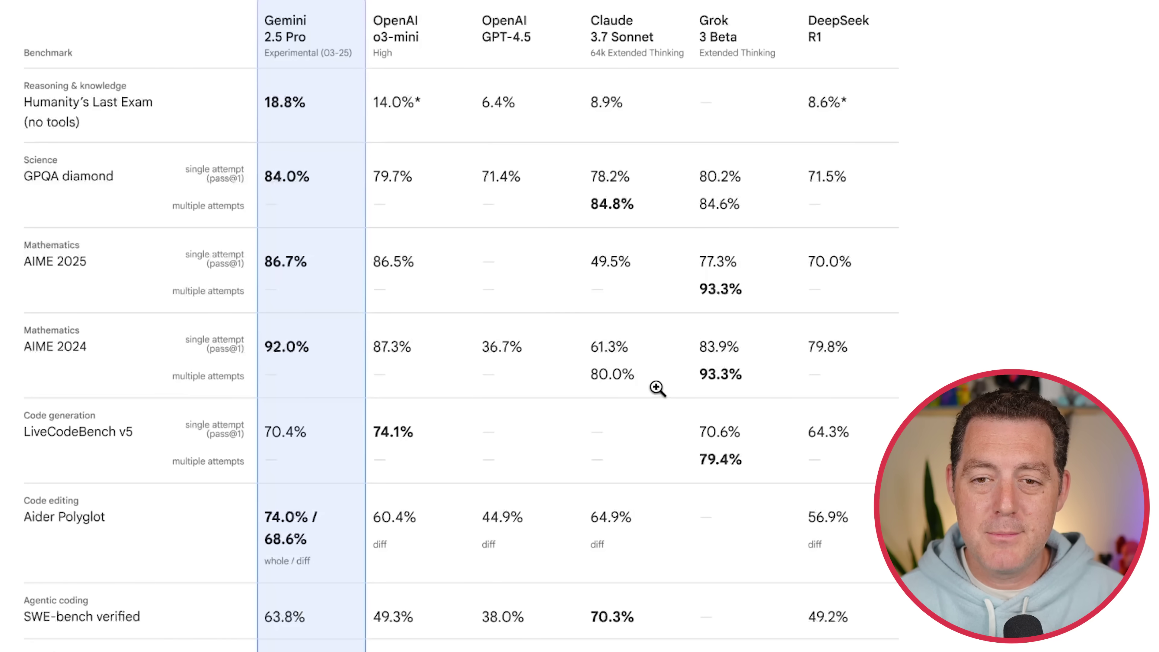
mouse_move(103, 442)
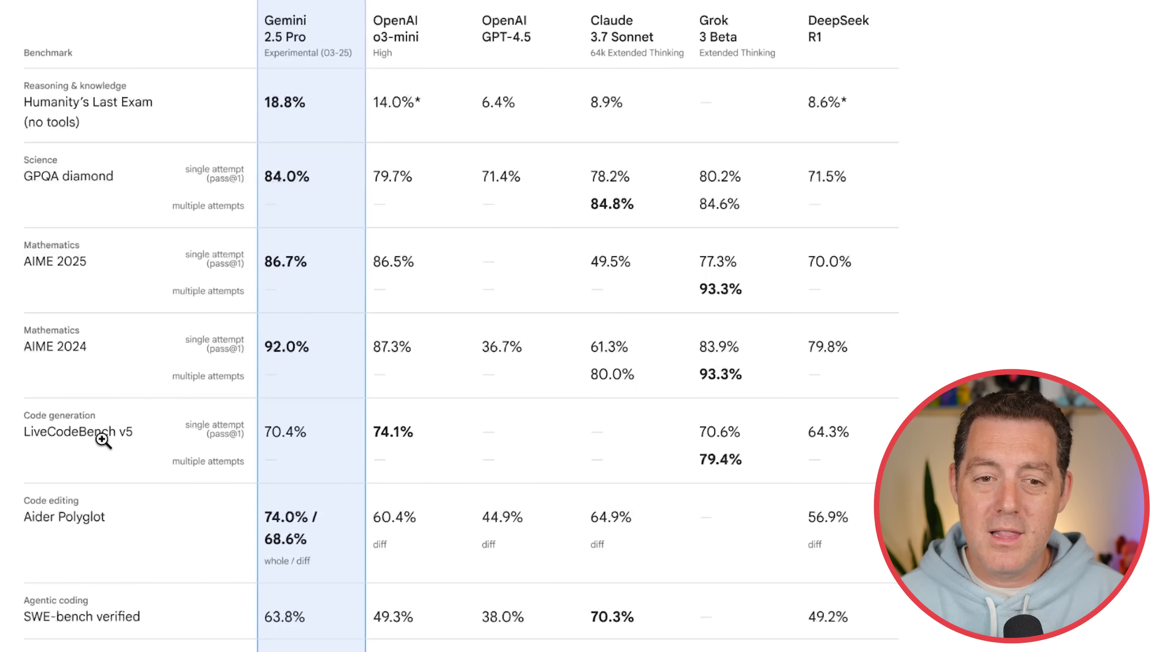
mouse_move(305, 481)
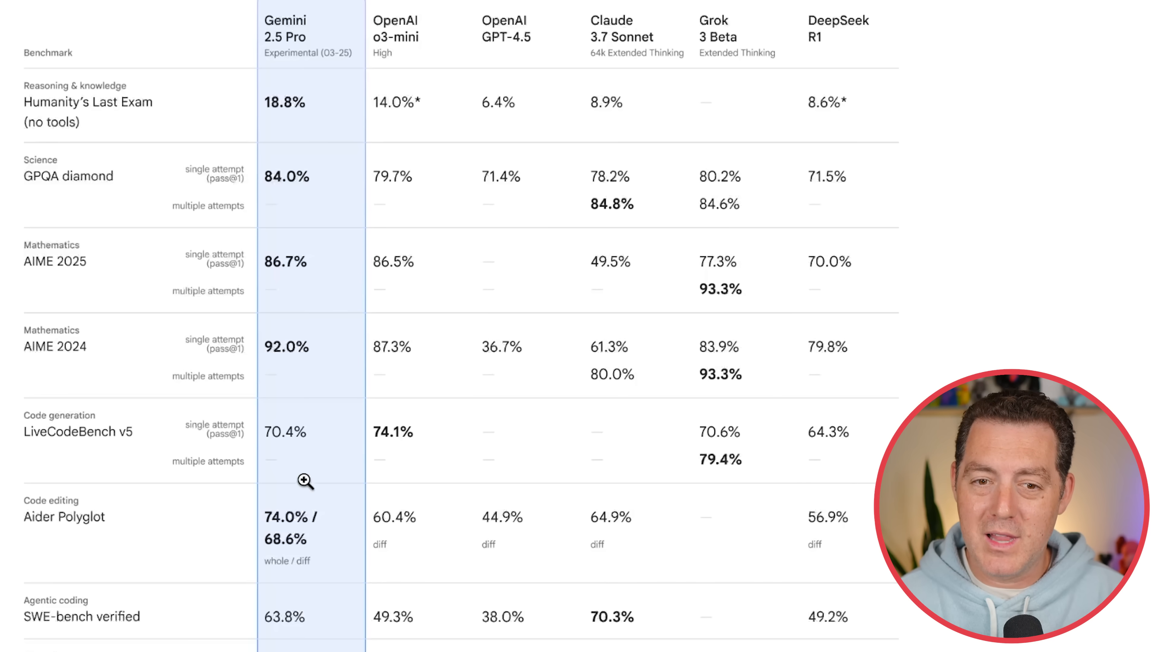
mouse_move(303, 540)
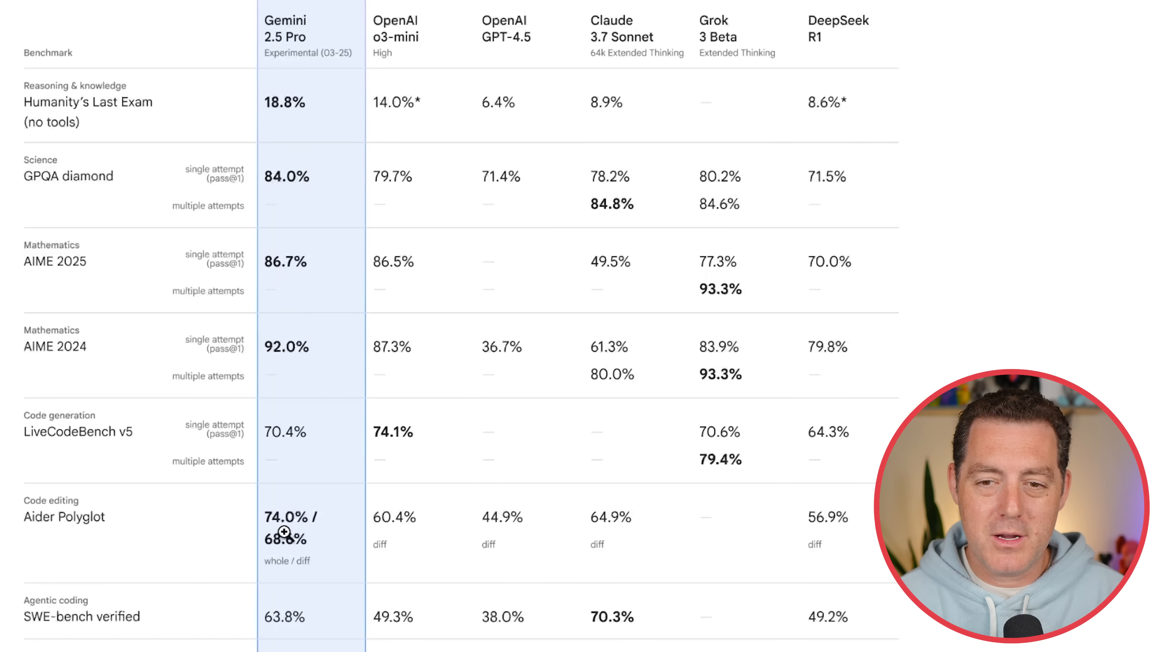
mouse_move(225, 579)
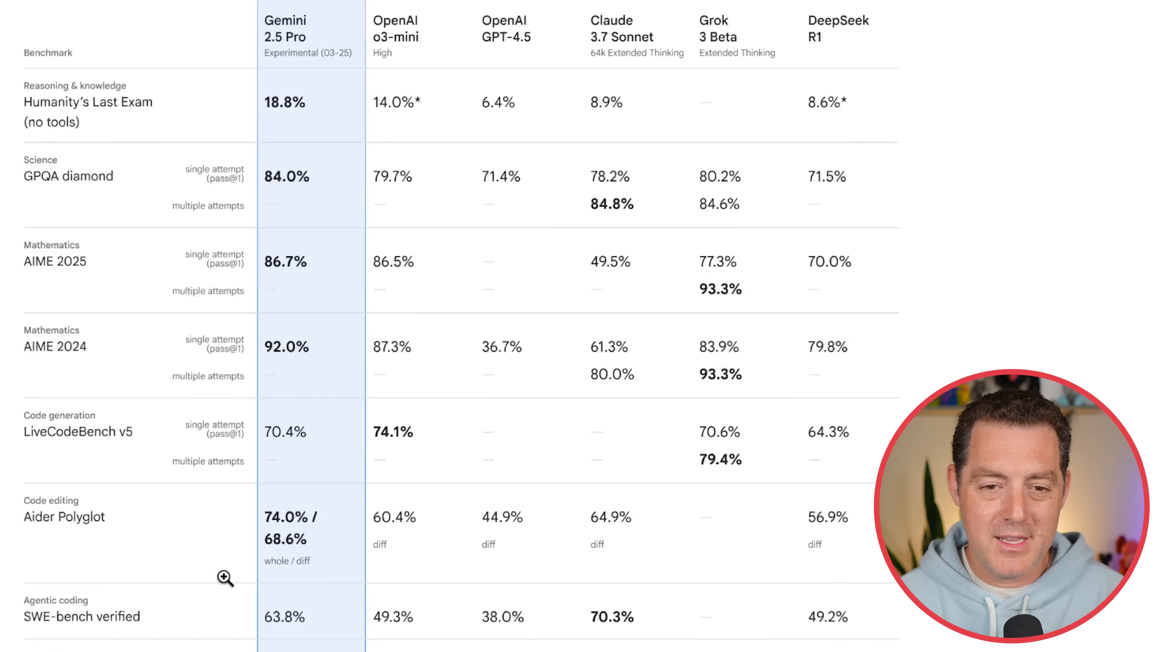
Scroll to the SimpleQA, MMMU, Vibe-Eval and MRCR long-context benchmark rows
scroll("down", 3)
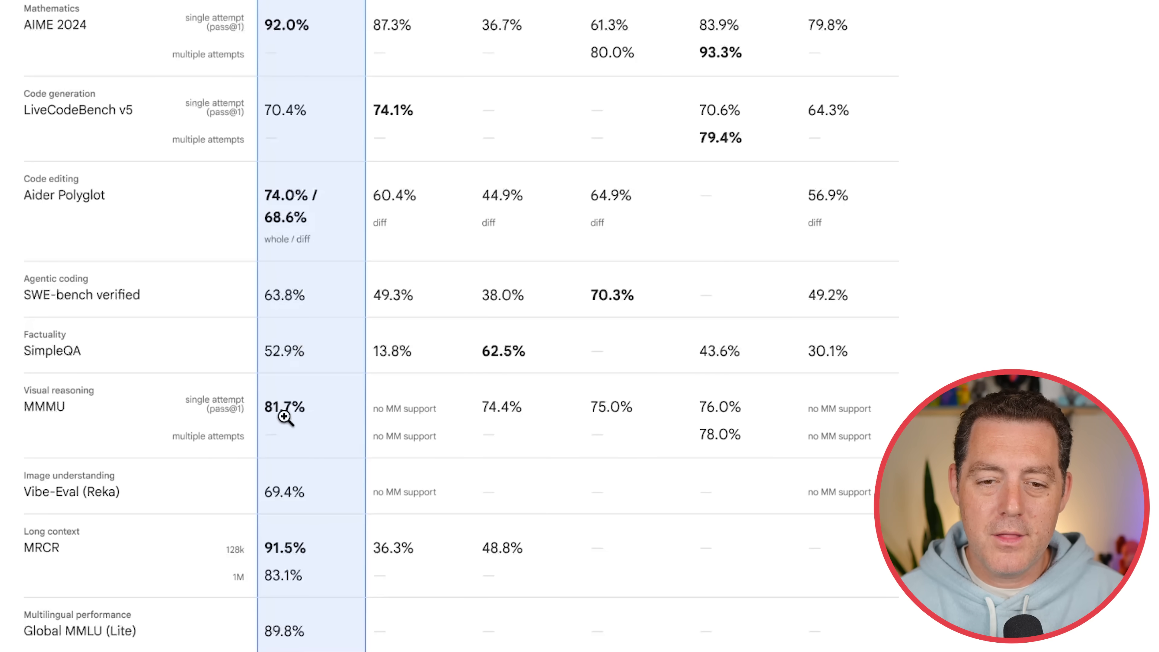
mouse_move(43, 566)
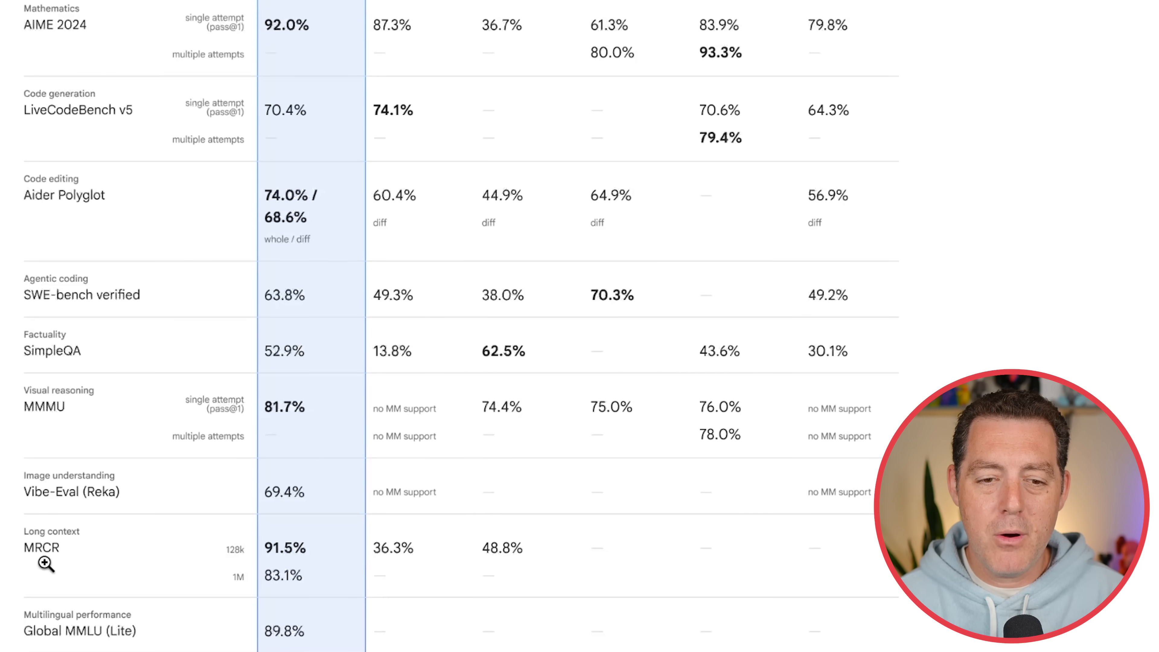
mouse_move(216, 497)
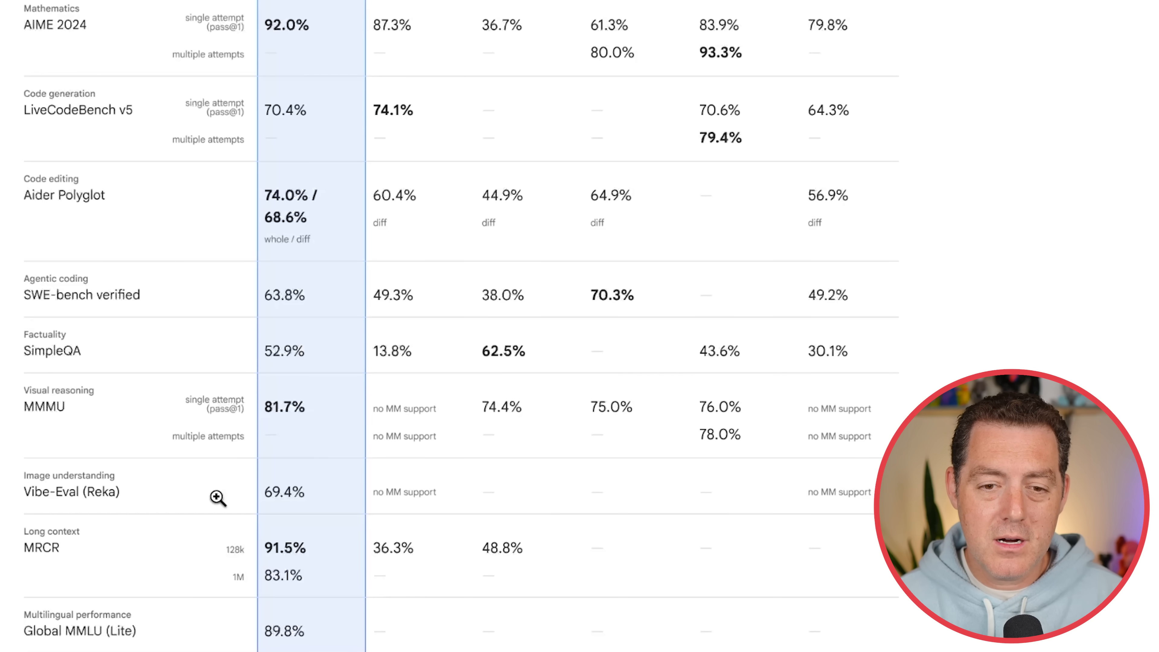
mouse_move(195, 568)
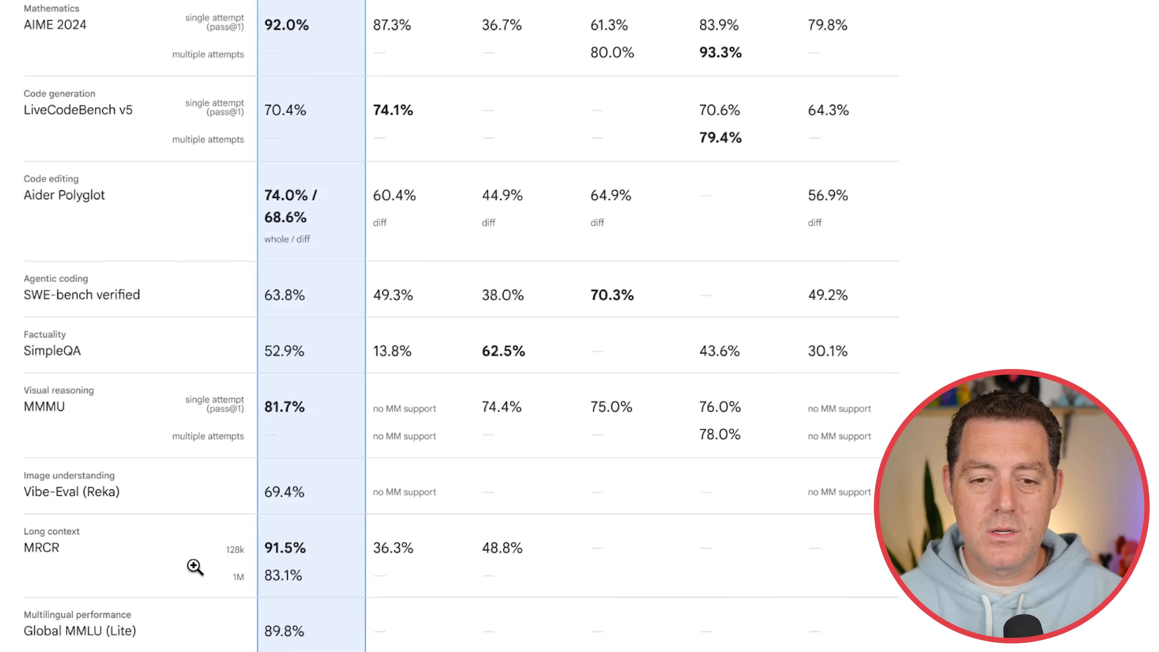
mouse_move(255, 587)
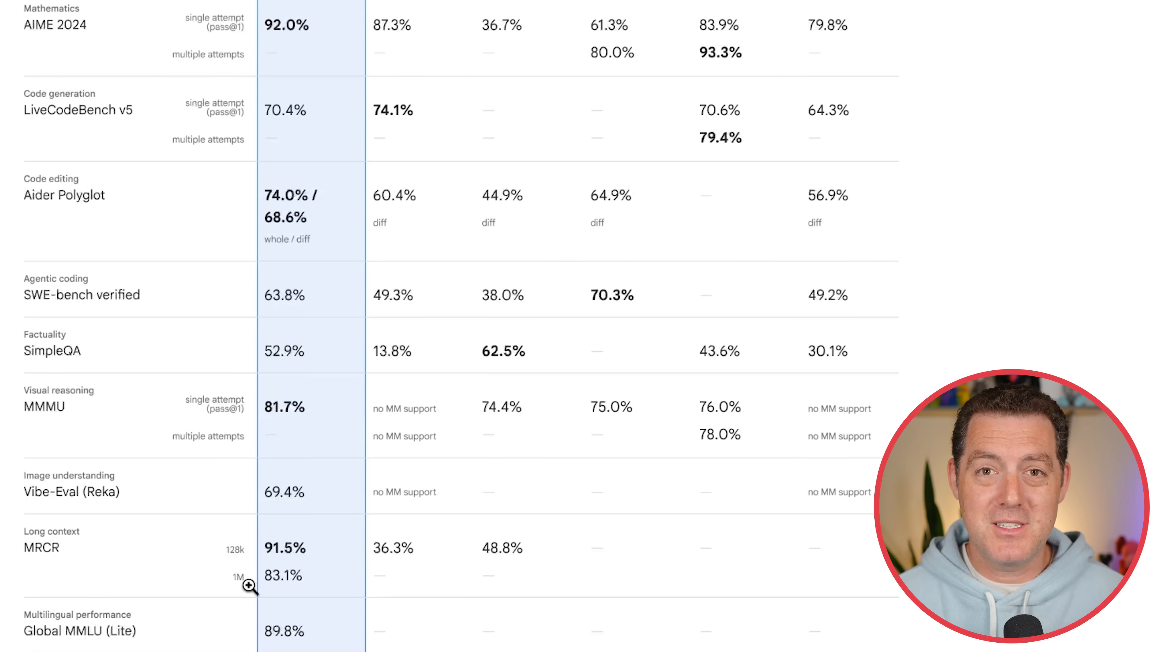
Scroll to the Advanced coding section with the 63.8% SWE-Bench Verified score
scroll("down", 3)
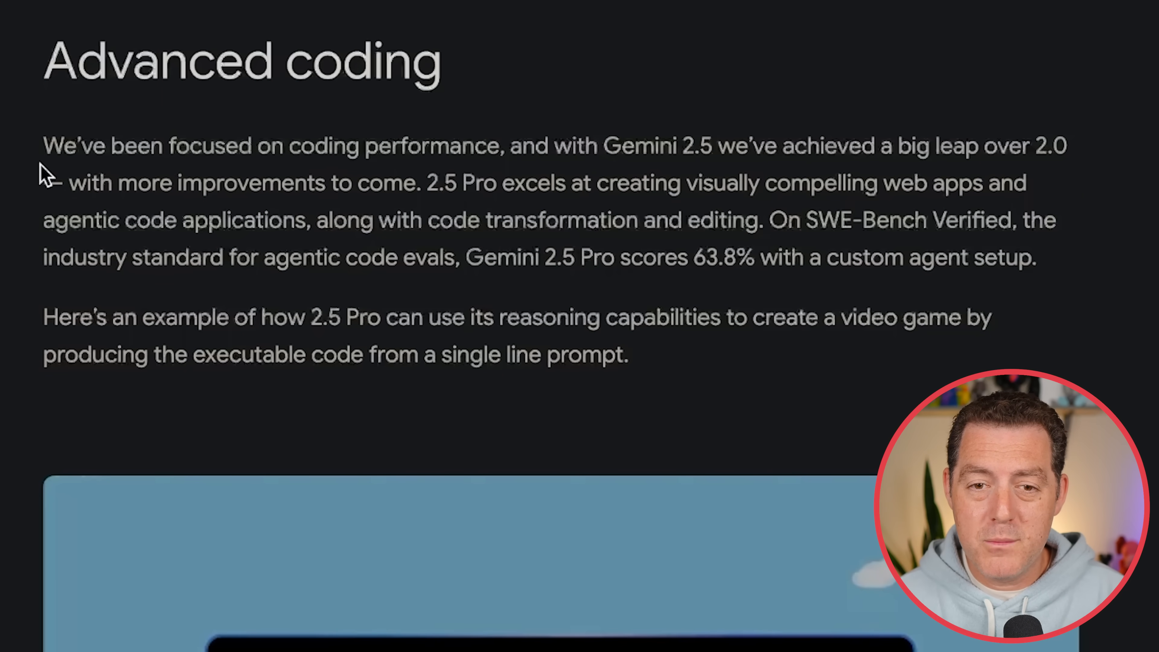
mouse_move(703, 144)
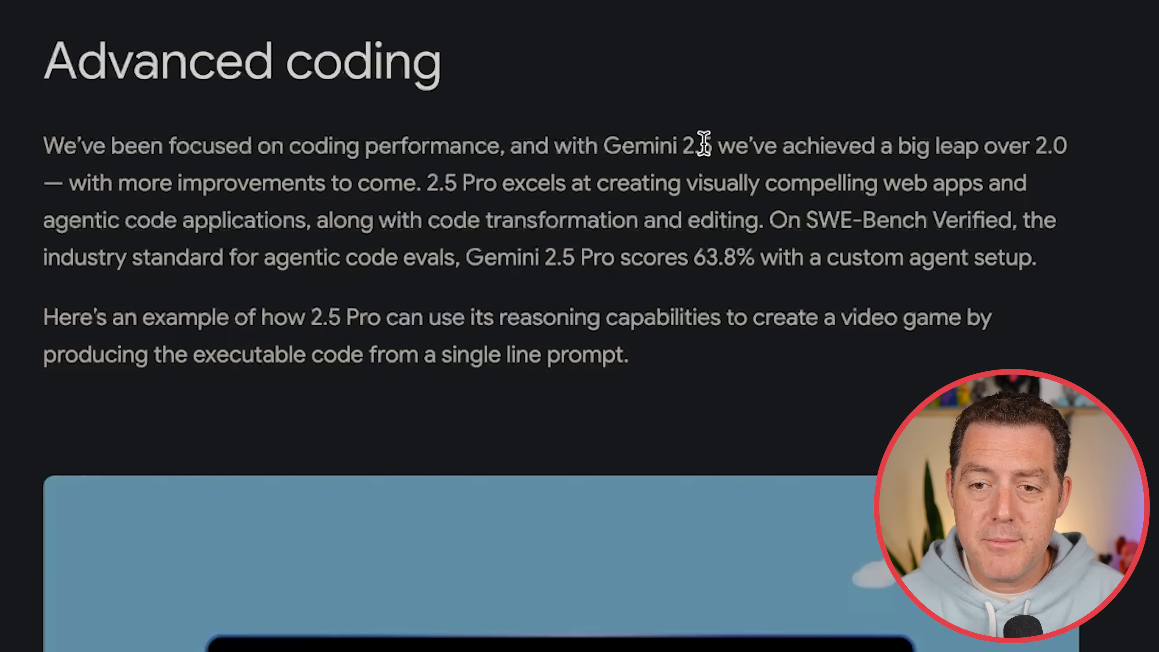
mouse_move(947, 142)
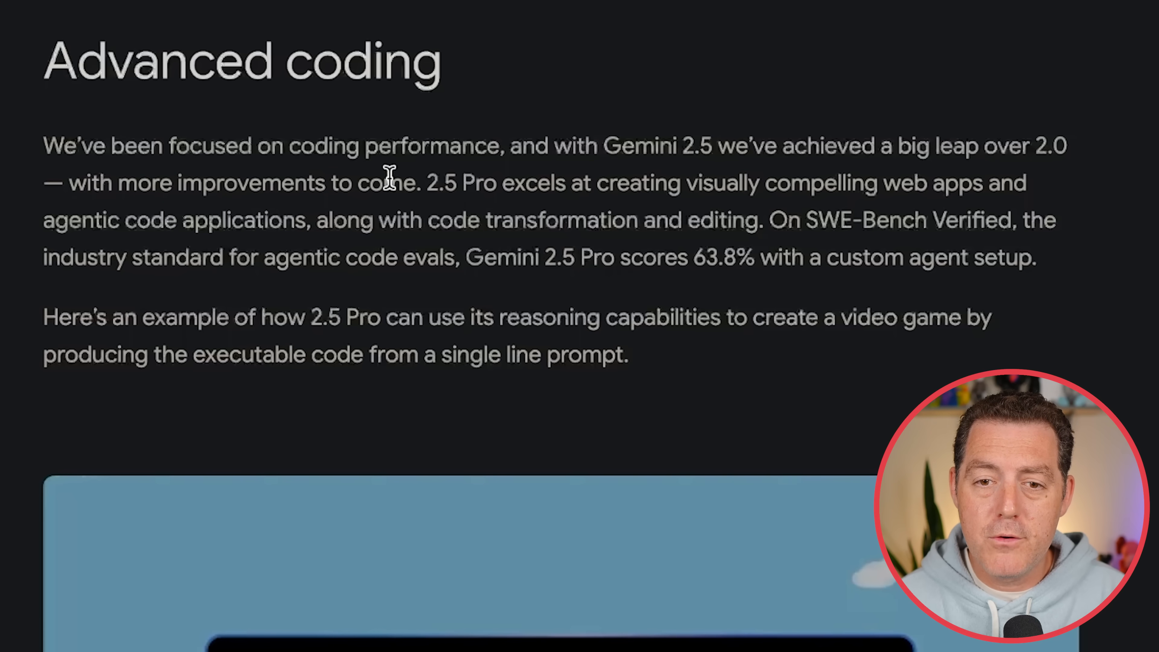
mouse_move(664, 185)
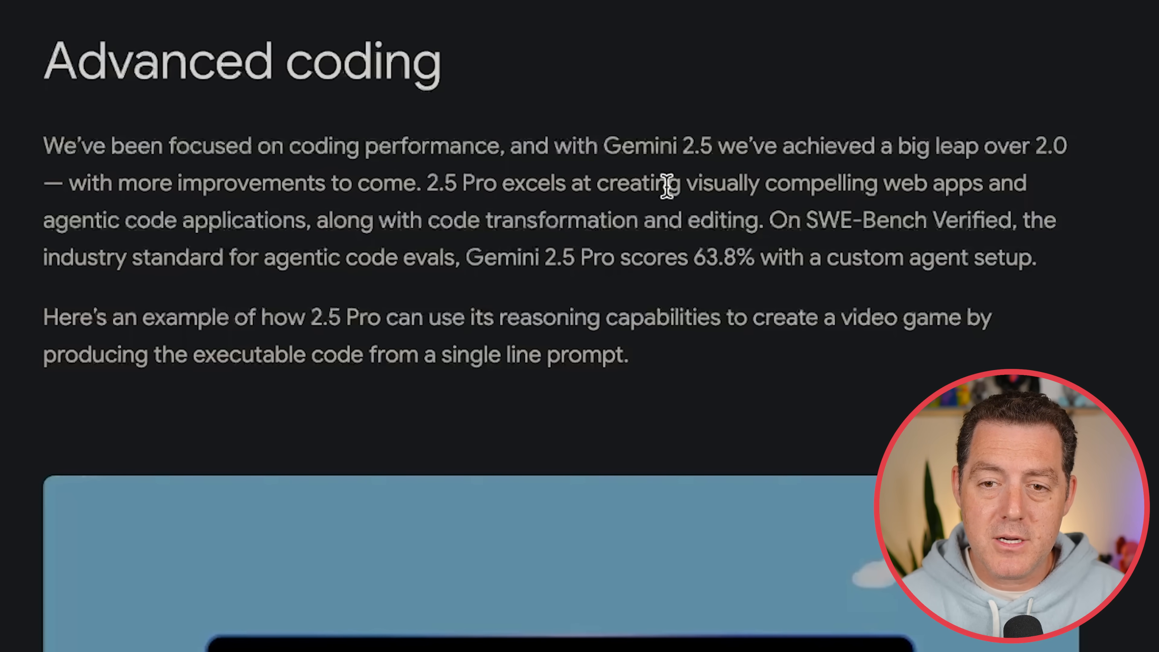
mouse_move(87, 214)
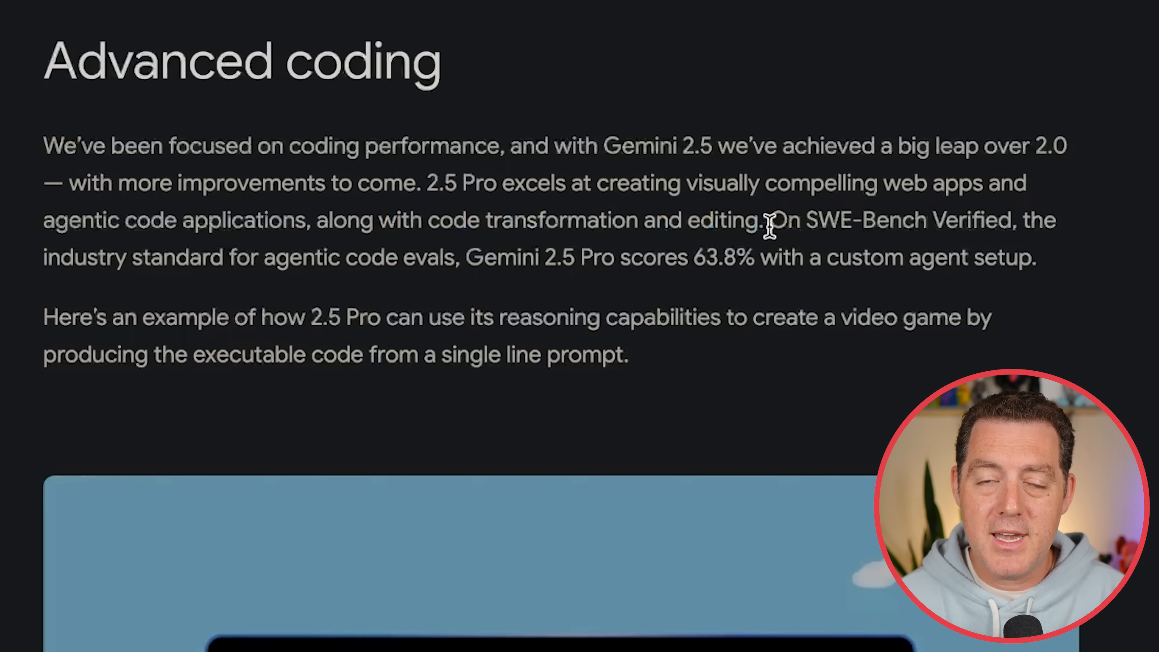
mouse_move(196, 262)
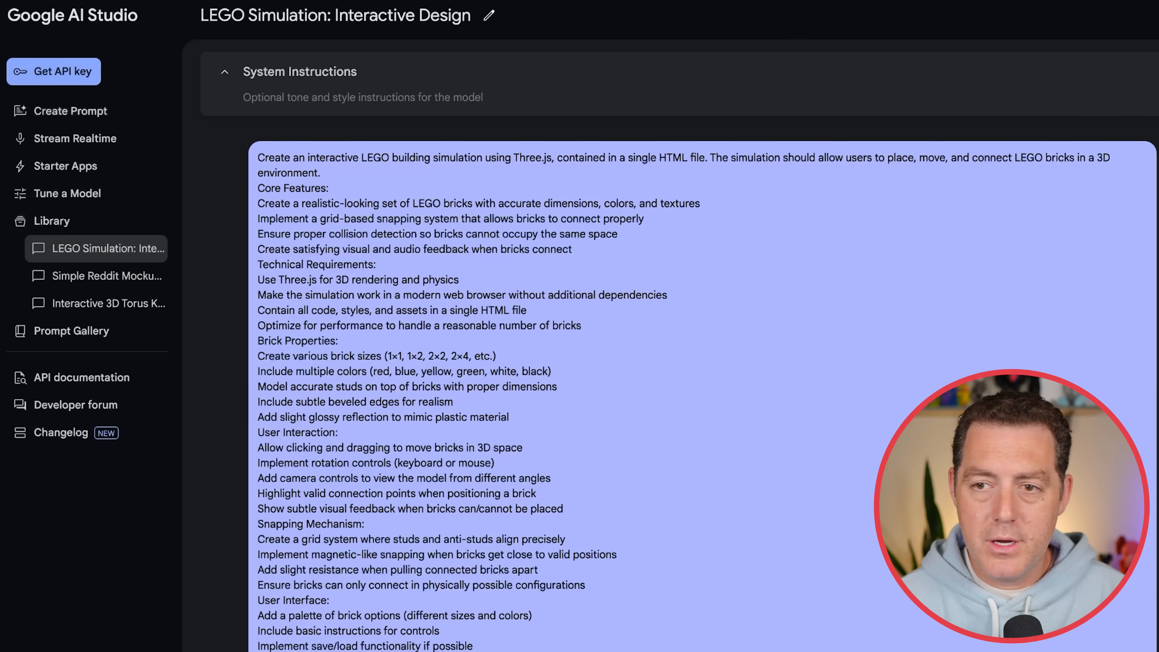
Review the LEGO Simulation prompt's model and safety settings, then dismiss the safety dialog
left_click(1060, 62)
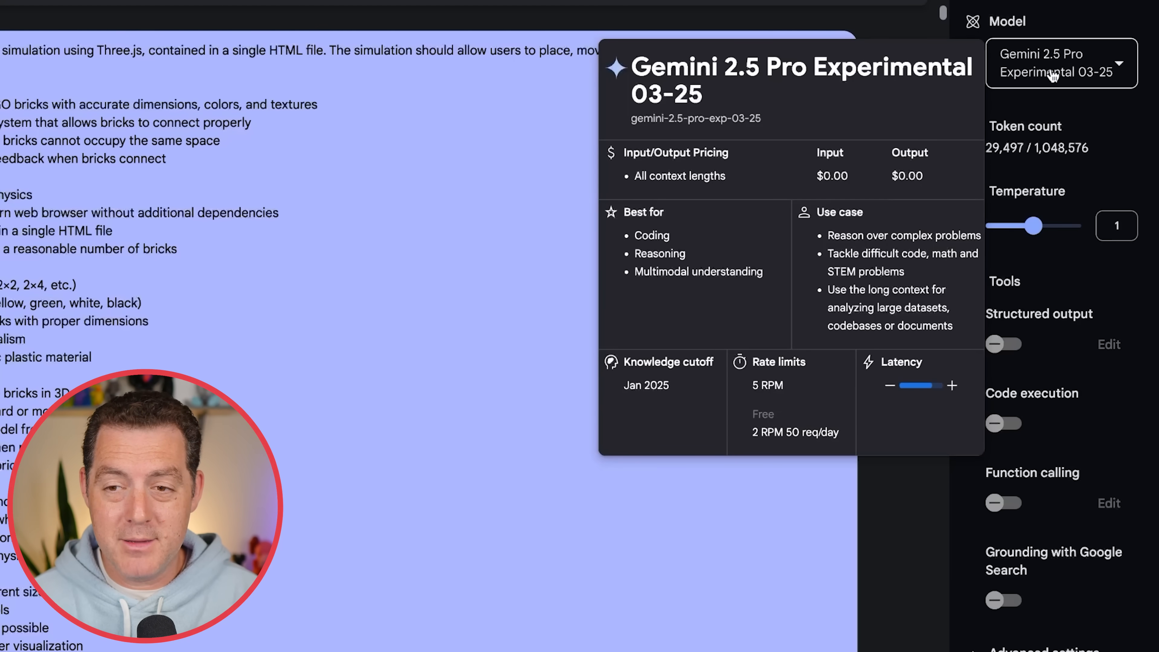
mouse_move(1057, 155)
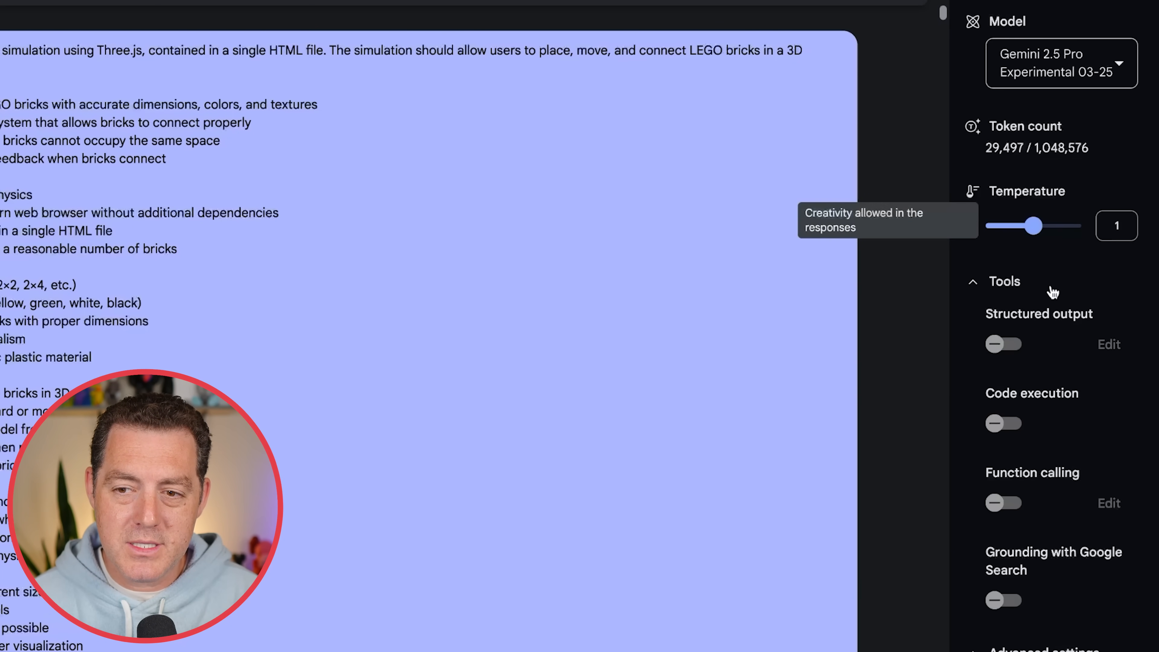
mouse_move(1058, 340)
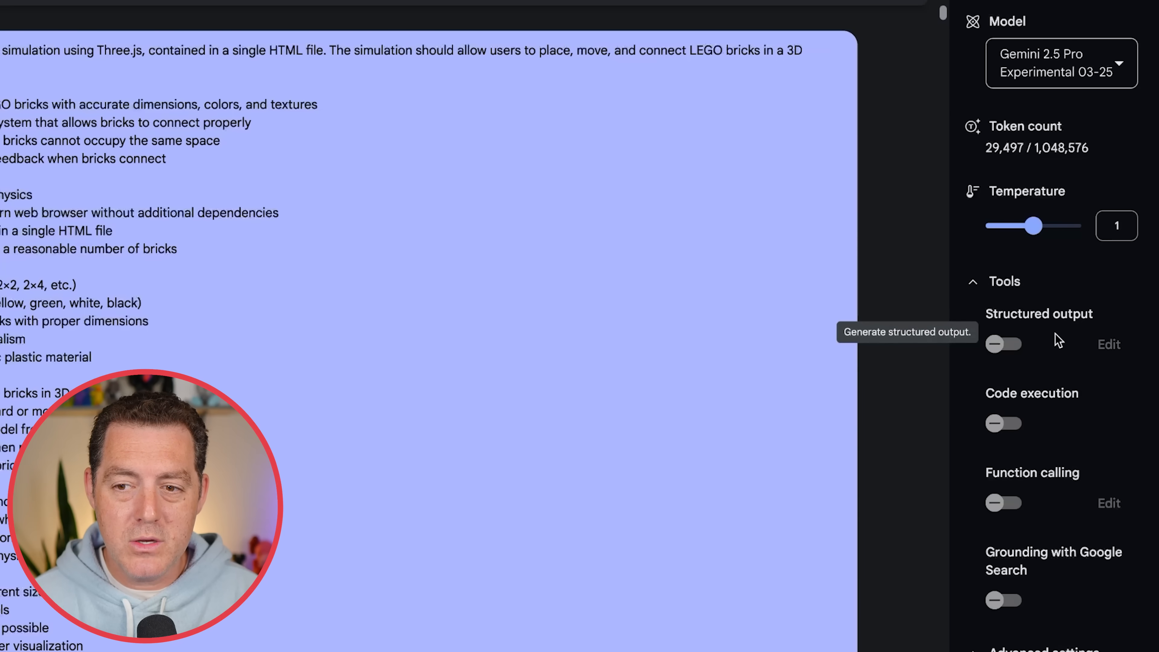
mouse_move(991, 484)
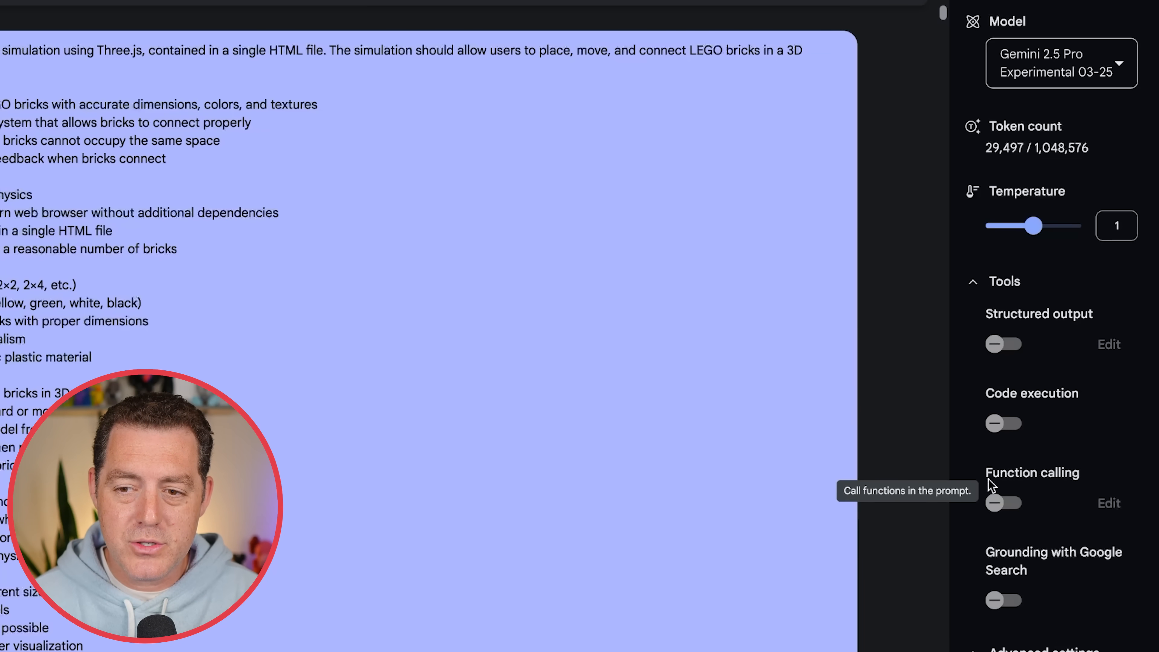
mouse_move(1072, 582)
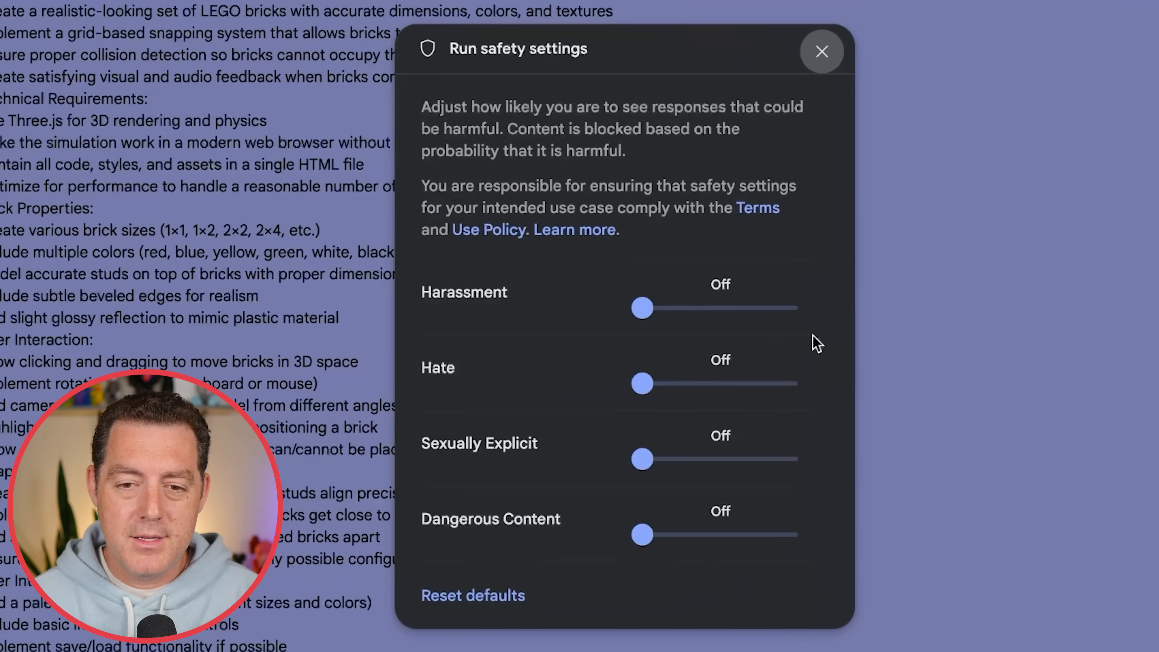
left_click(821, 51)
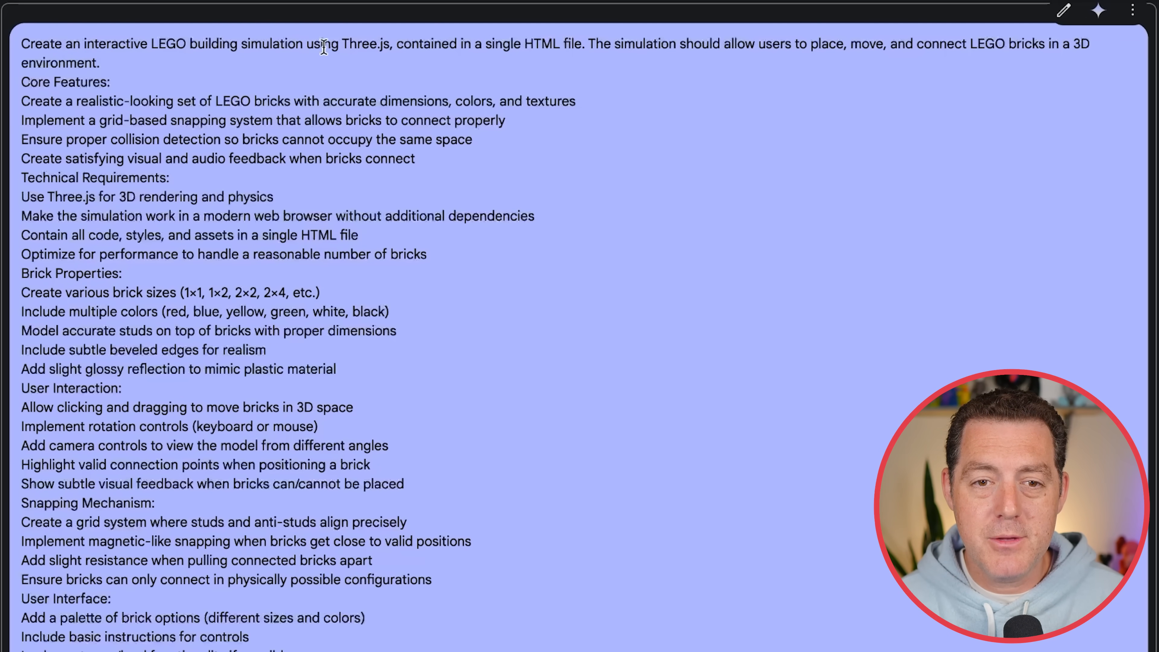
mouse_move(554, 43)
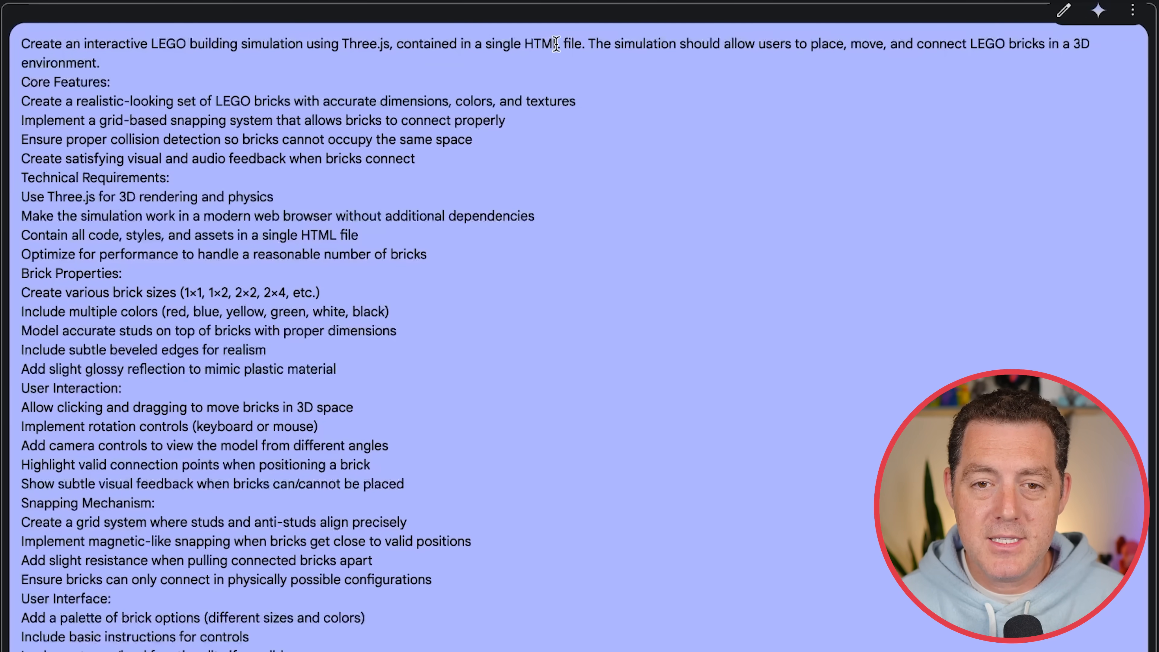
mouse_move(691, 32)
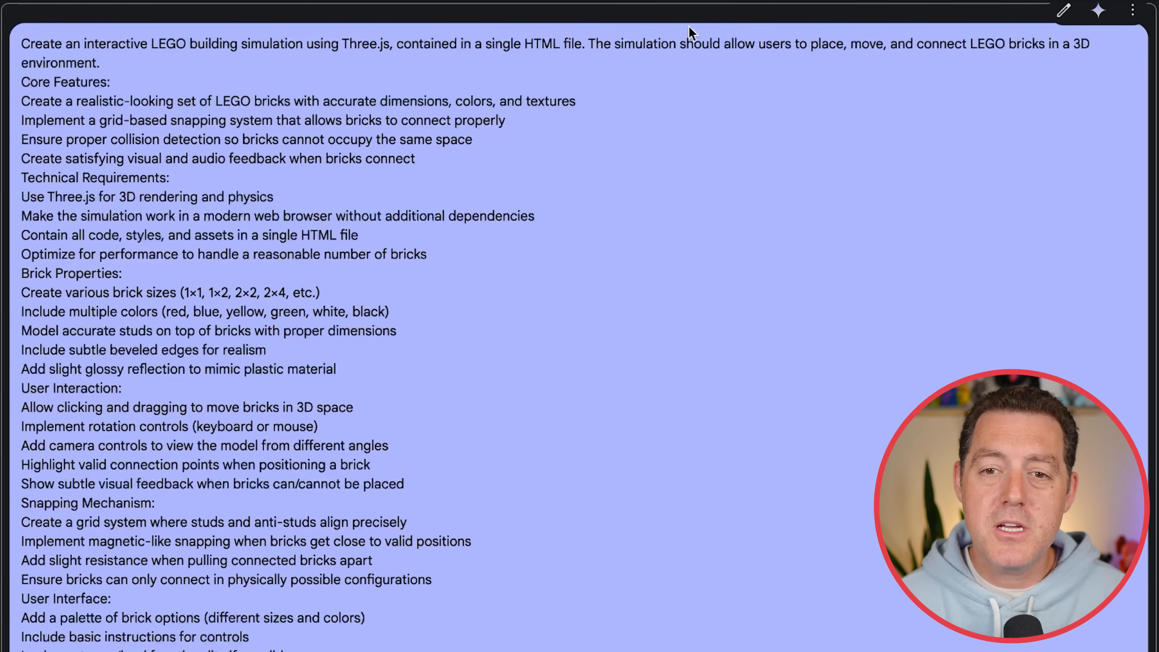
mouse_move(938, 50)
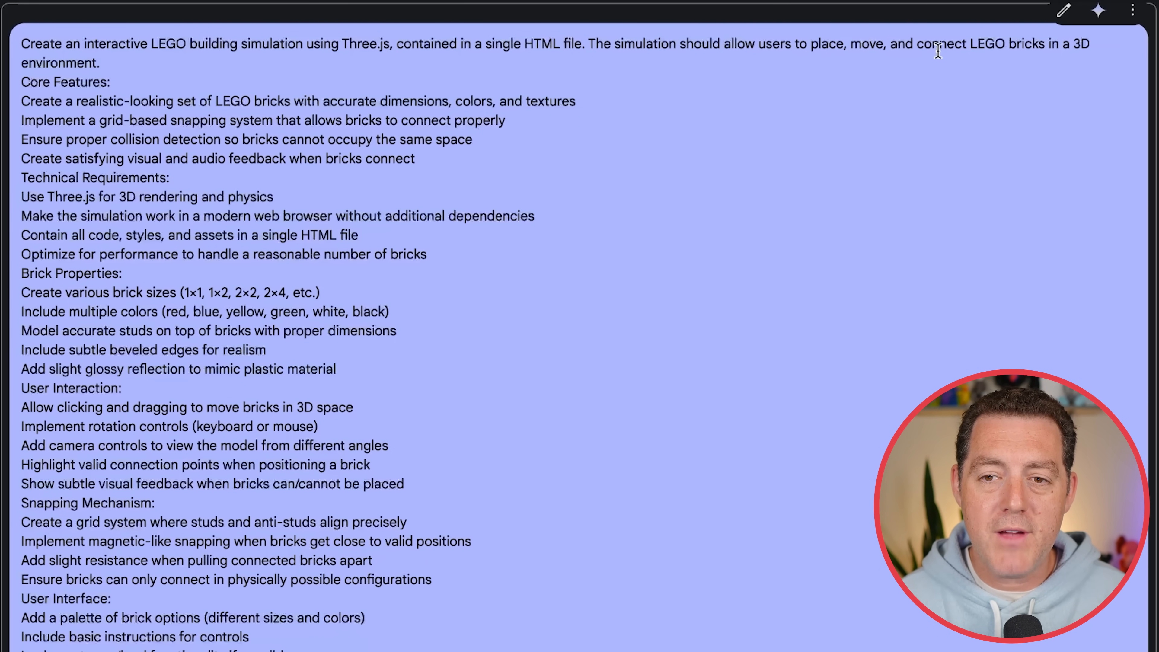
mouse_move(288, 81)
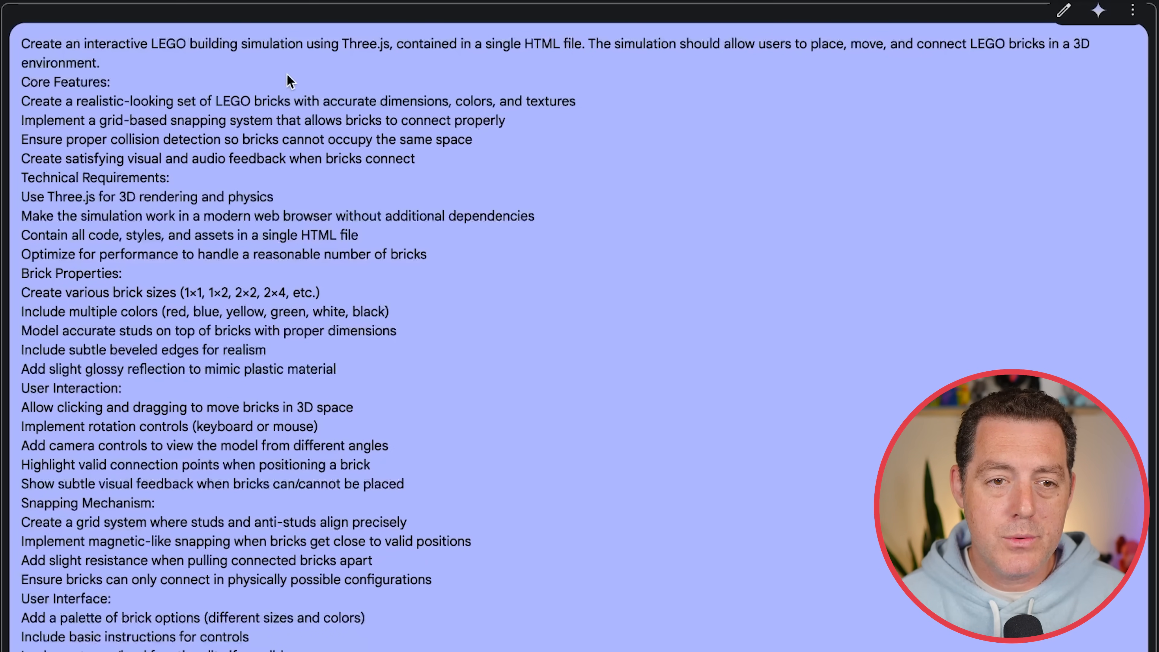
mouse_move(99, 105)
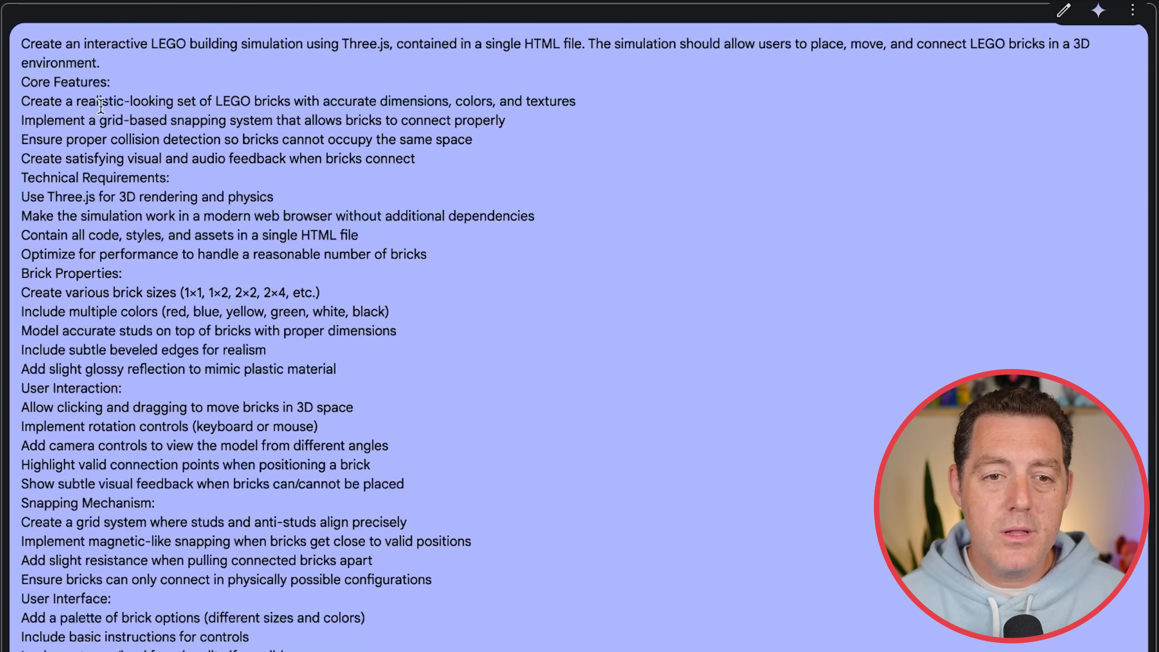
mouse_move(360, 100)
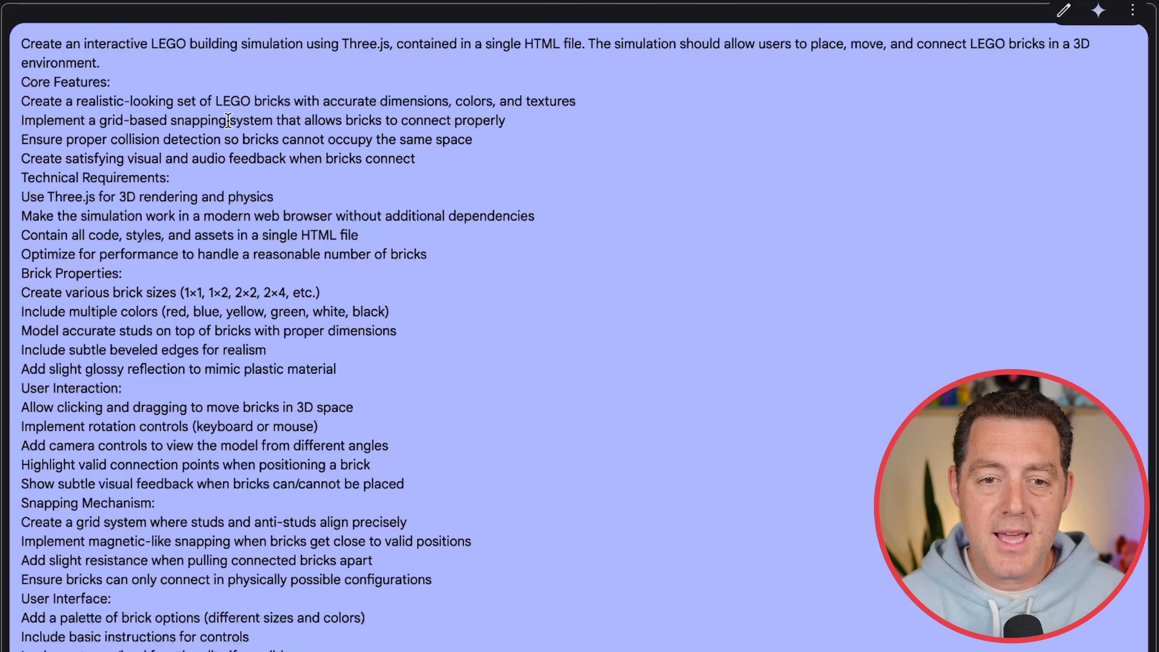
mouse_move(448, 126)
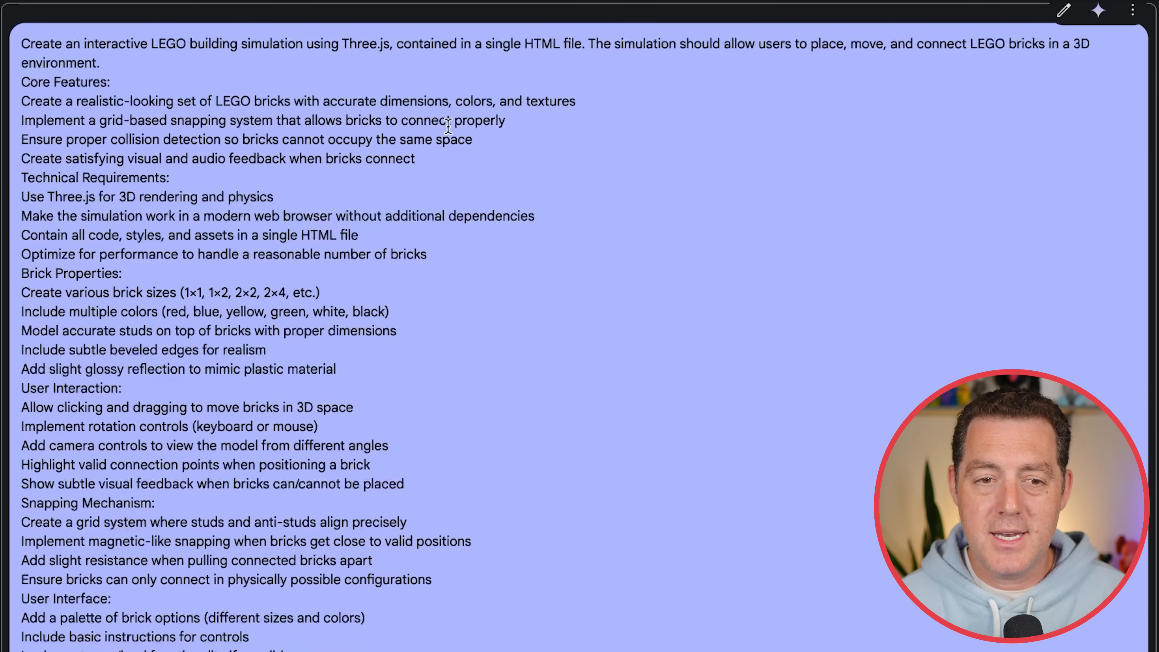
mouse_move(133, 145)
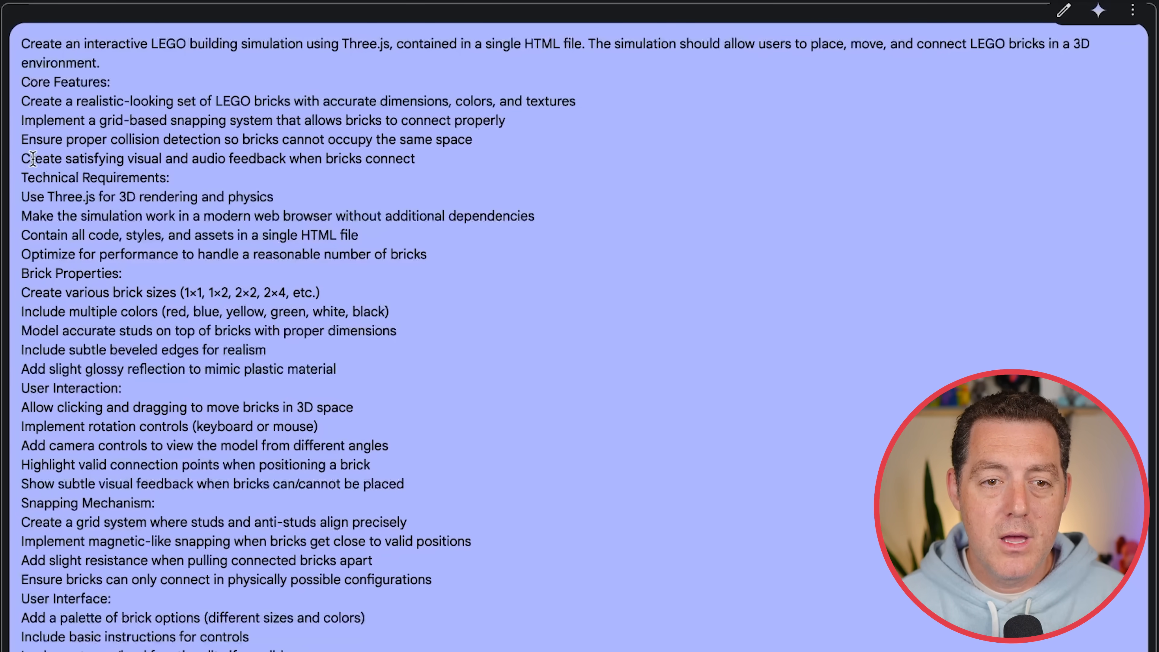
left_click_drag(280, 158, 415, 158)
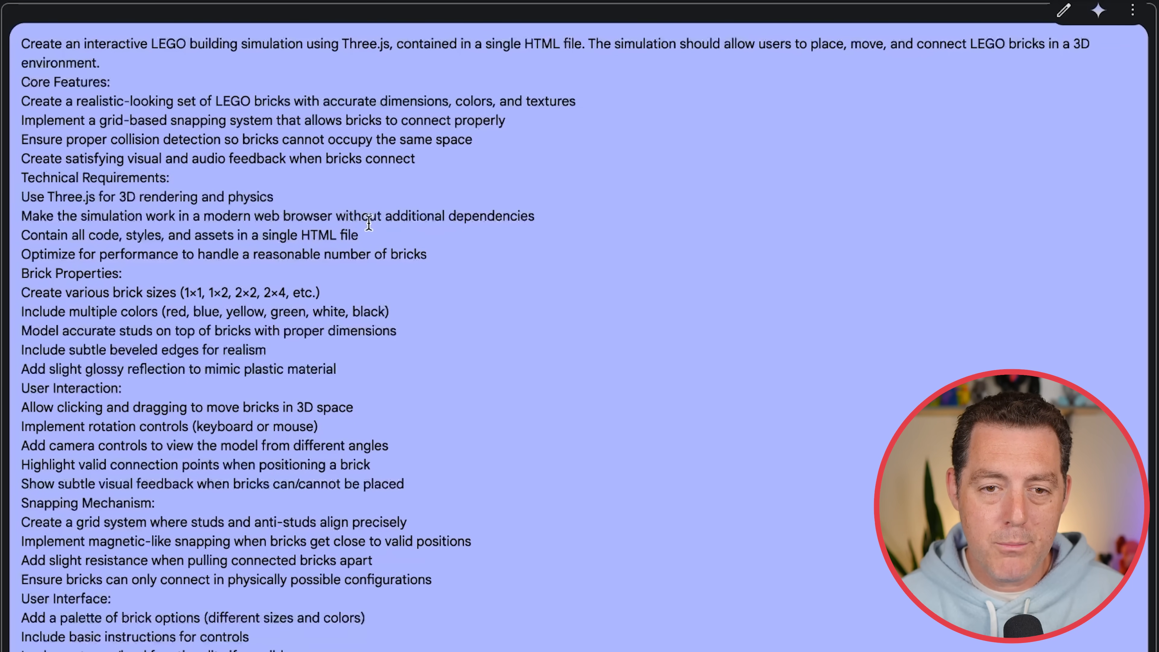
mouse_move(63, 237)
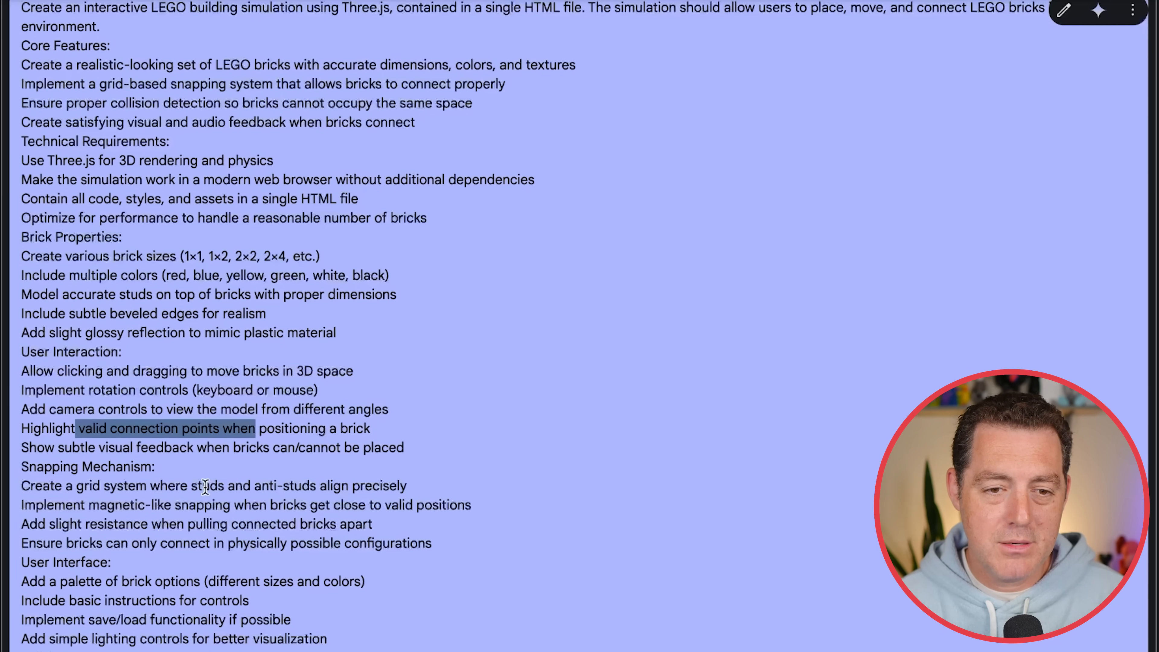
scroll("down", 3)
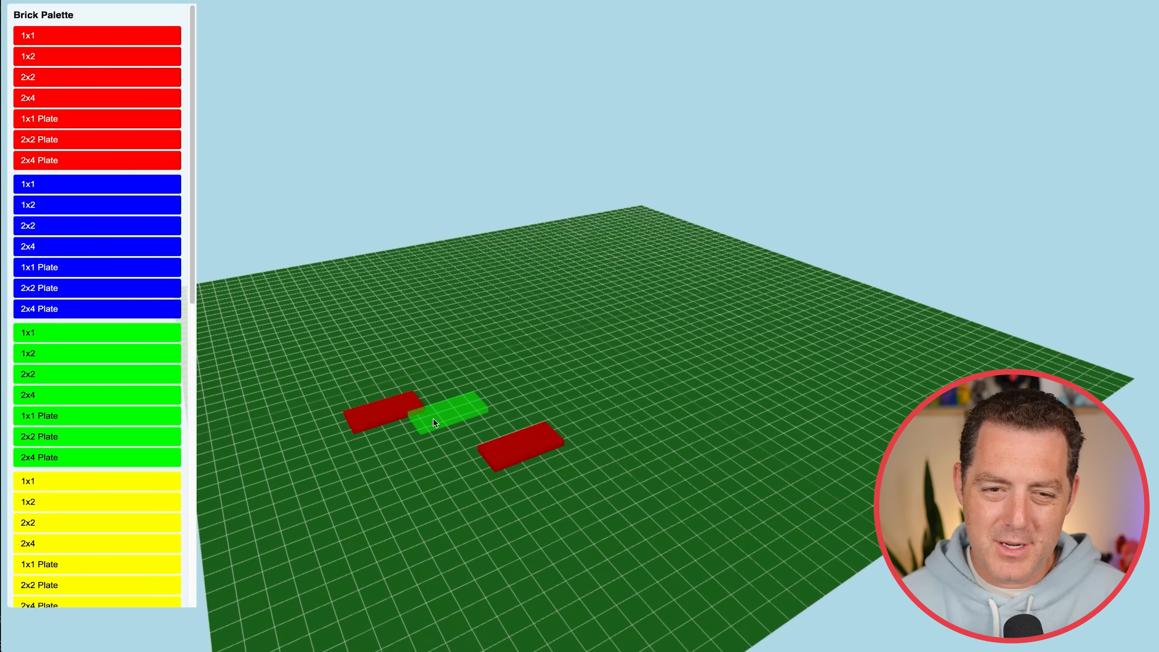
Stack red, blue, black and grey bricks on the green baseplate
left_click(440, 407)
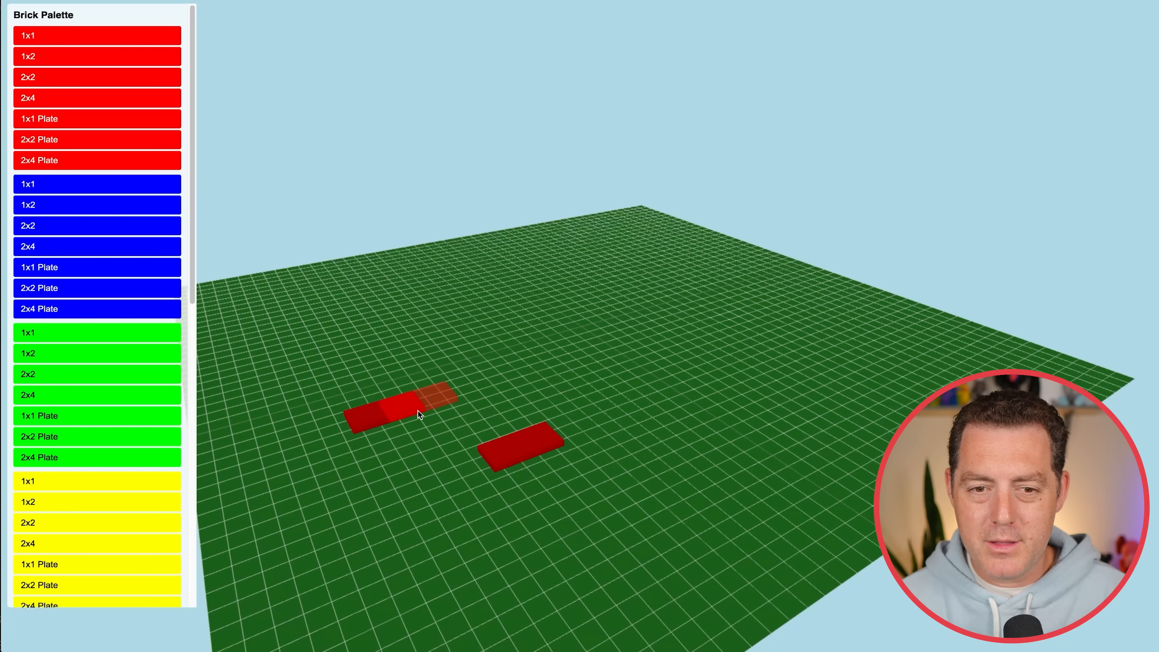
mouse_move(429, 408)
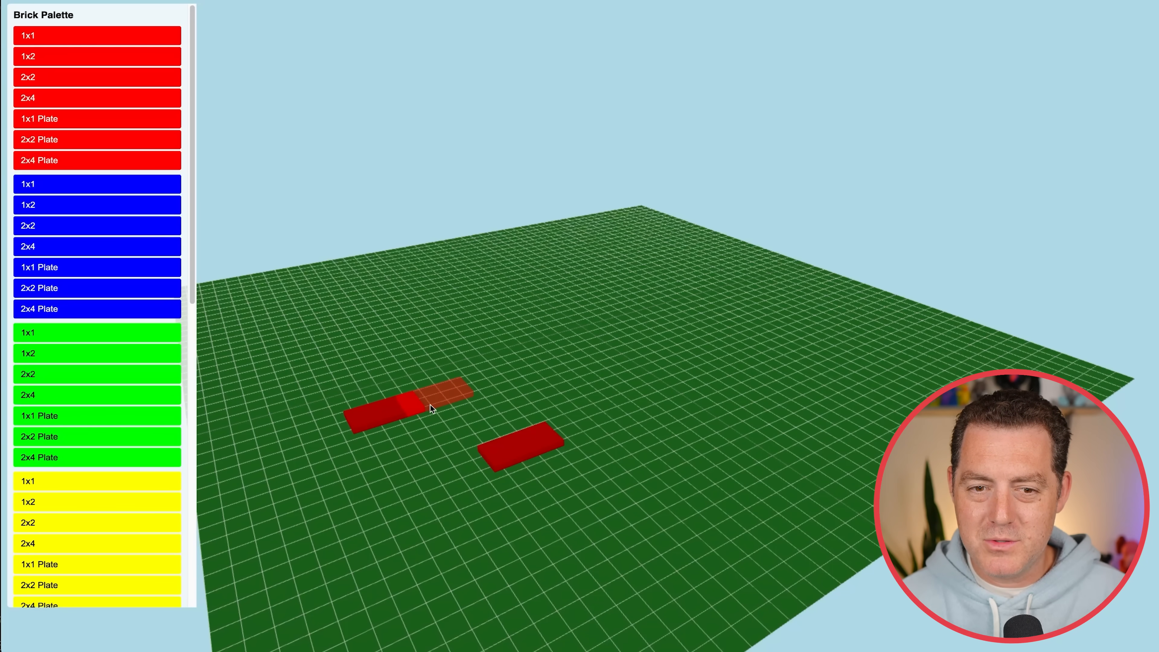
mouse_move(434, 409)
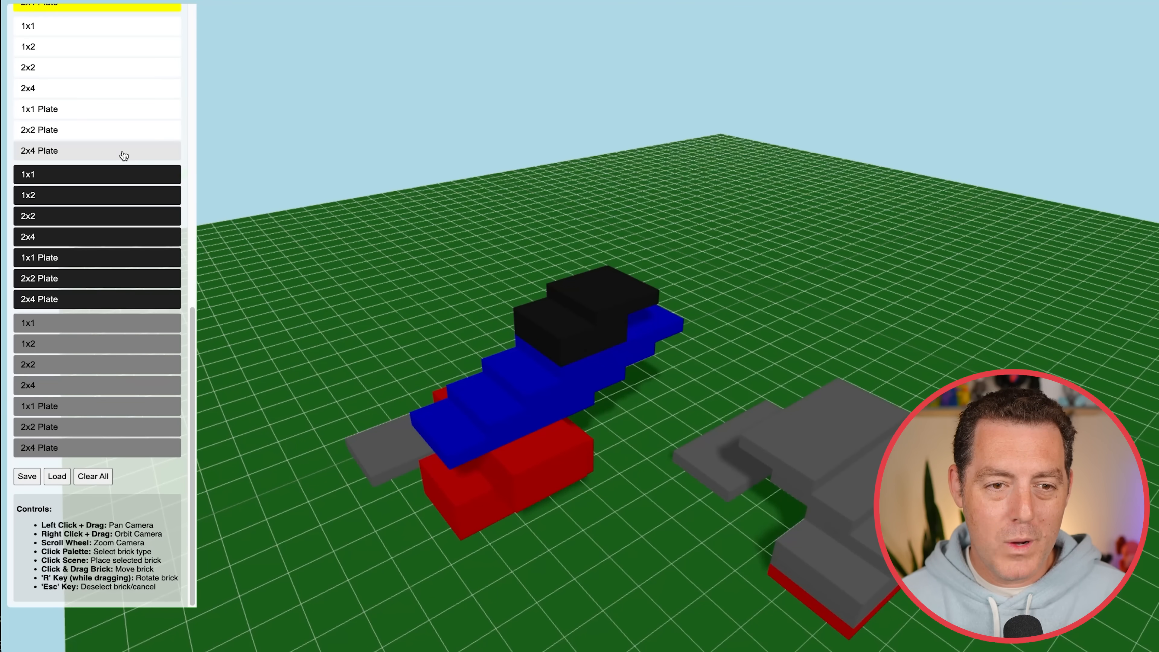
scroll("up", 3)
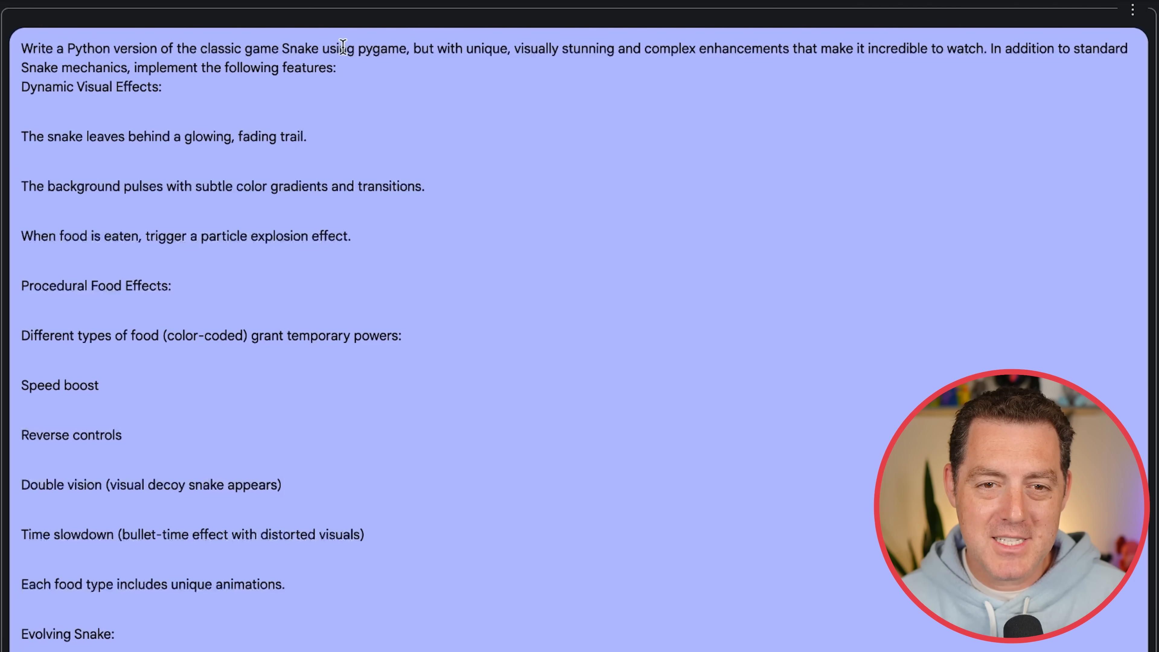
mouse_move(516, 49)
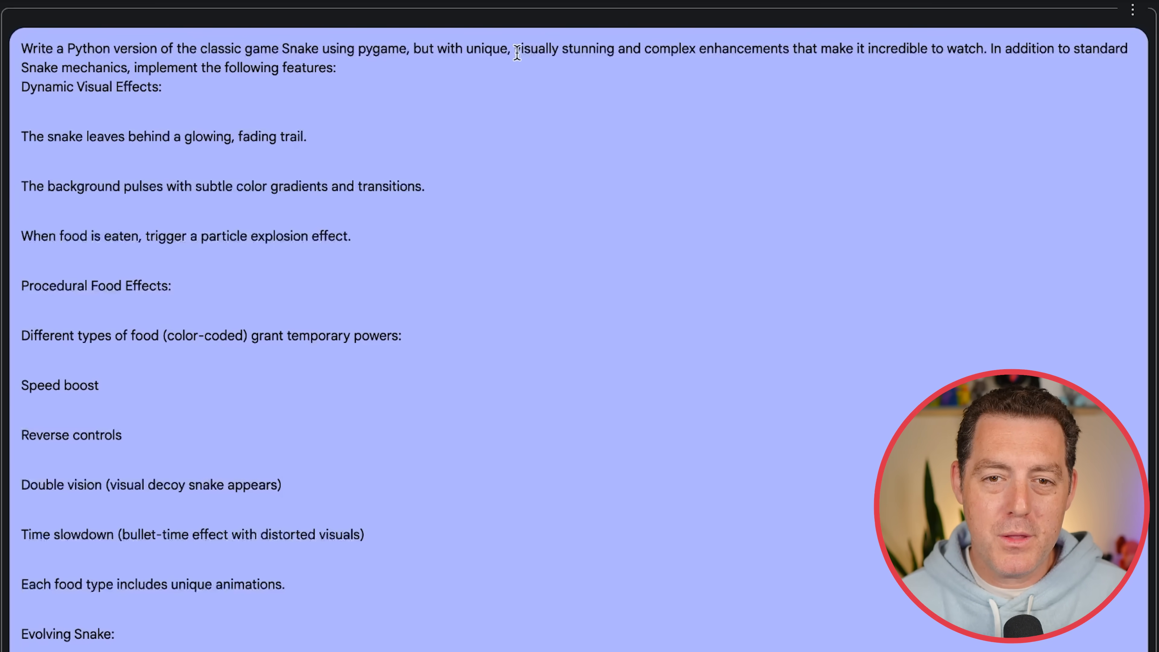
mouse_move(810, 51)
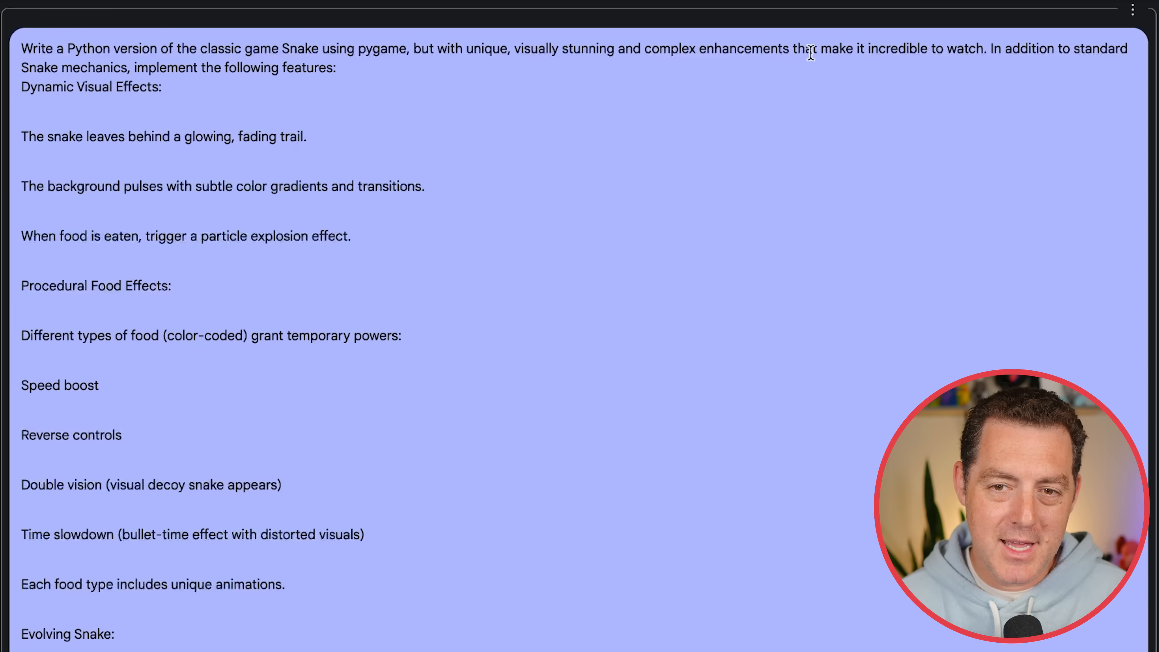
mouse_move(984, 49)
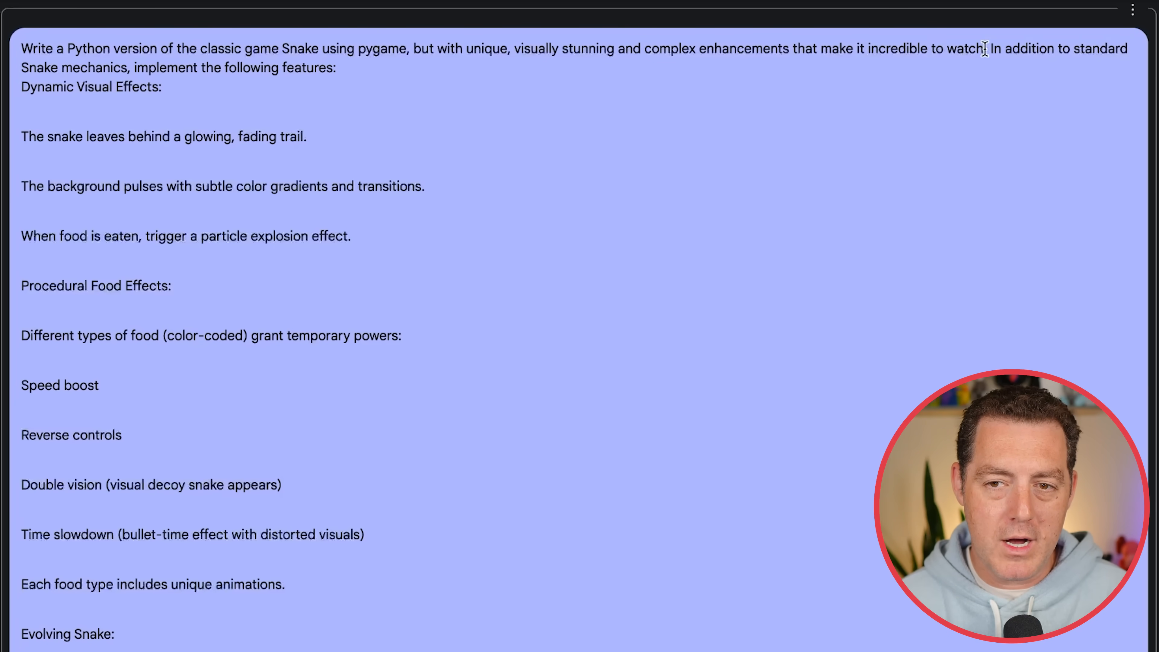
mouse_move(109, 63)
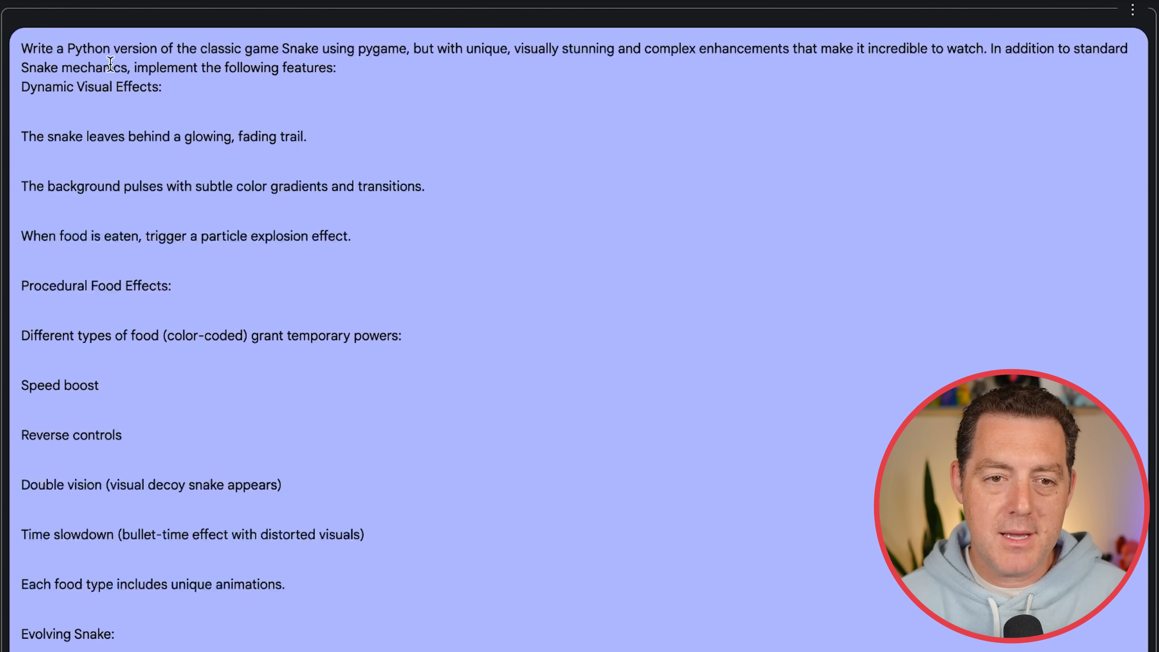
mouse_move(40, 79)
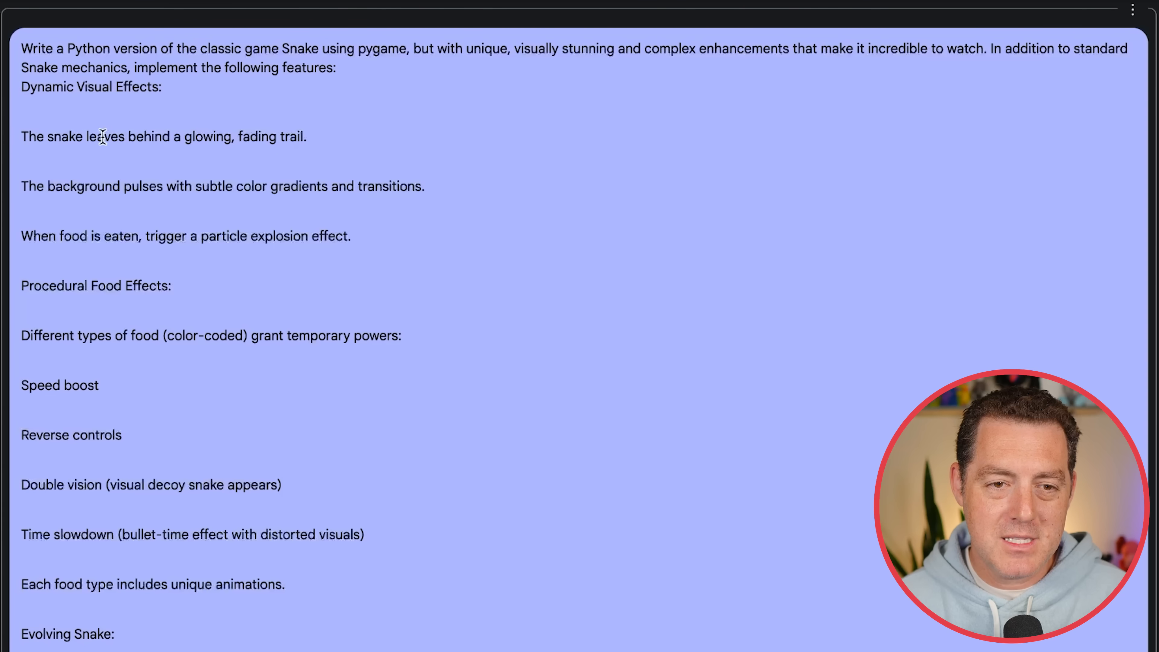
mouse_move(65, 208)
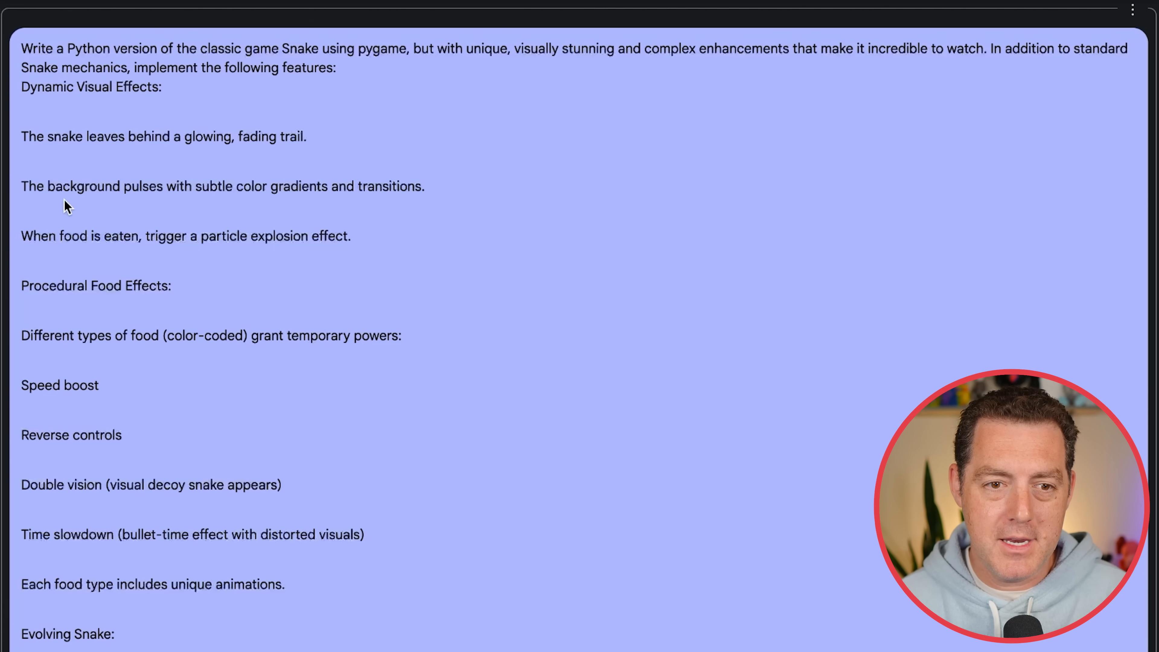
mouse_move(183, 201)
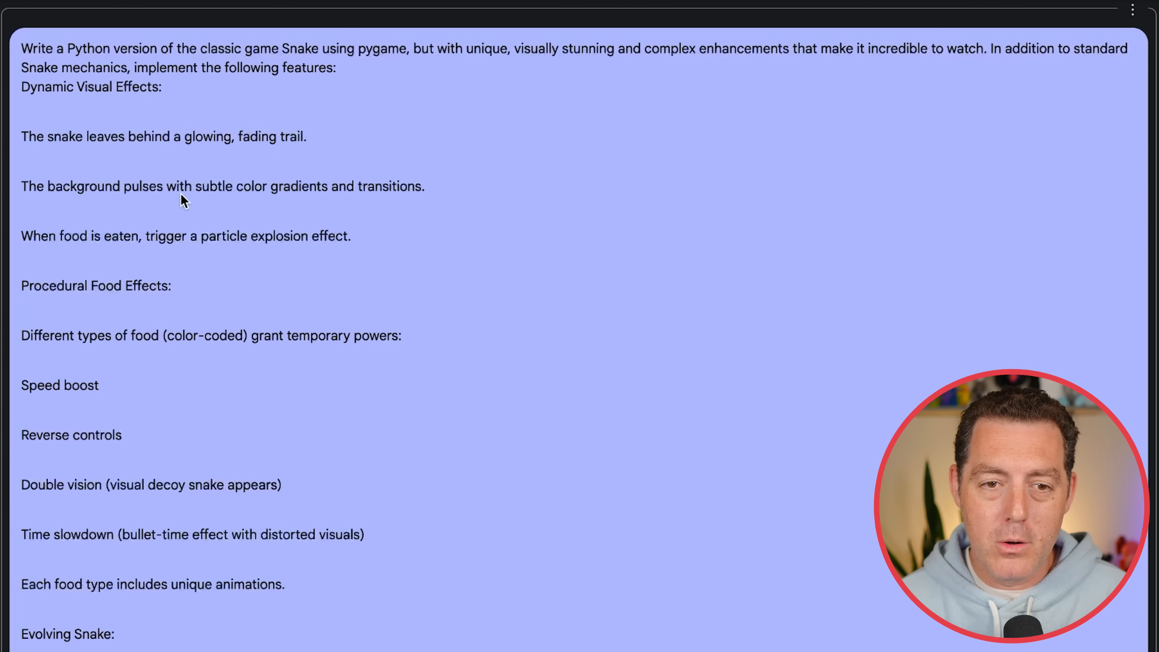
mouse_move(412, 191)
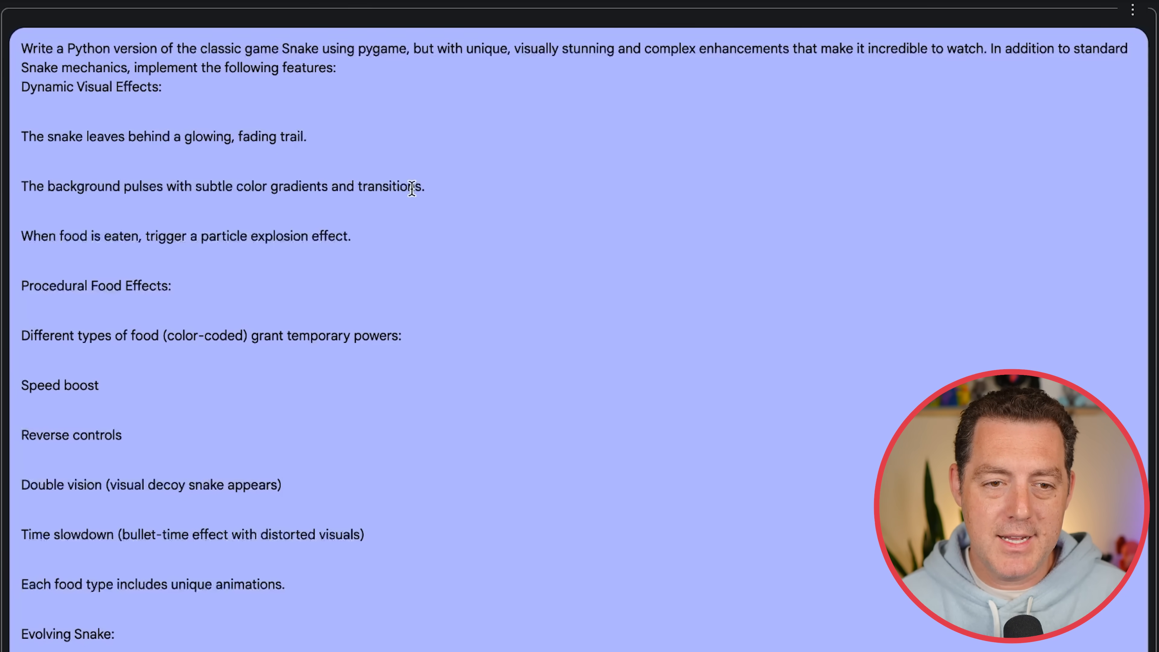
mouse_move(146, 236)
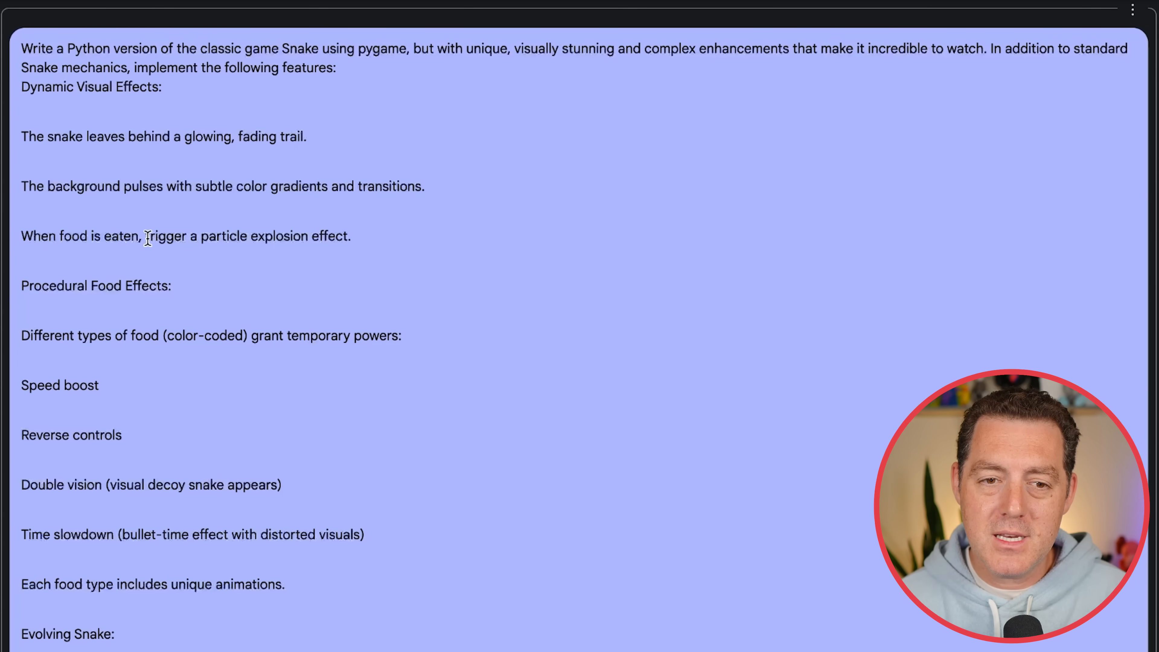
mouse_move(369, 249)
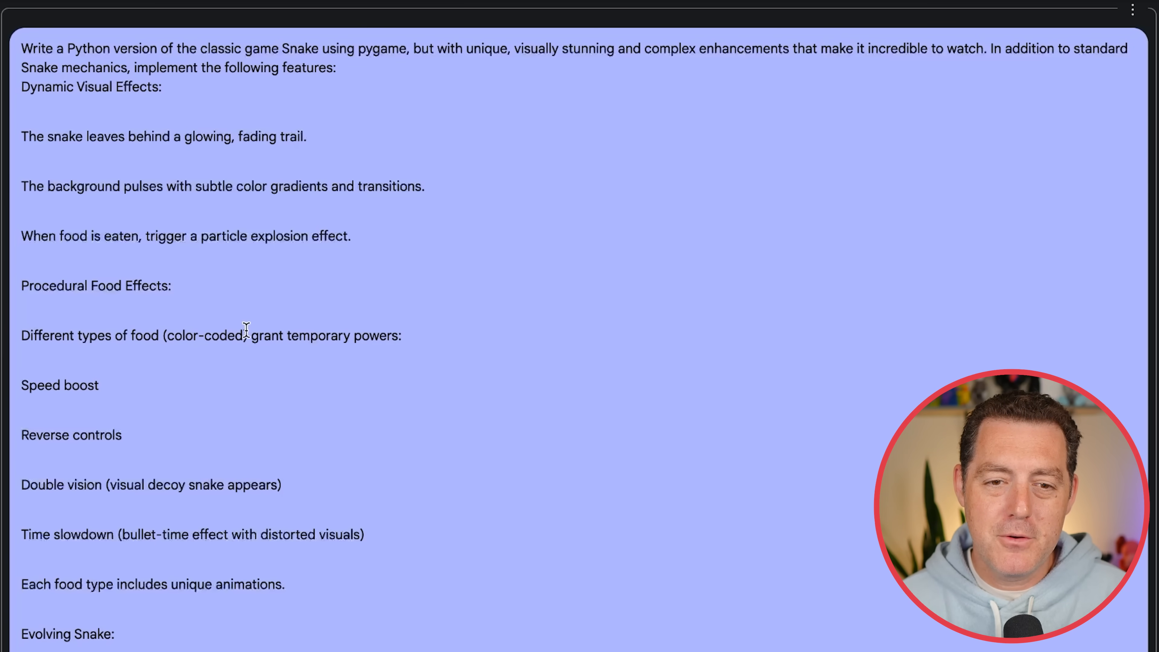
double_click(59, 386)
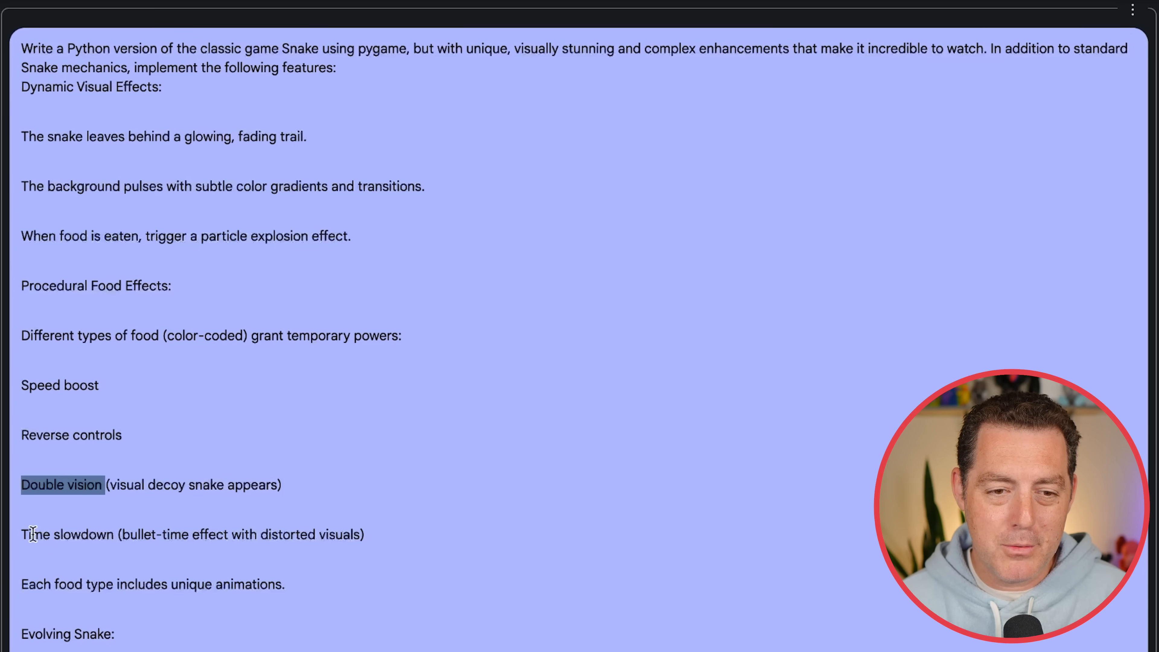
scroll("down", 3)
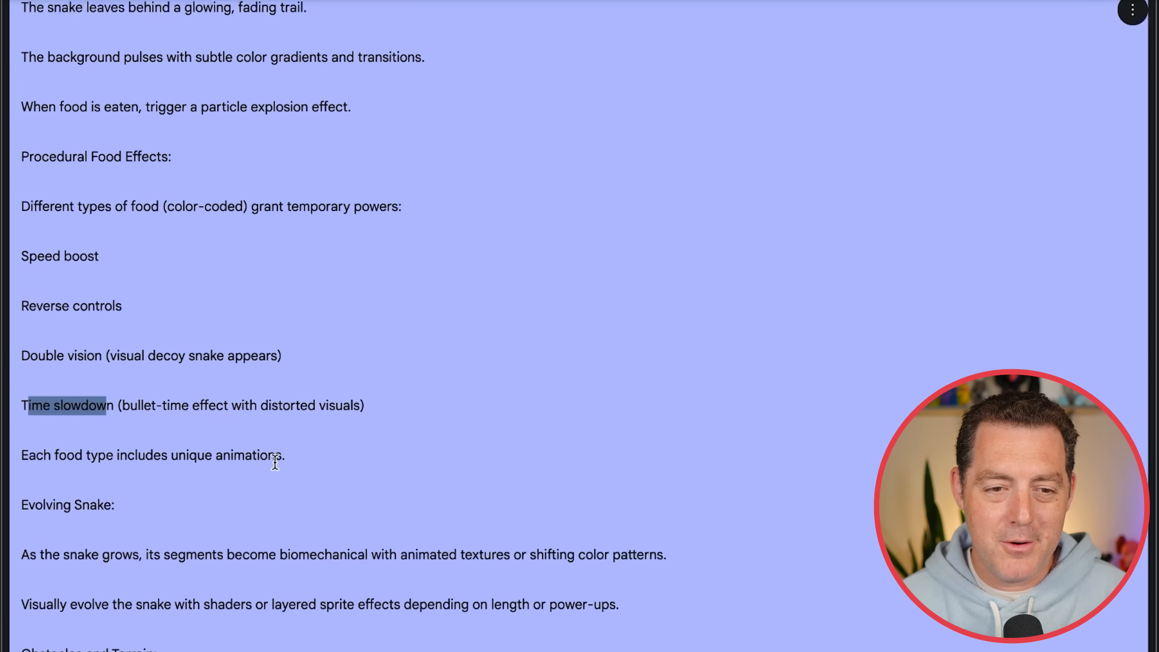
scroll("down", 3)
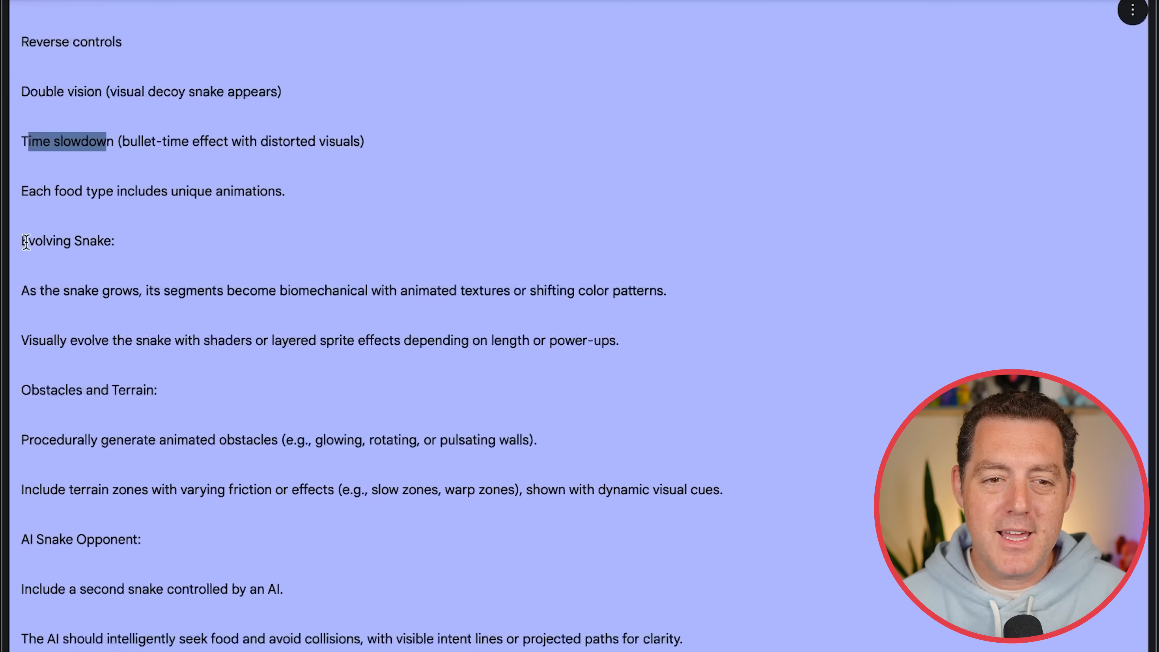
scroll("down", 3)
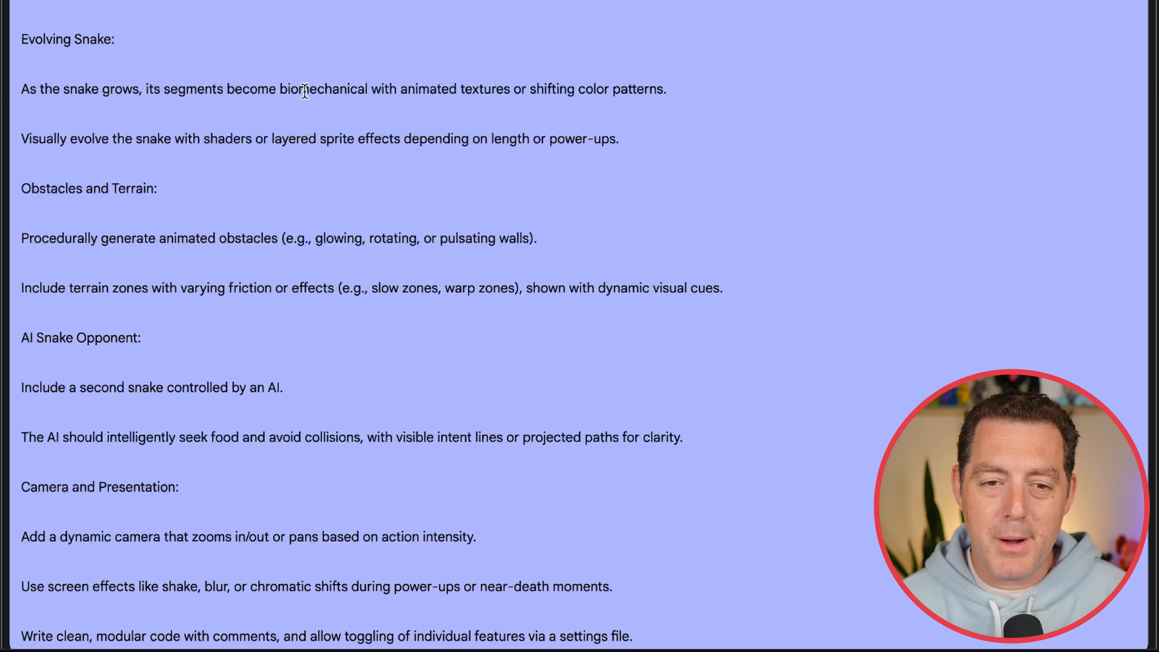
mouse_move(582, 89)
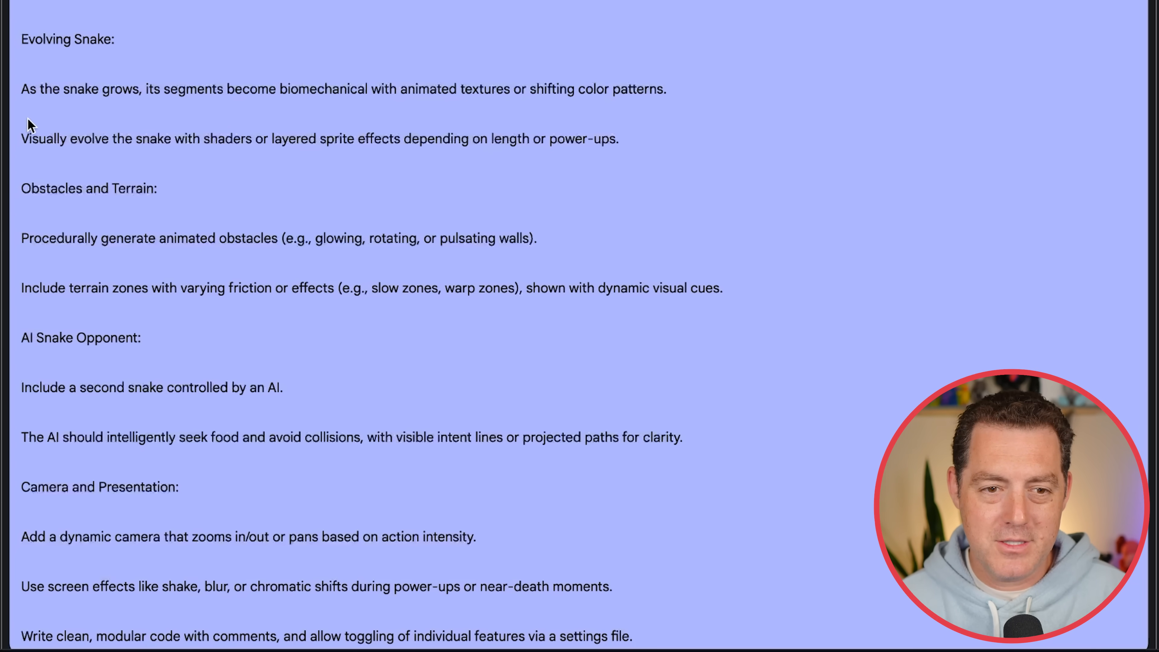
left_click_drag(23, 139, 207, 138)
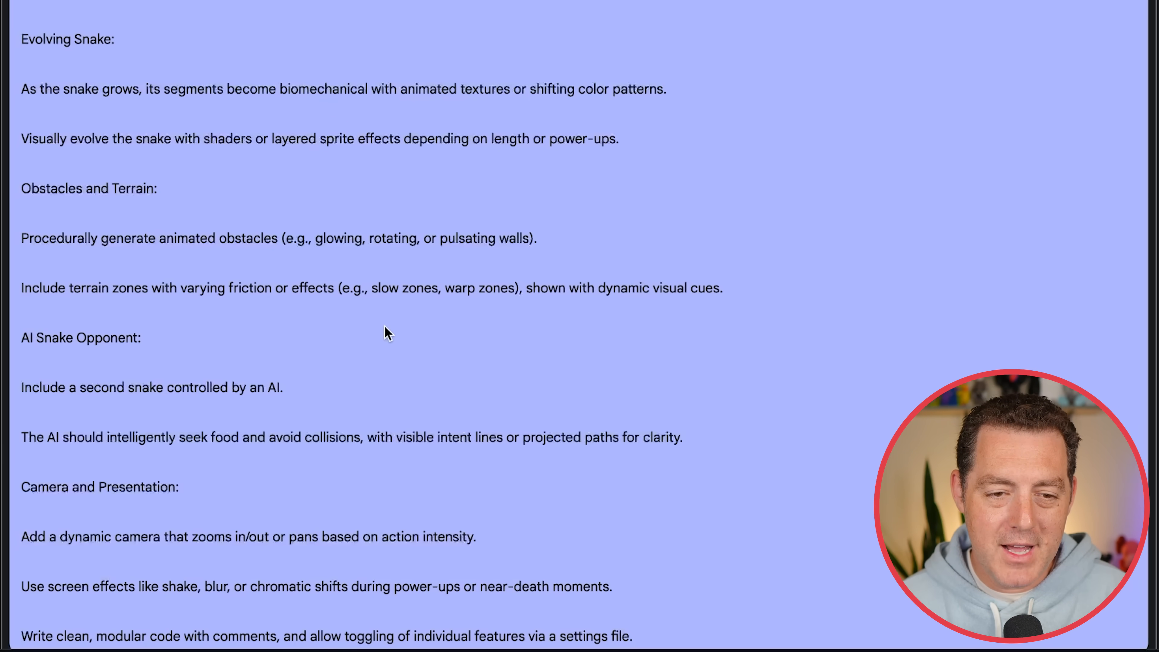
double_click(73, 338)
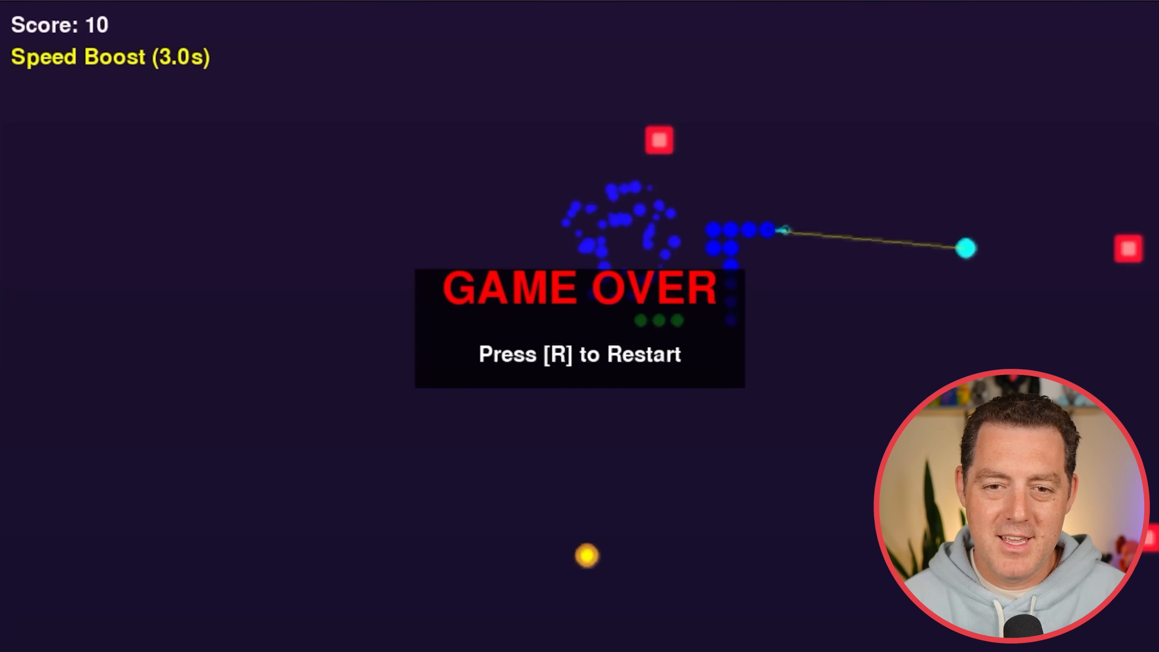
Restart the Snake game with R after each game over at score 20
key("r")
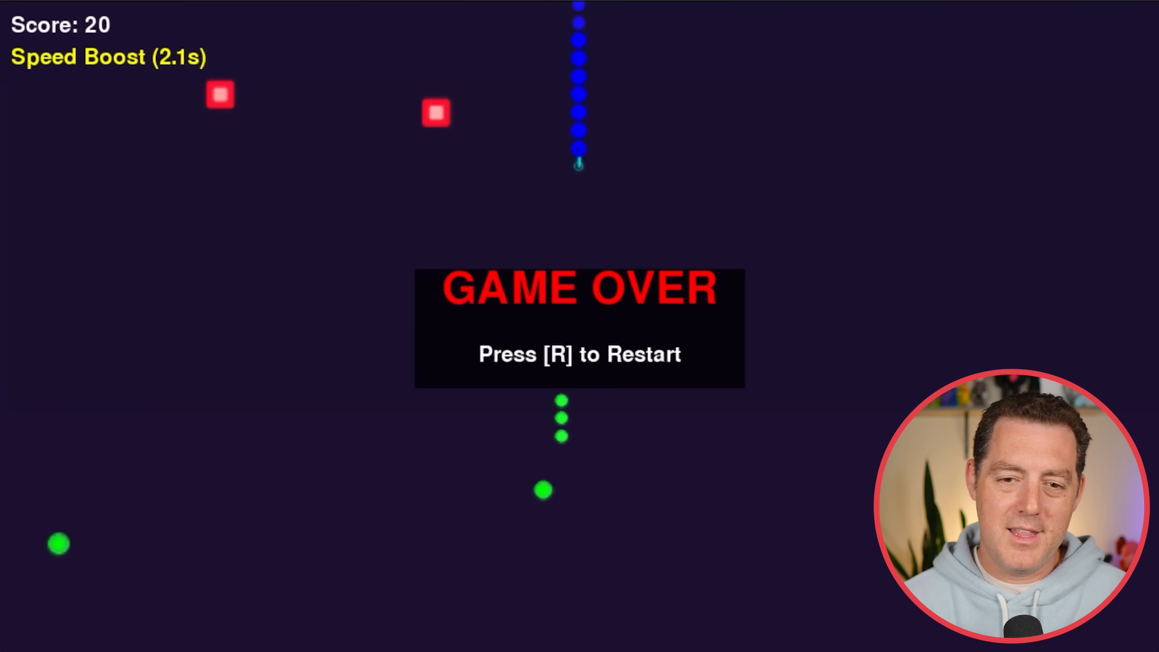
key("r")
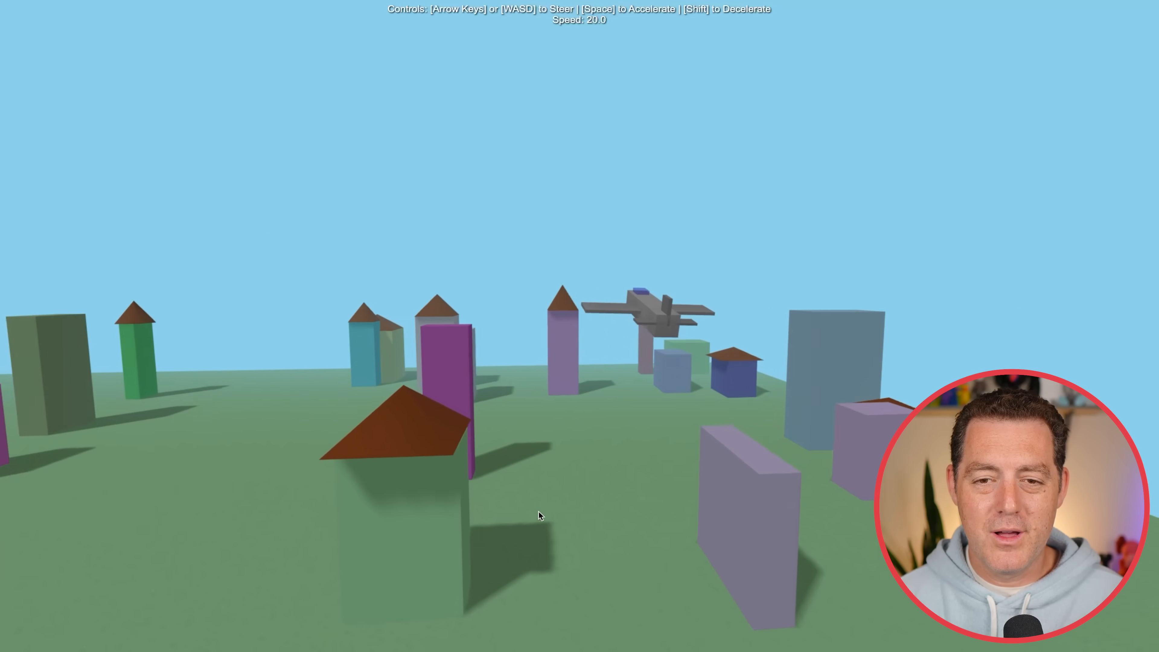
Fly the plane over the city, accelerating with Space then slowing with Shift among the buildings
key("space")
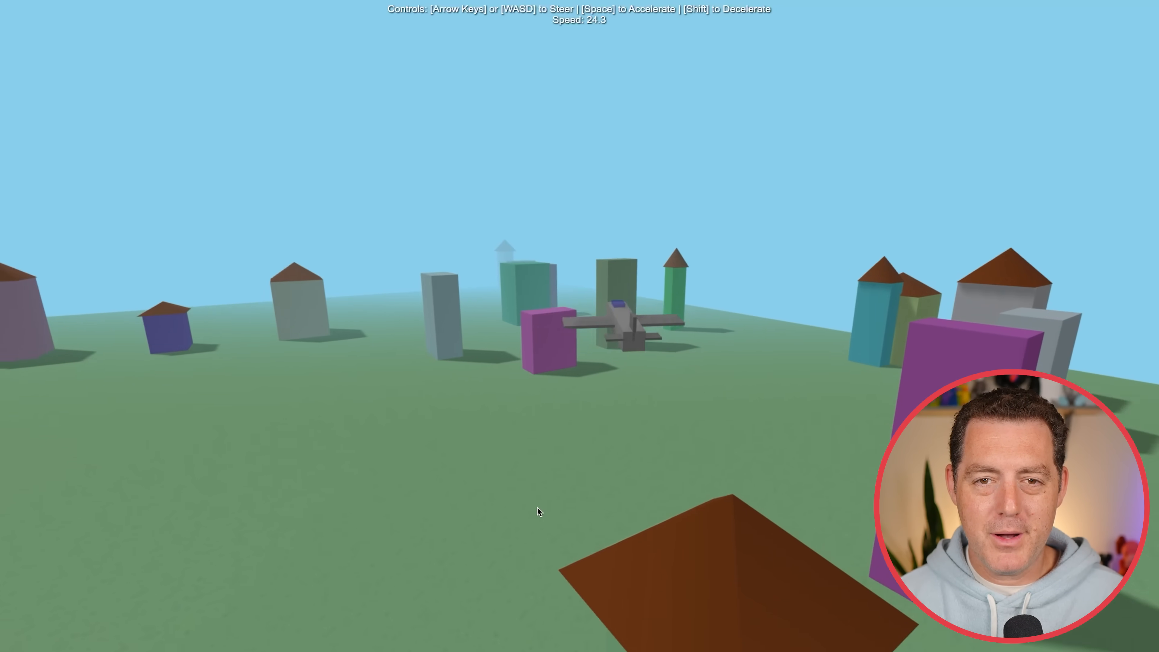
key("space")
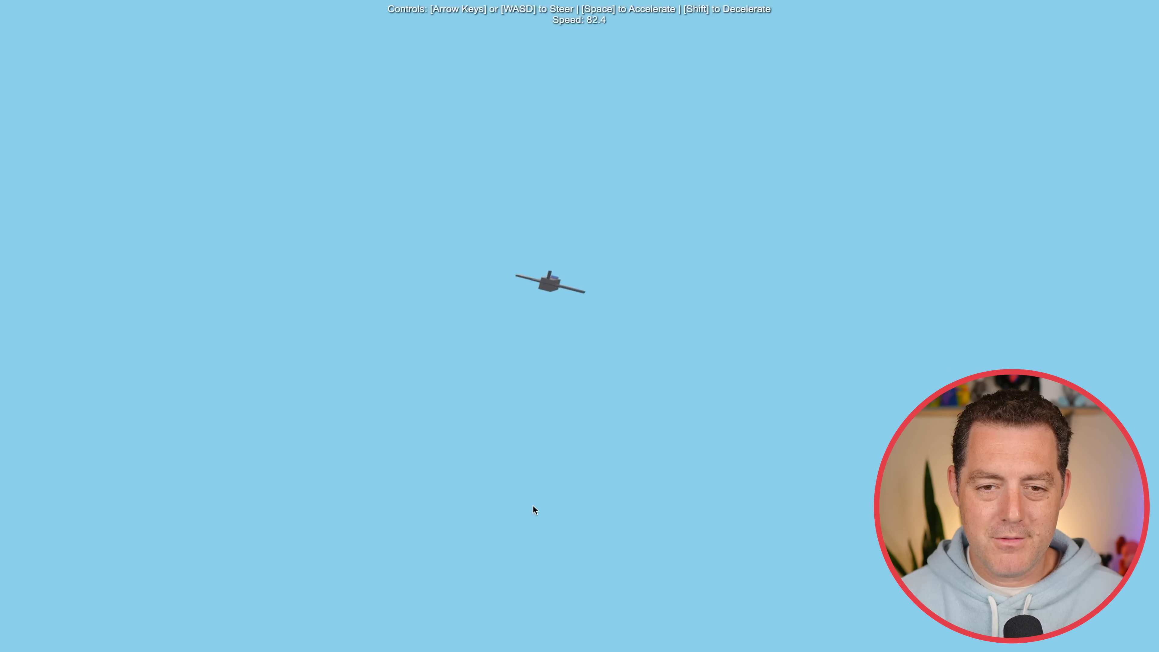
key("space")
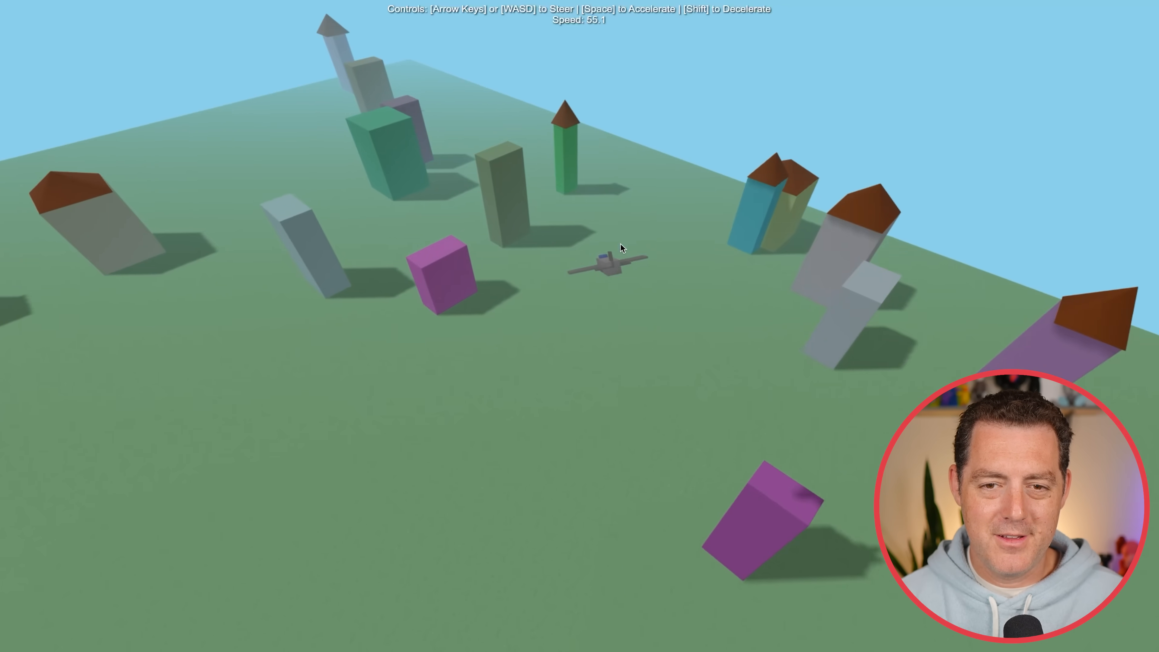
key("shift")
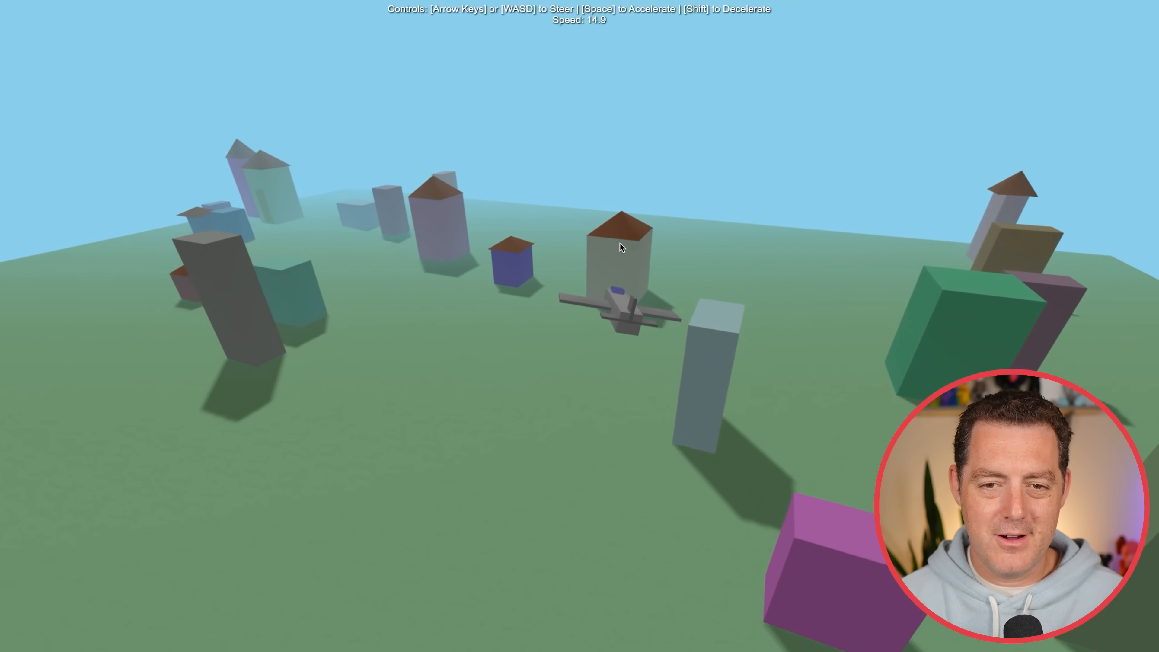
key("shift")
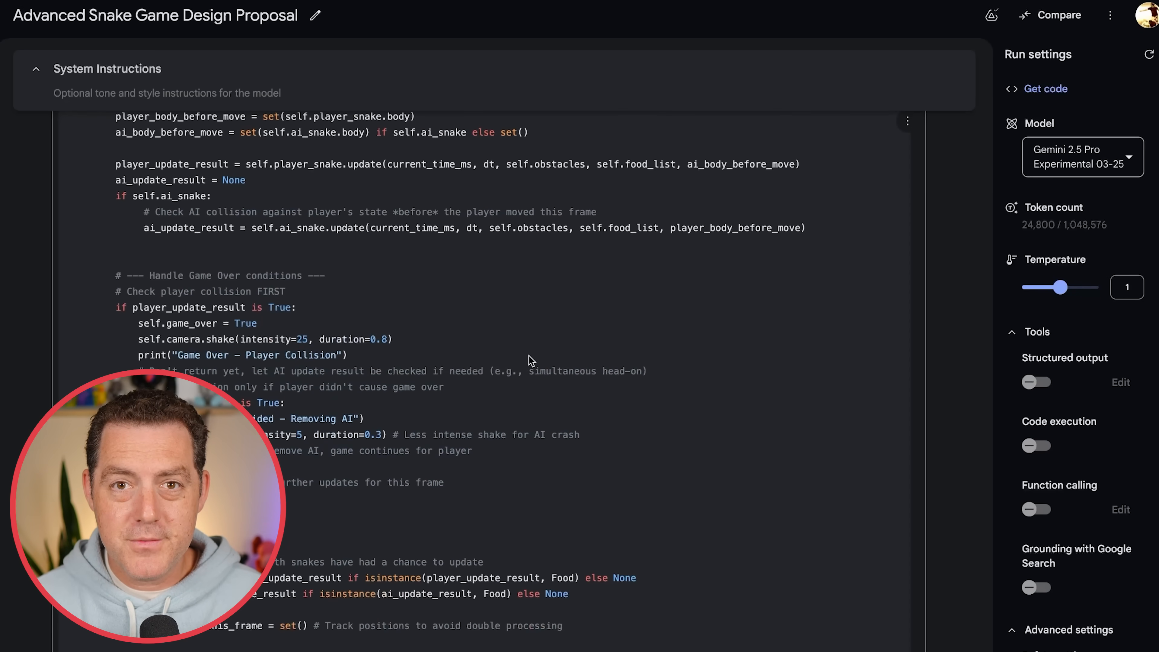
Scroll through the generated Pygame snake code past the paused overlay and draw routine
scroll("down", 3)
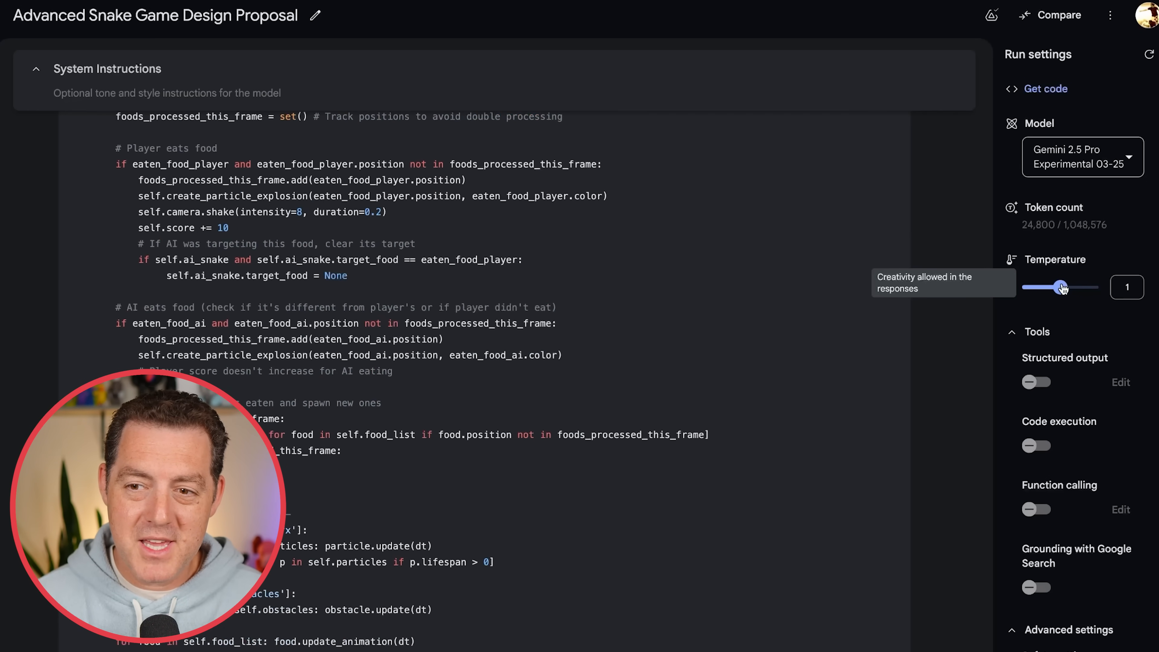
scroll("down", 3)
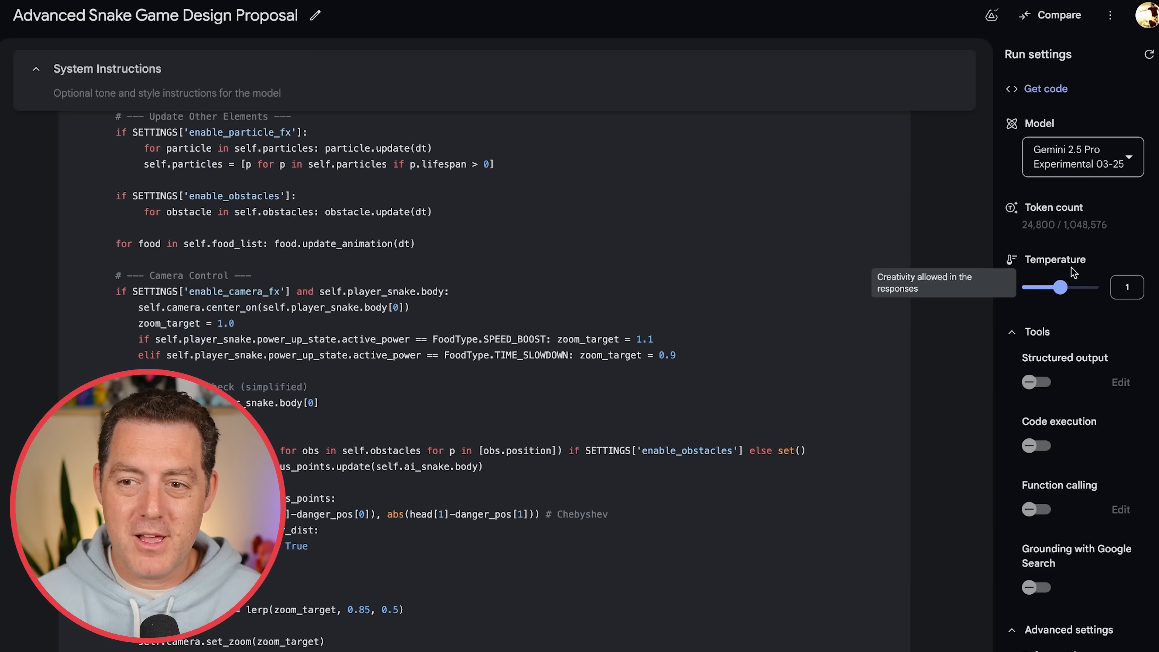
scroll("down", 3)
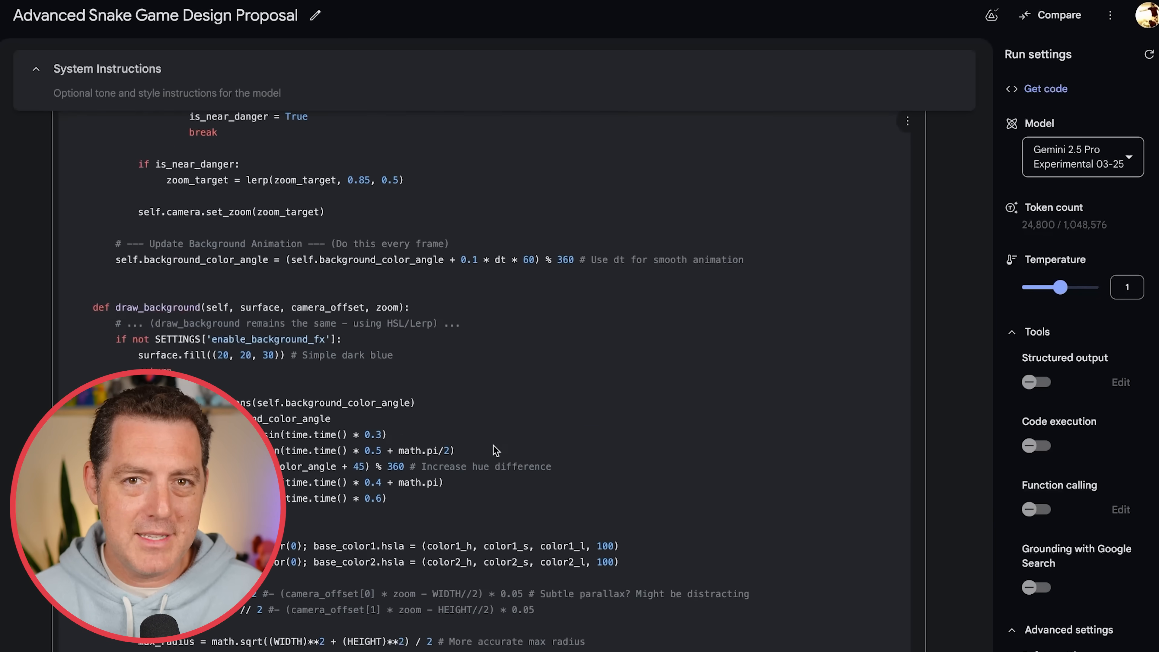
scroll("down", 3)
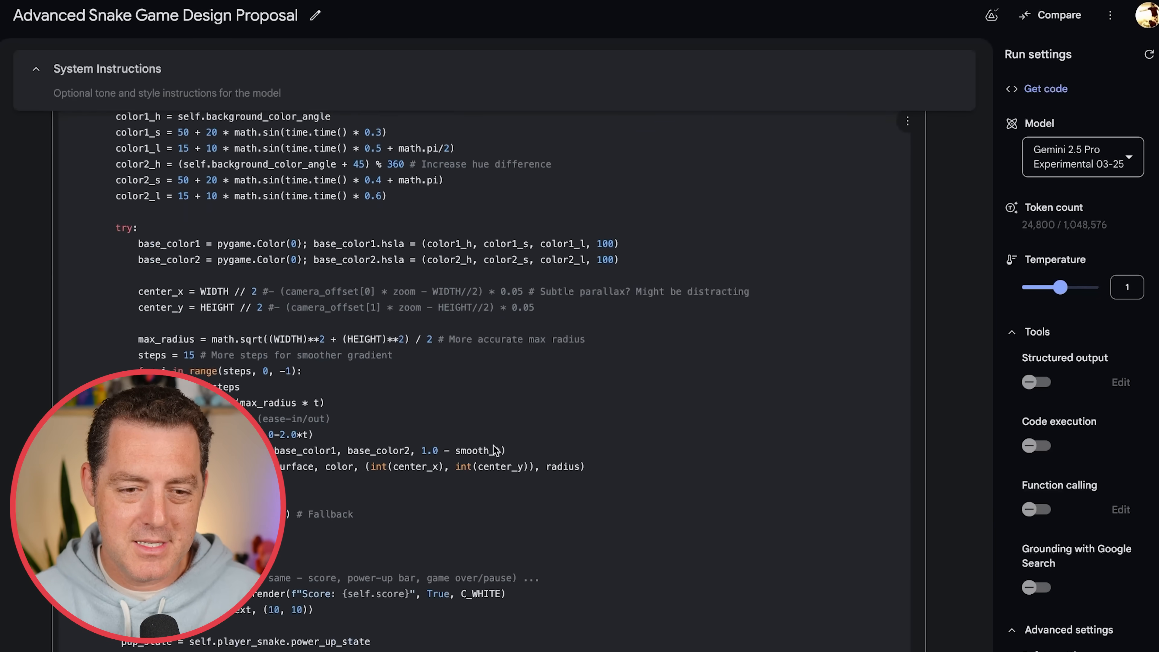
scroll("down", 3)
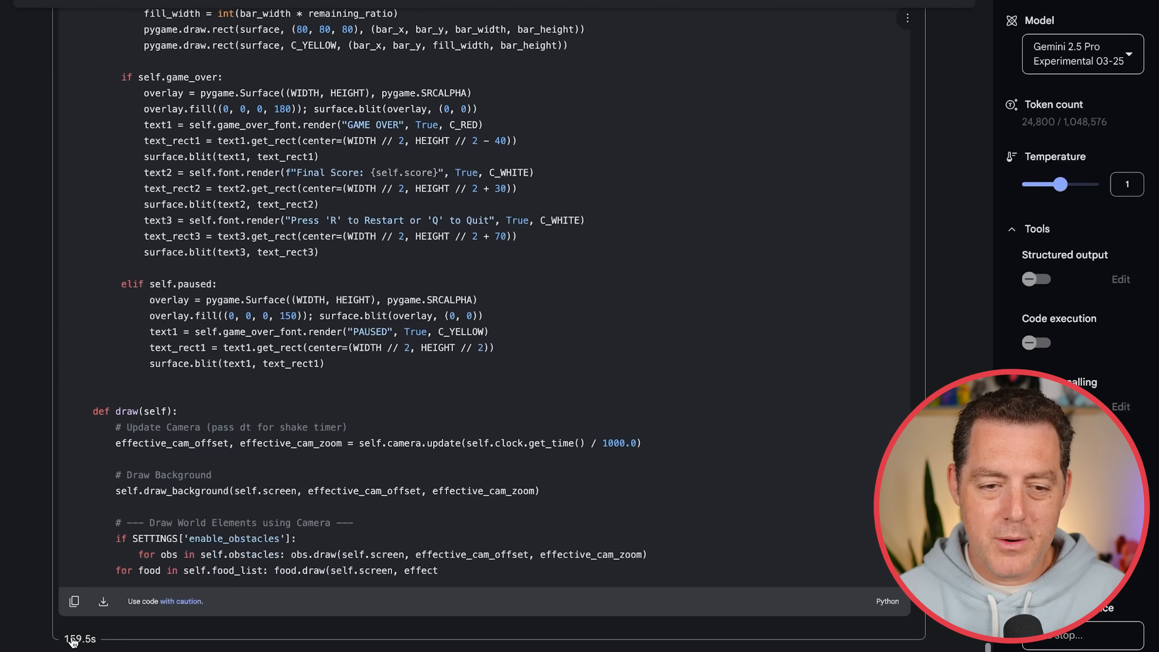
scroll("down", 3)
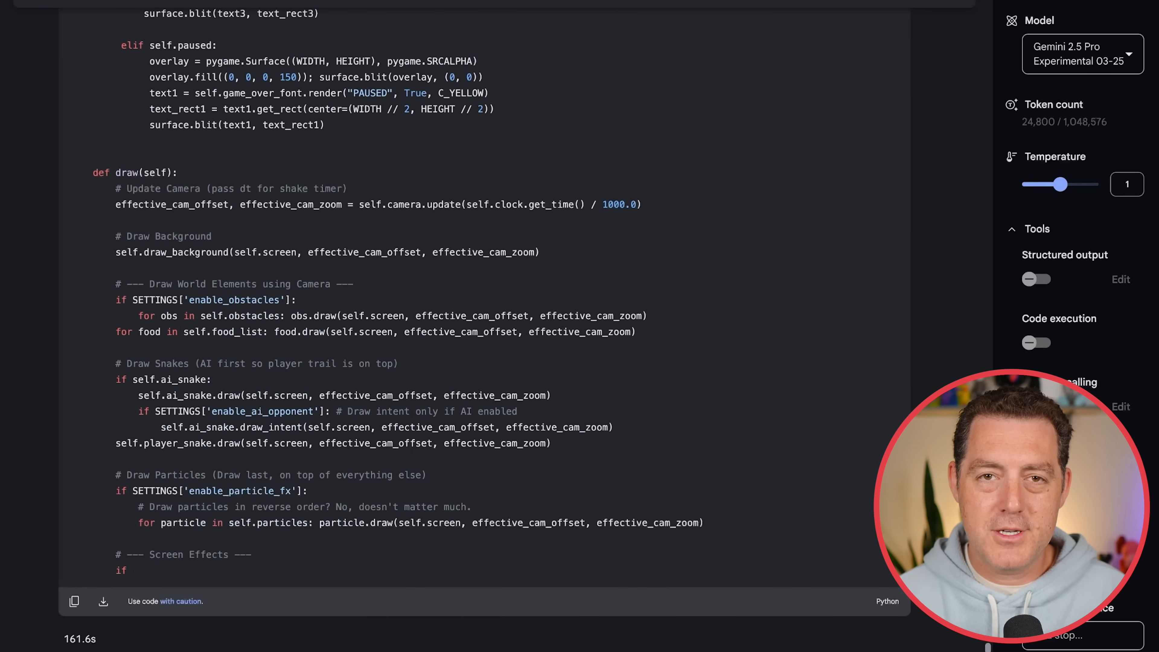
scroll("down", 3)
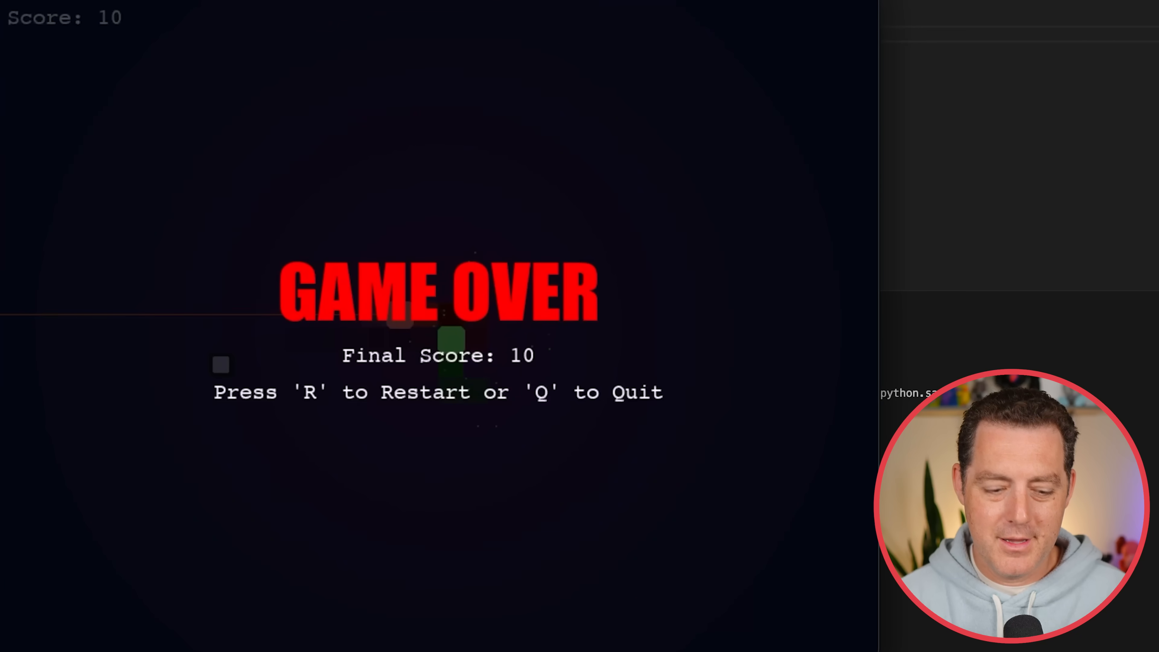
Restart the snake round with R from the Game Over screen showing score 10
key("r")
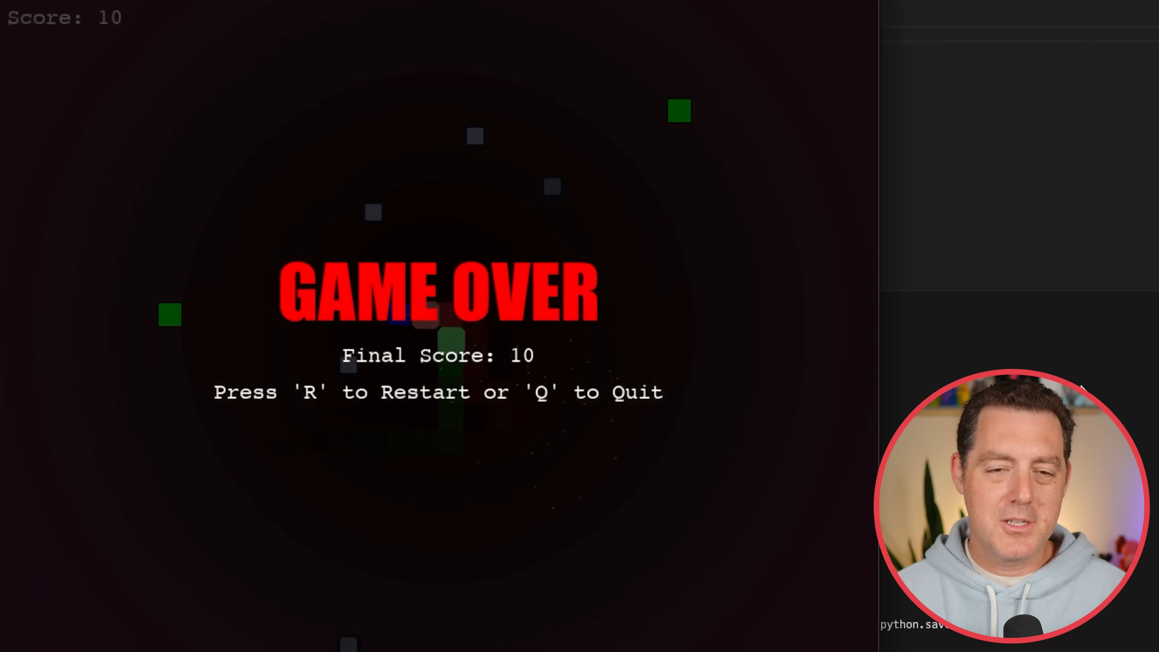
mouse_move(415, 387)
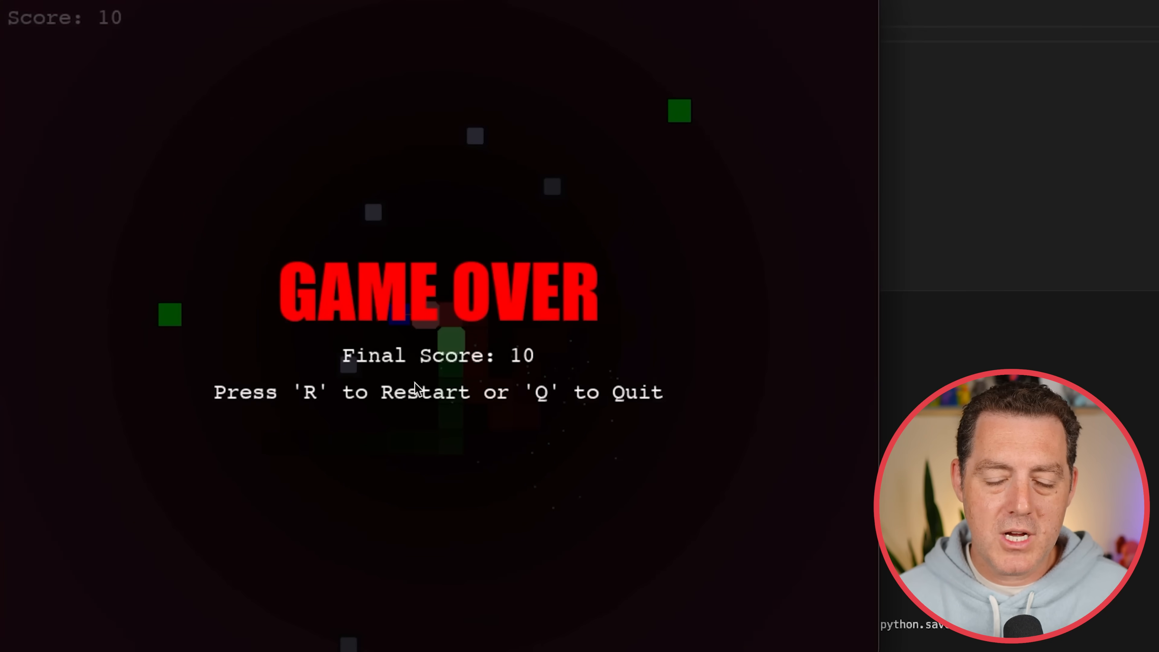
mouse_move(454, 158)
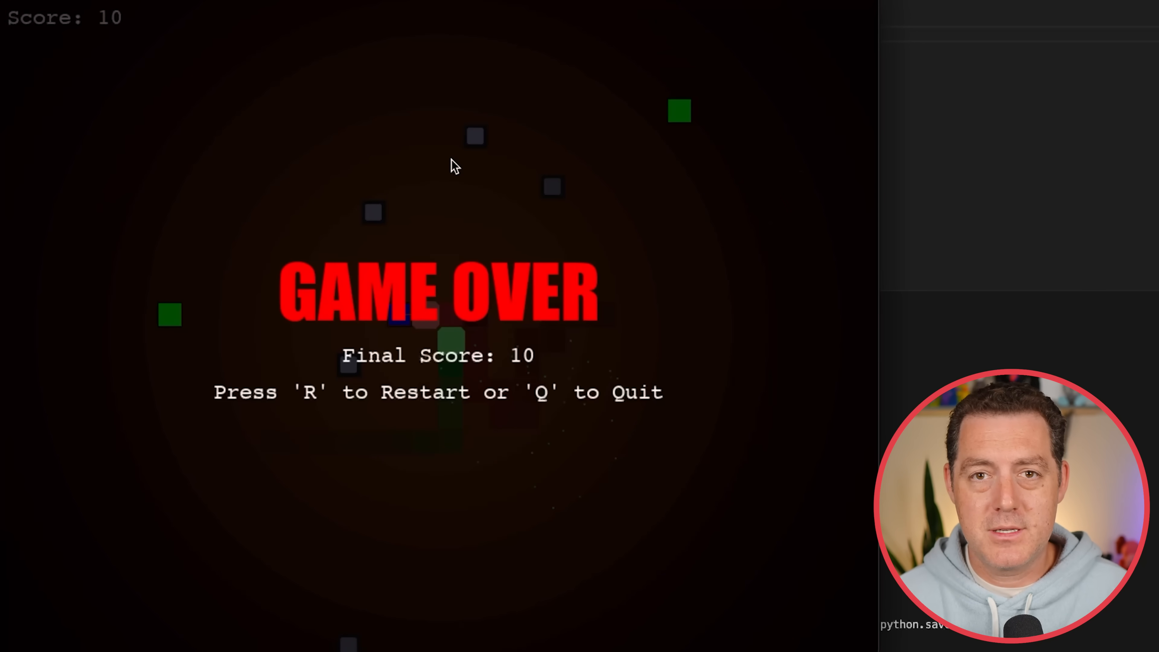
mouse_move(266, 87)
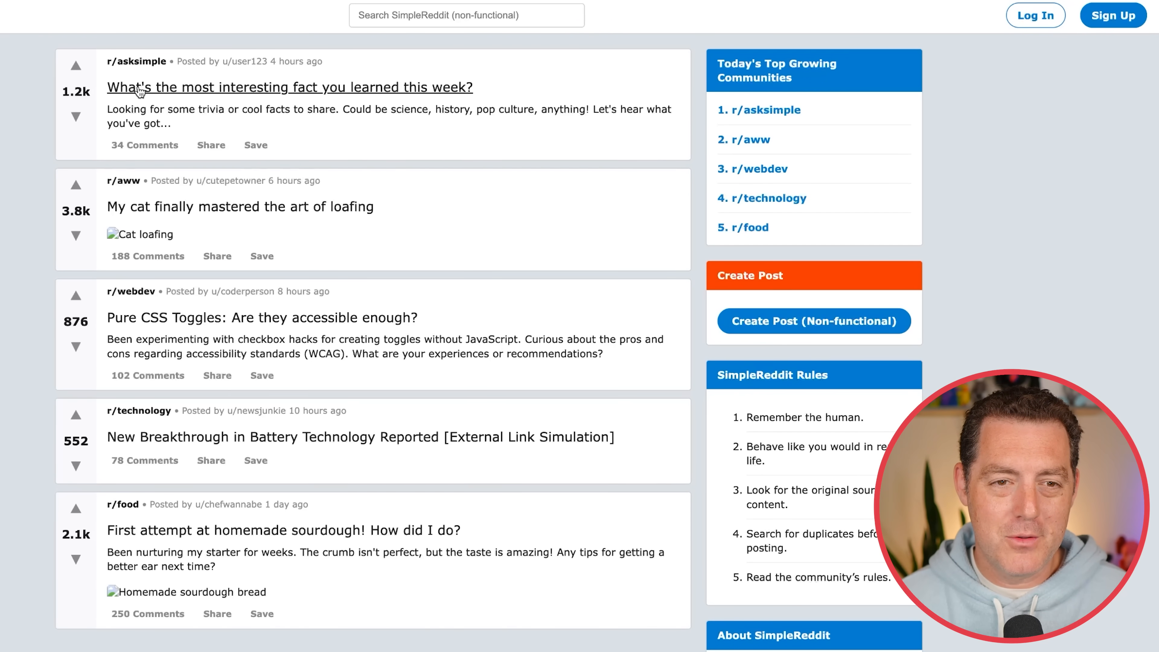
Jump to the interesting-fact post's details and scroll through its comments
left_click(145, 145)
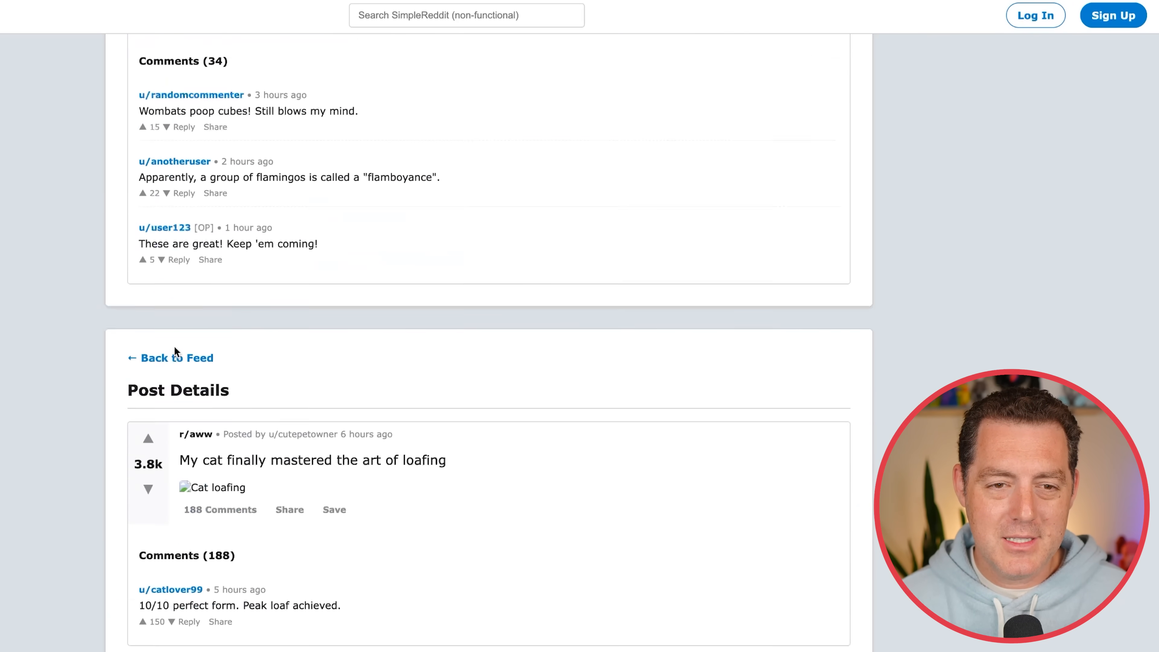
scroll("down", 3)
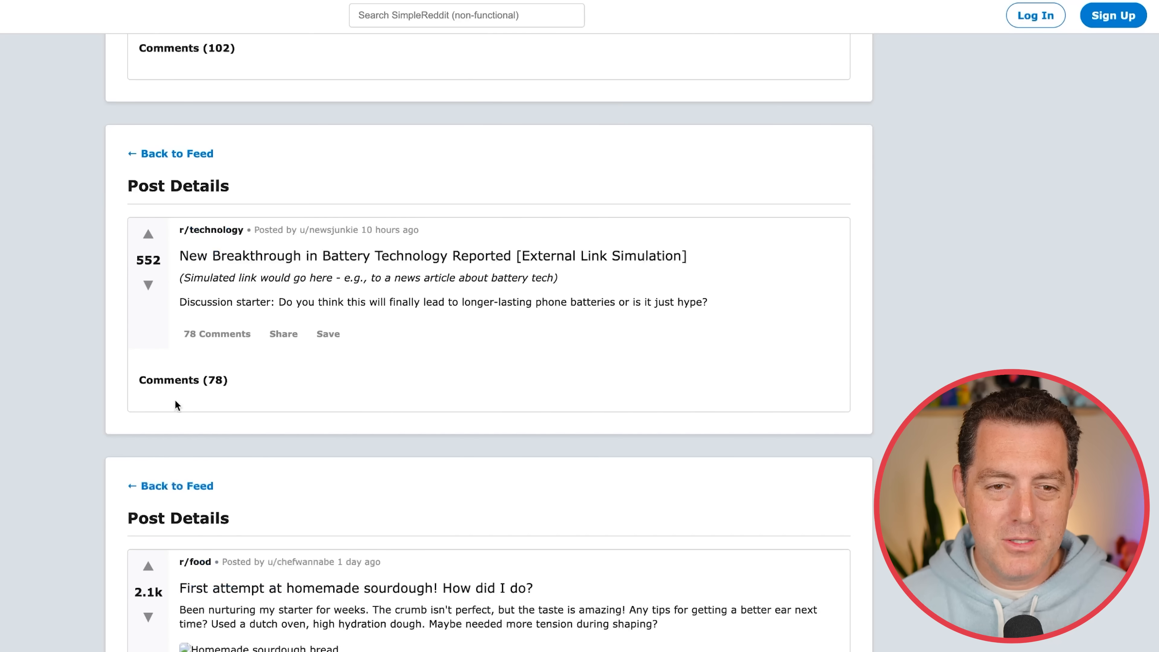
scroll("down", 3)
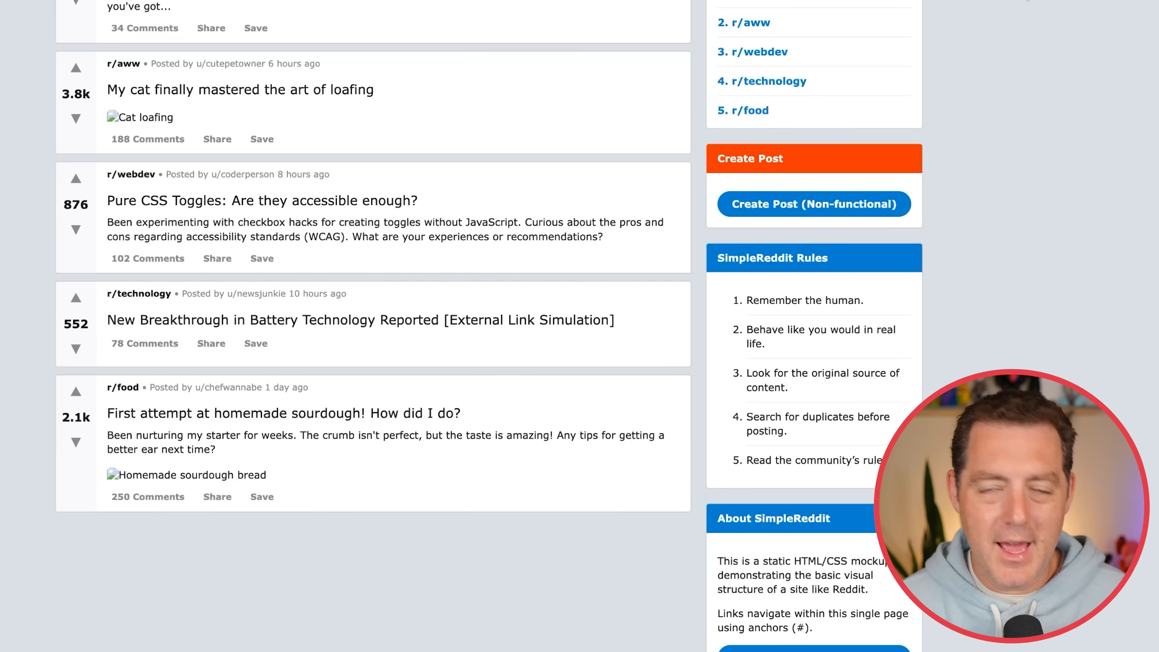
mouse_move(969, 24)
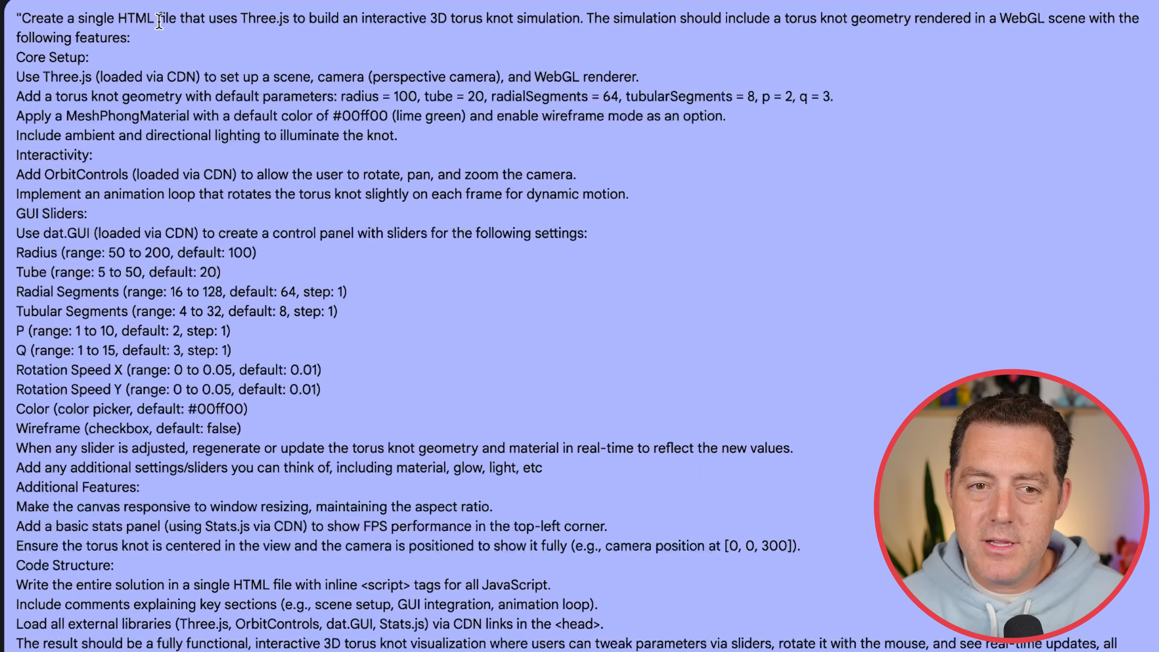
mouse_move(330, 19)
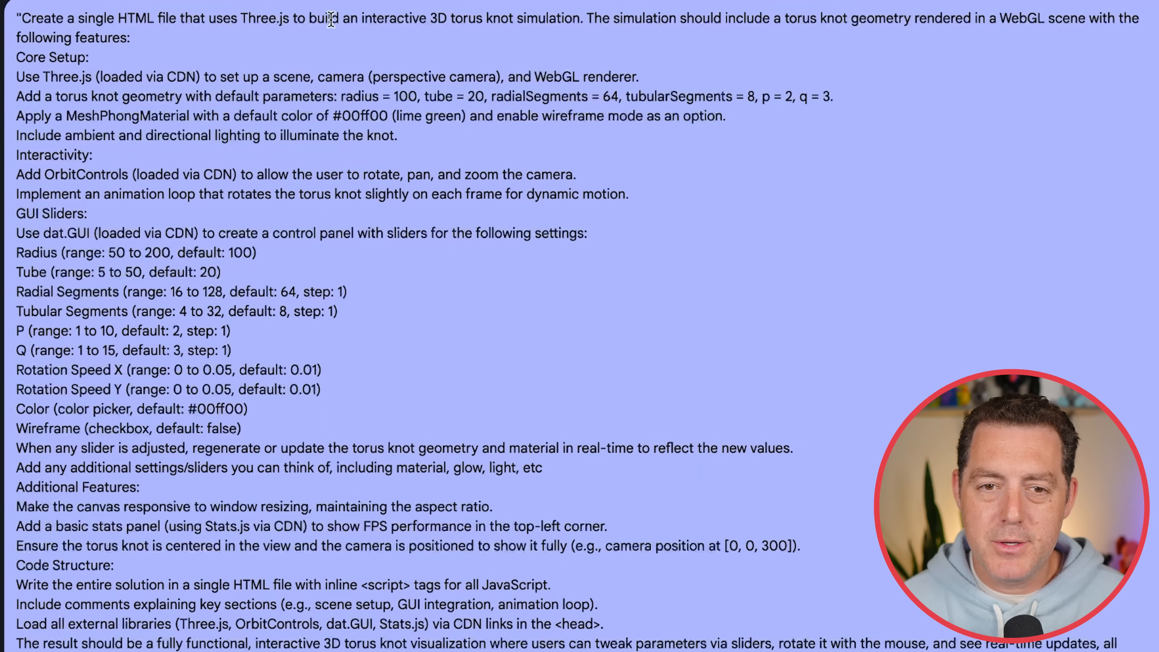
mouse_move(573, 18)
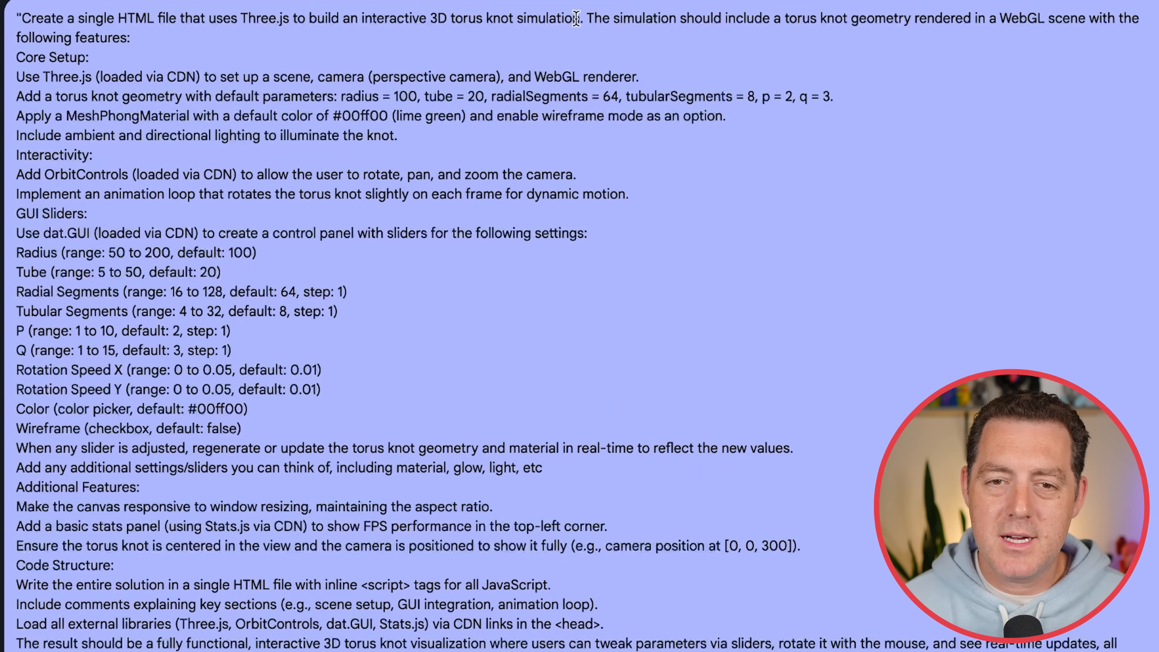
double_click(477, 17)
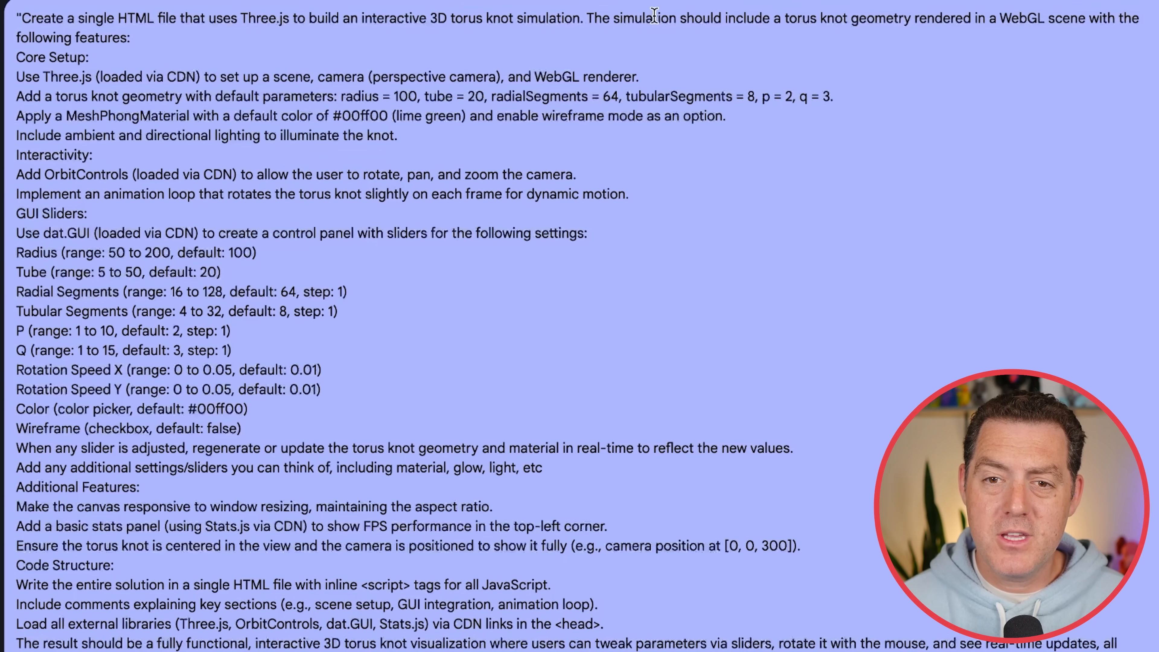
mouse_move(928, 27)
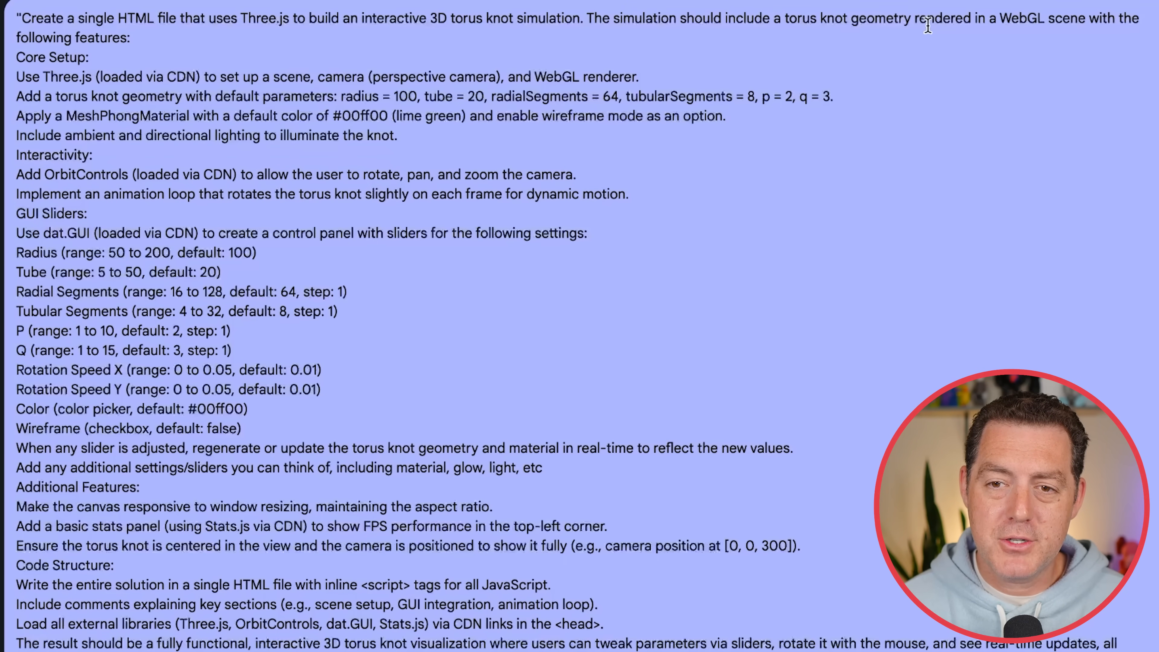
mouse_move(1113, 22)
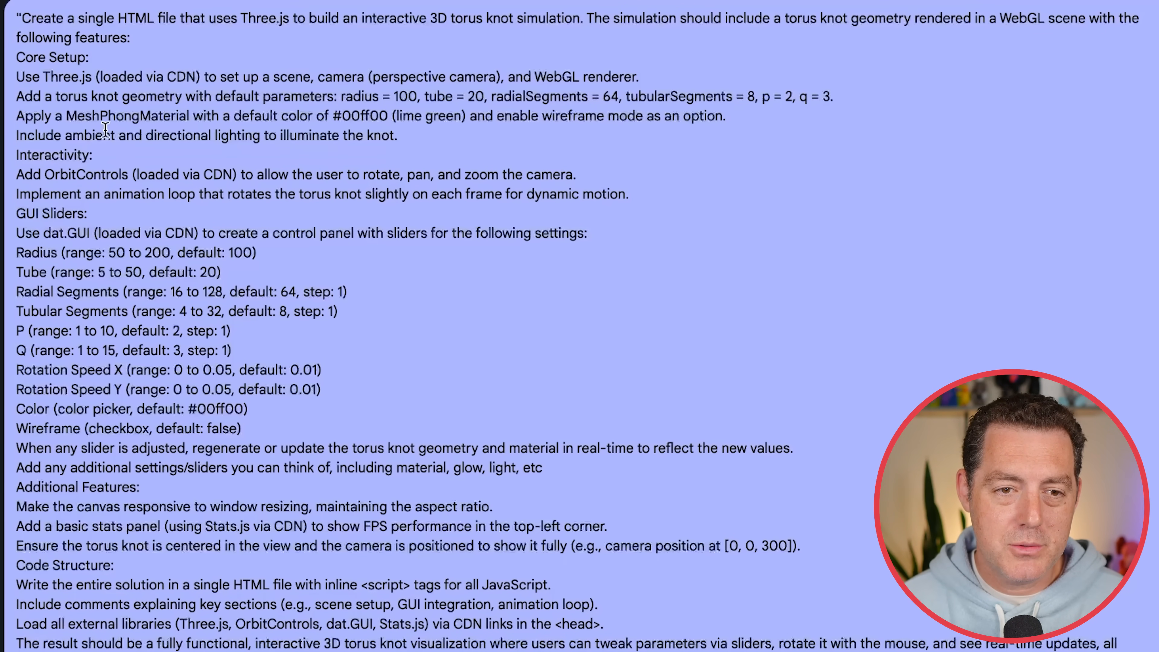
mouse_move(348, 99)
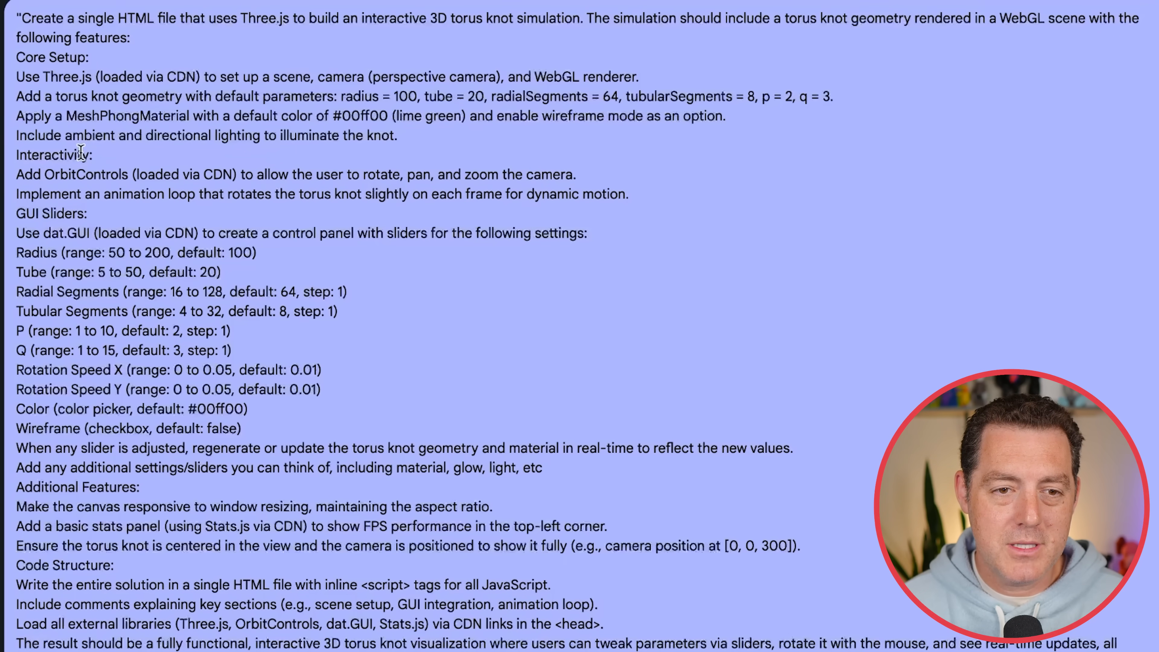
left_click_drag(16, 135, 318, 135)
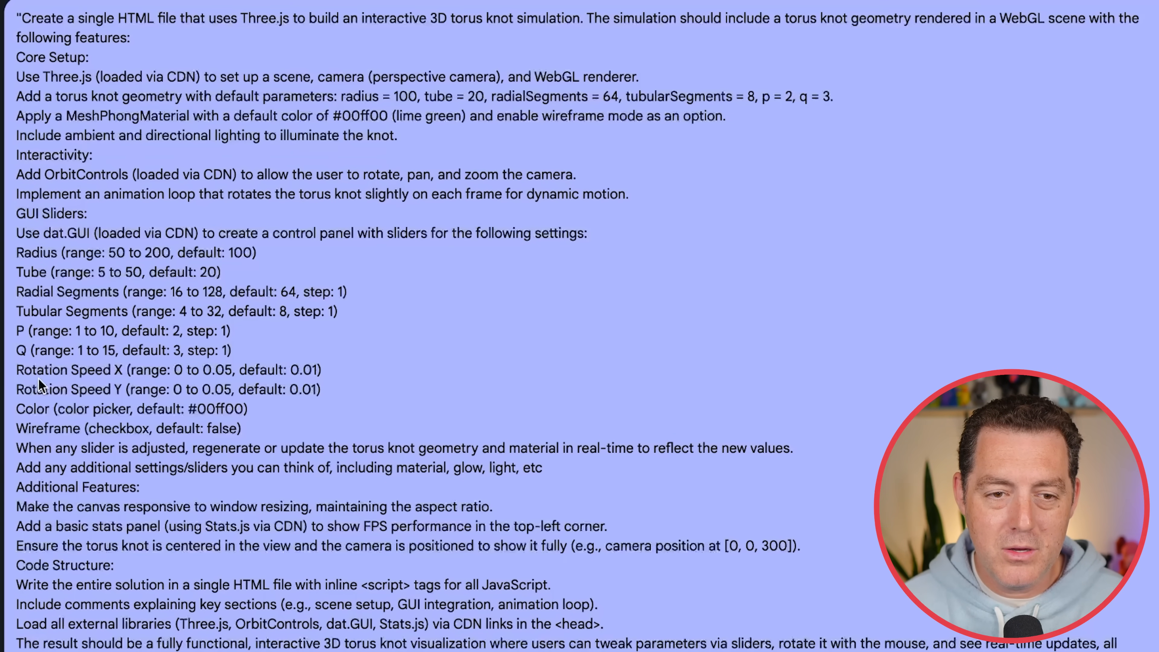
mouse_move(187, 406)
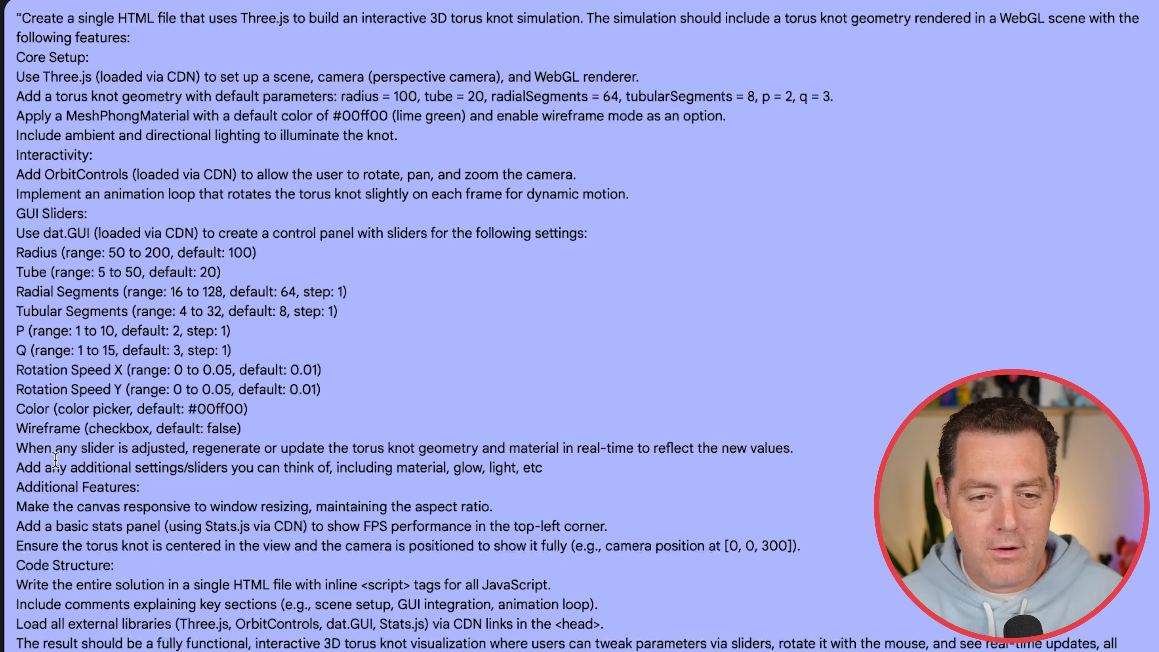
mouse_move(218, 497)
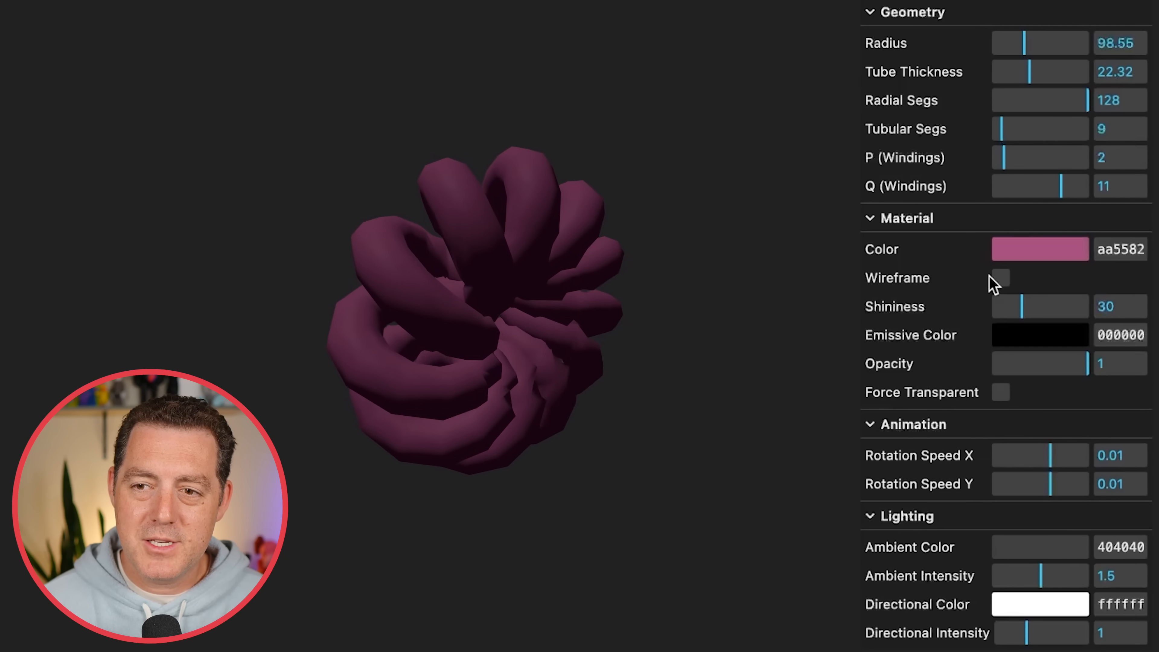
Render the torus knot as wireframe, set P windings to 3 and lower opacity to 0.262
left_click(1001, 277)
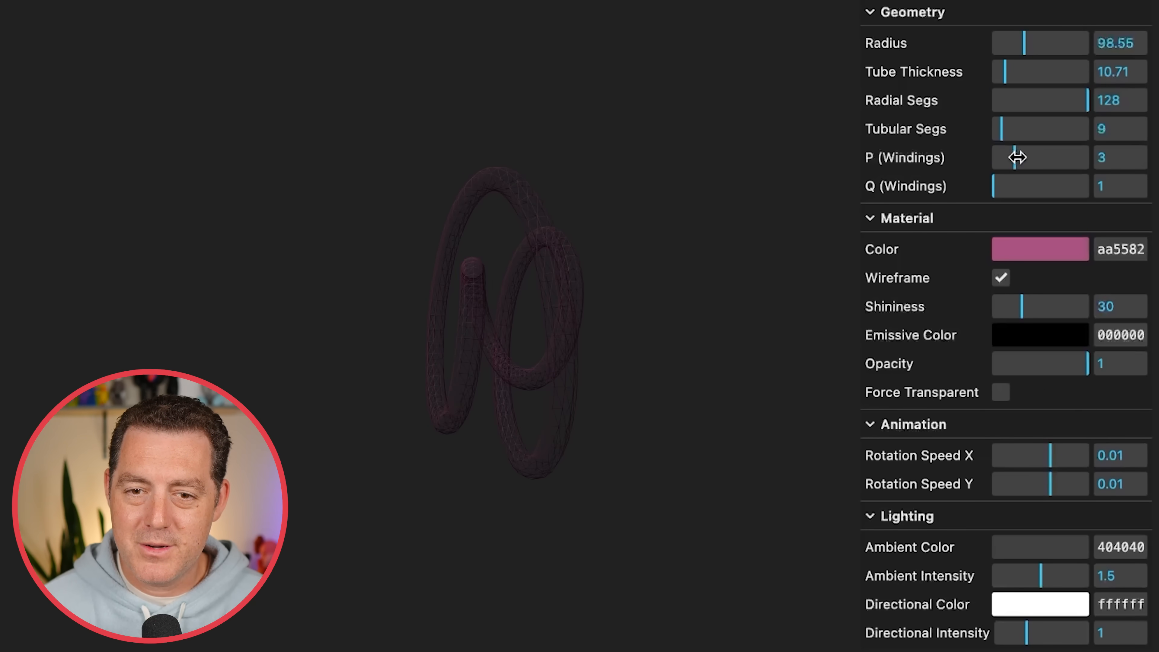
left_click(1001, 277)
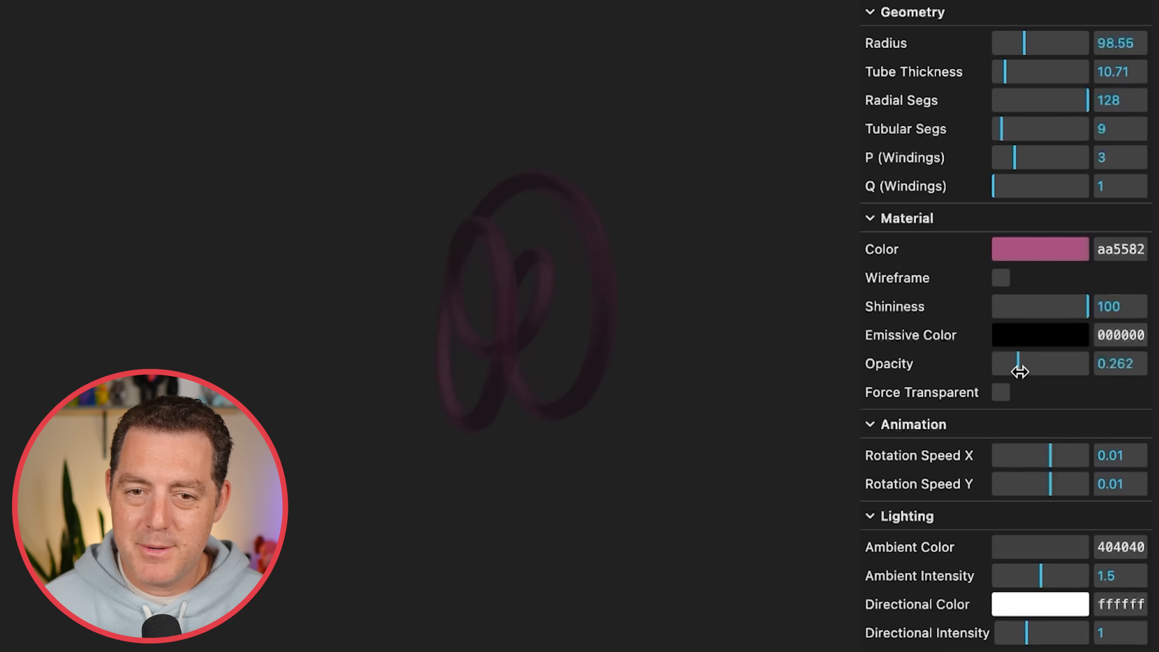
left_click(1039, 335)
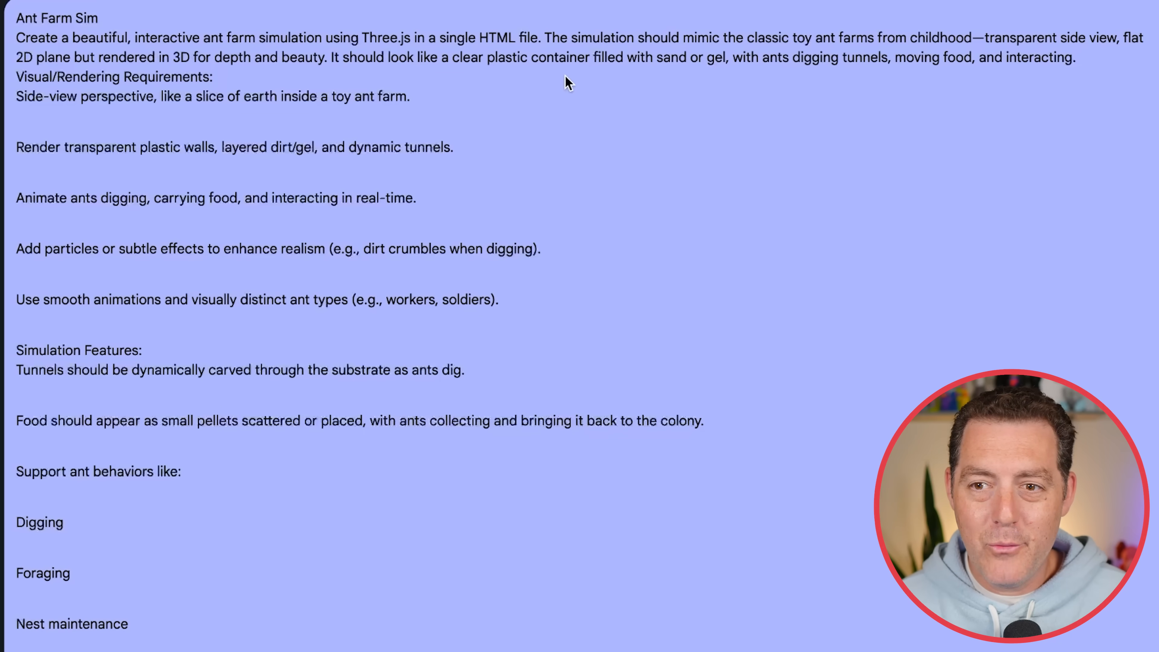
mouse_move(124, 27)
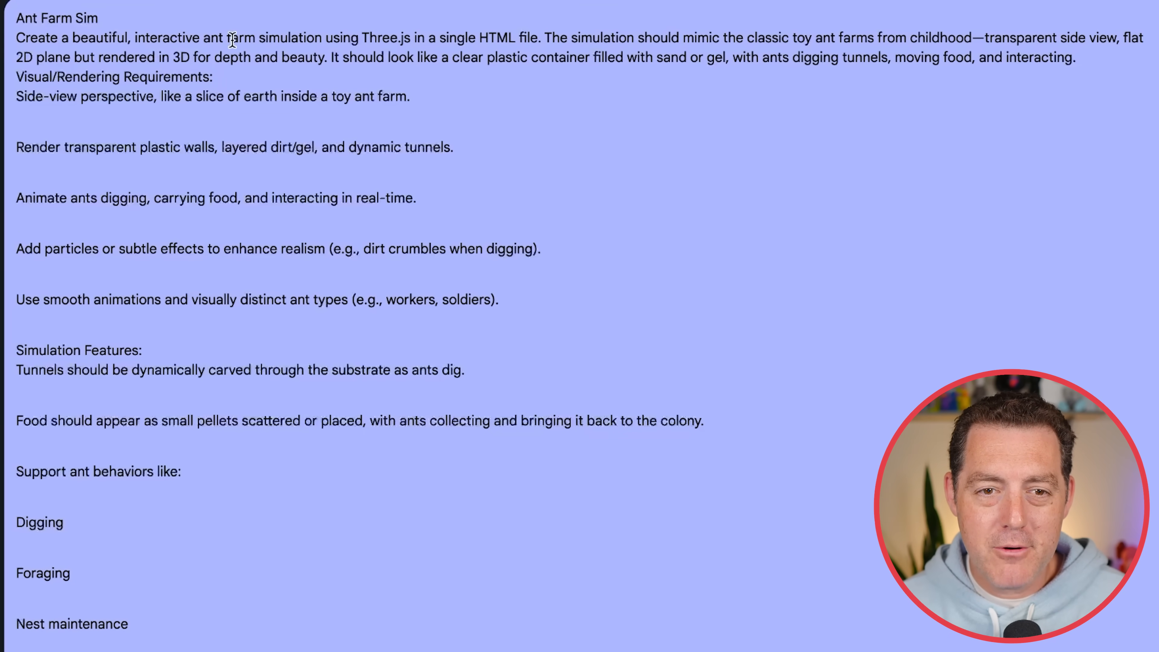
Select text in the Ant Farm Sim prompt while reading toward the Key Changes section
double_click(388, 38)
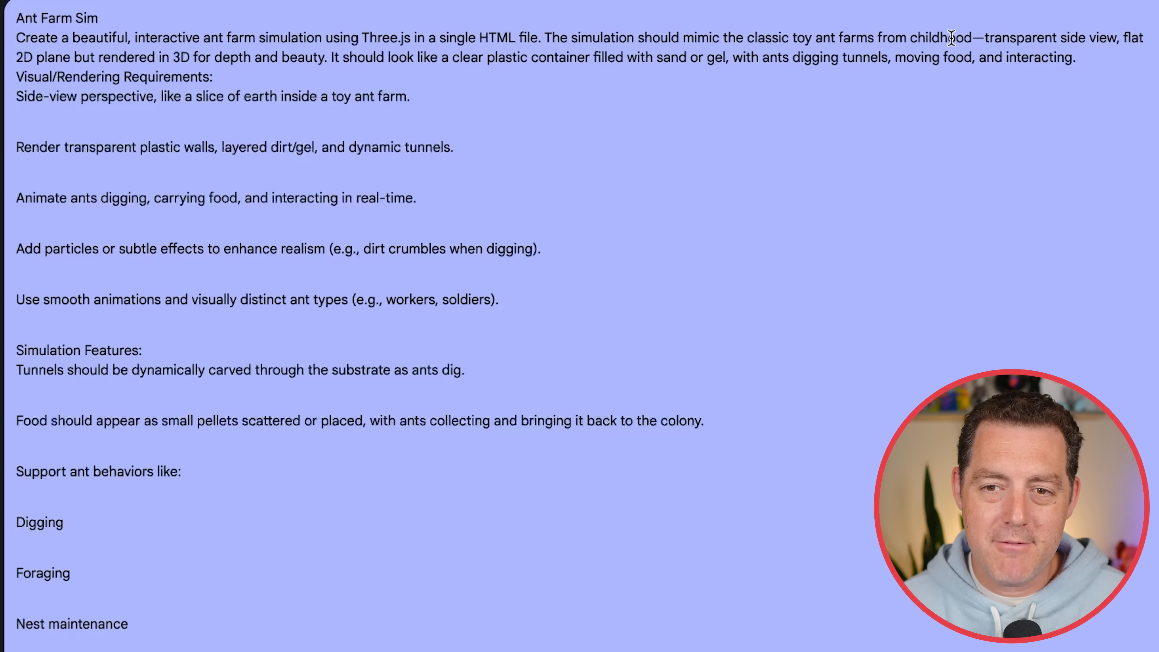
mouse_move(1087, 56)
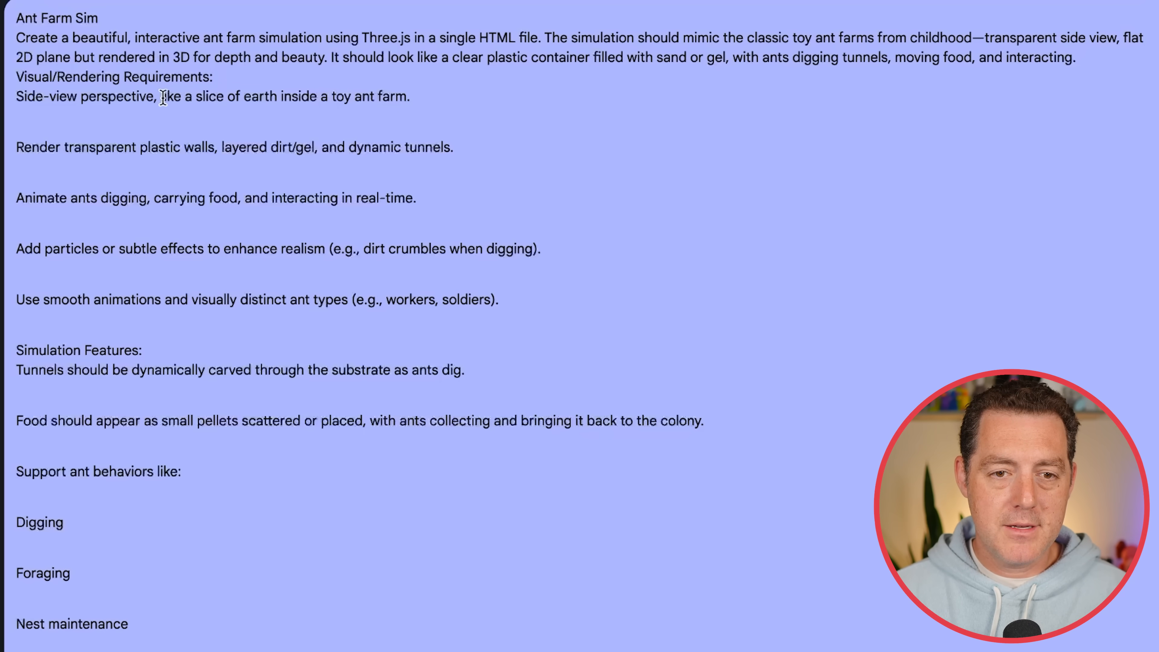
left_click_drag(162, 96, 411, 96)
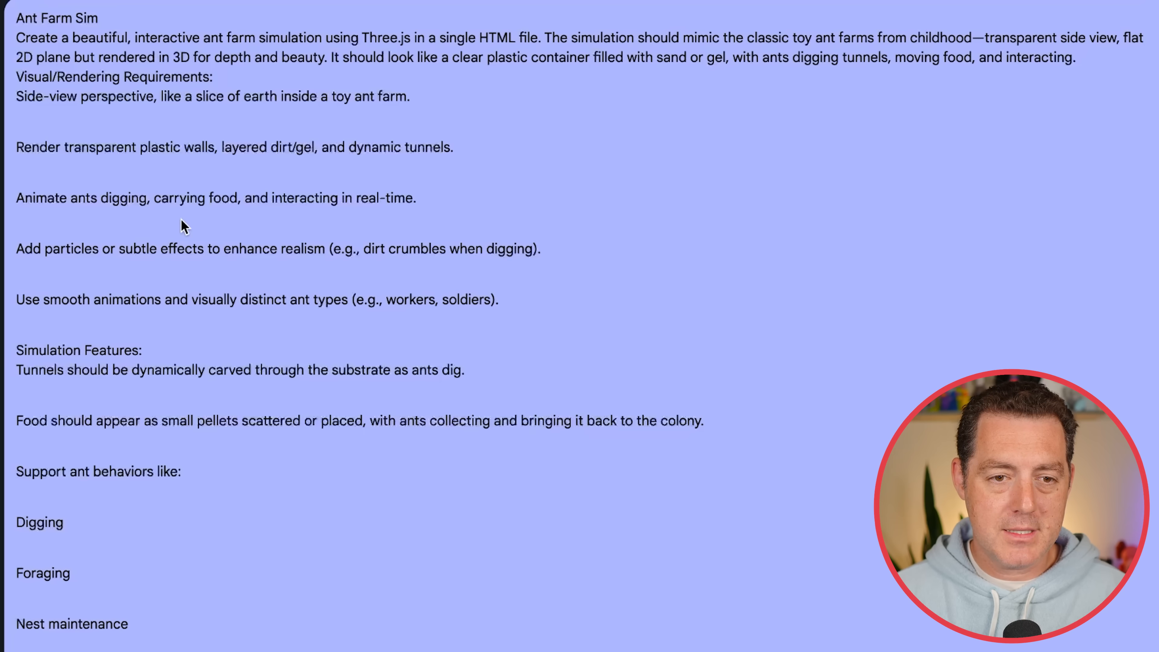
mouse_move(148, 201)
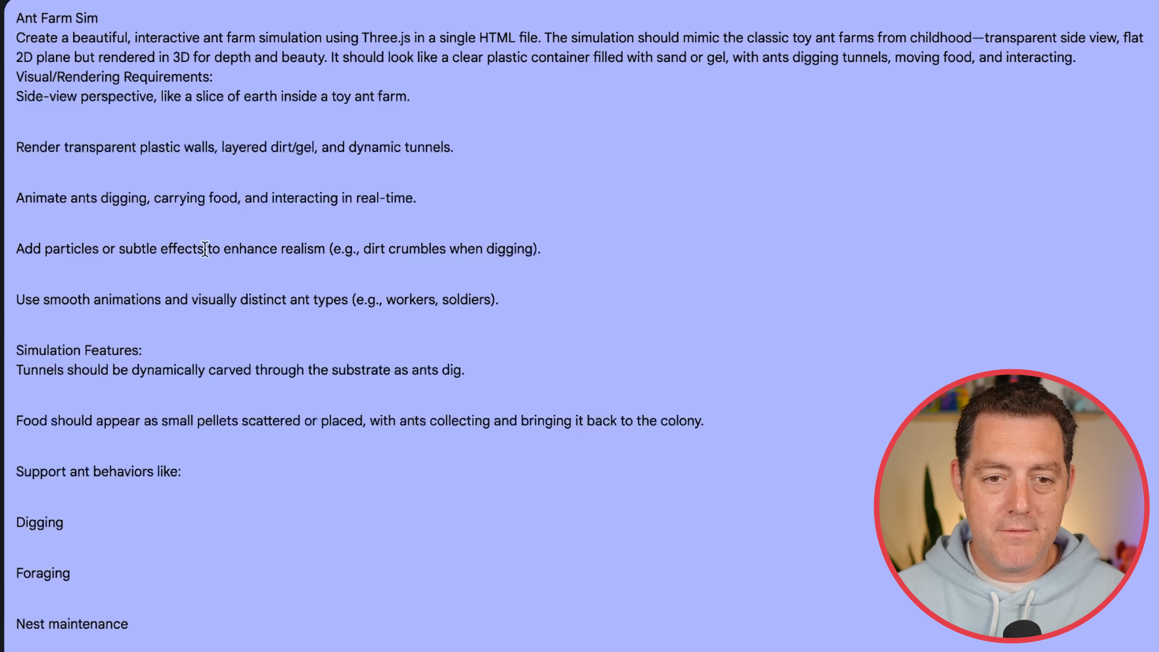
mouse_move(586, 333)
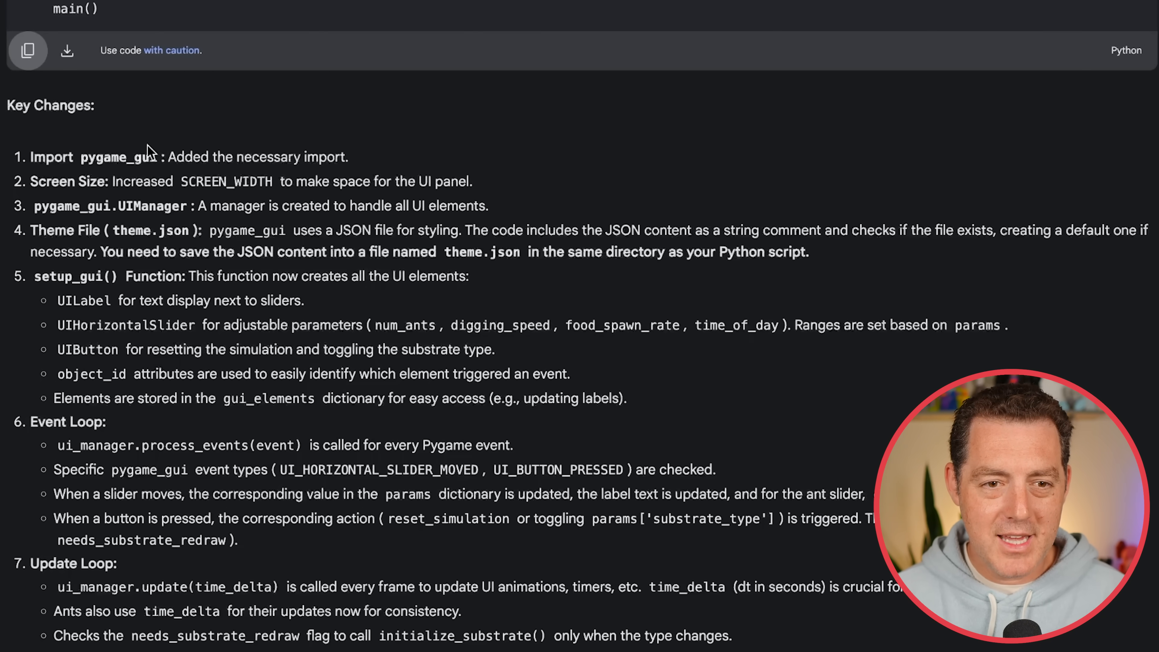
mouse_move(333, 155)
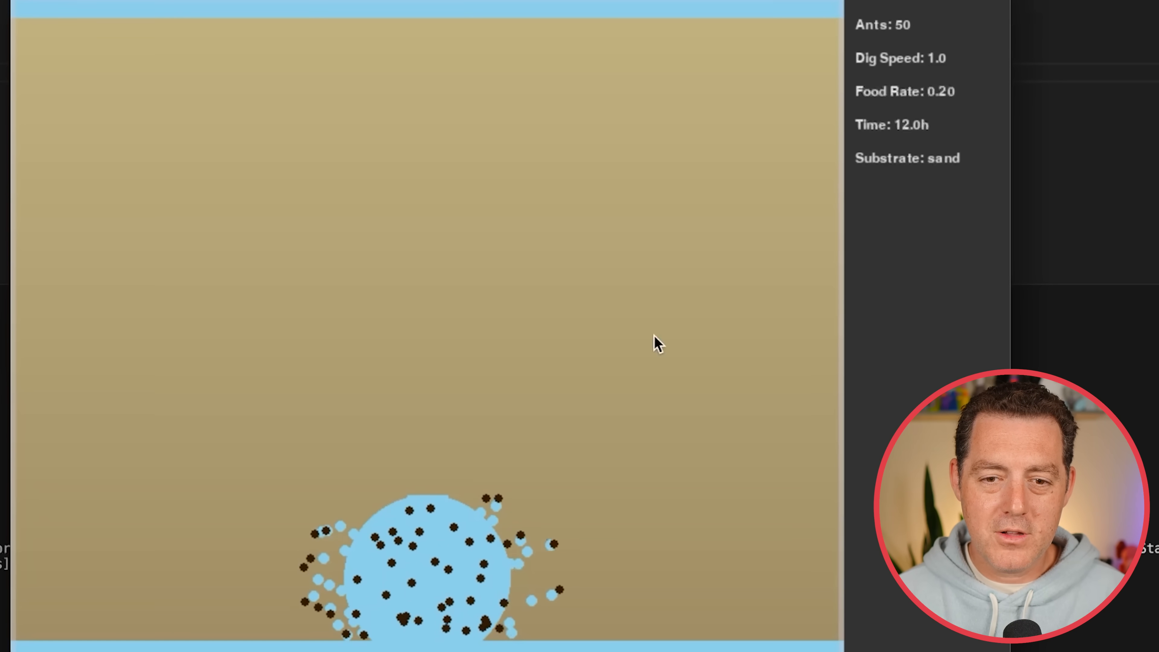
mouse_move(1064, 327)
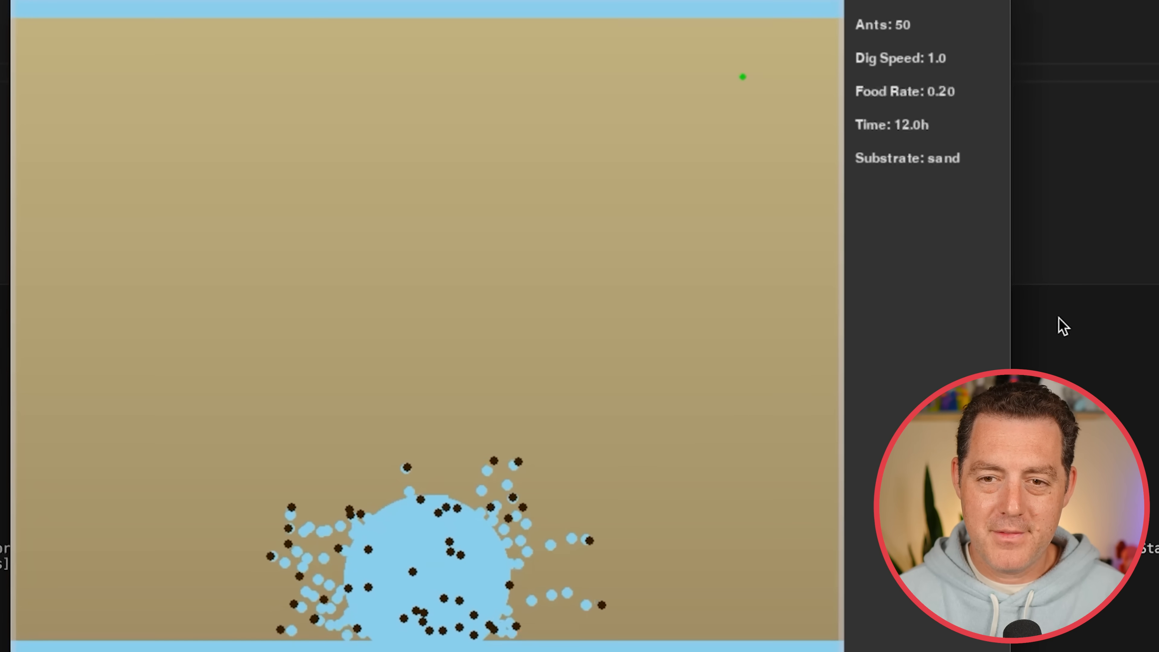
mouse_move(735, 72)
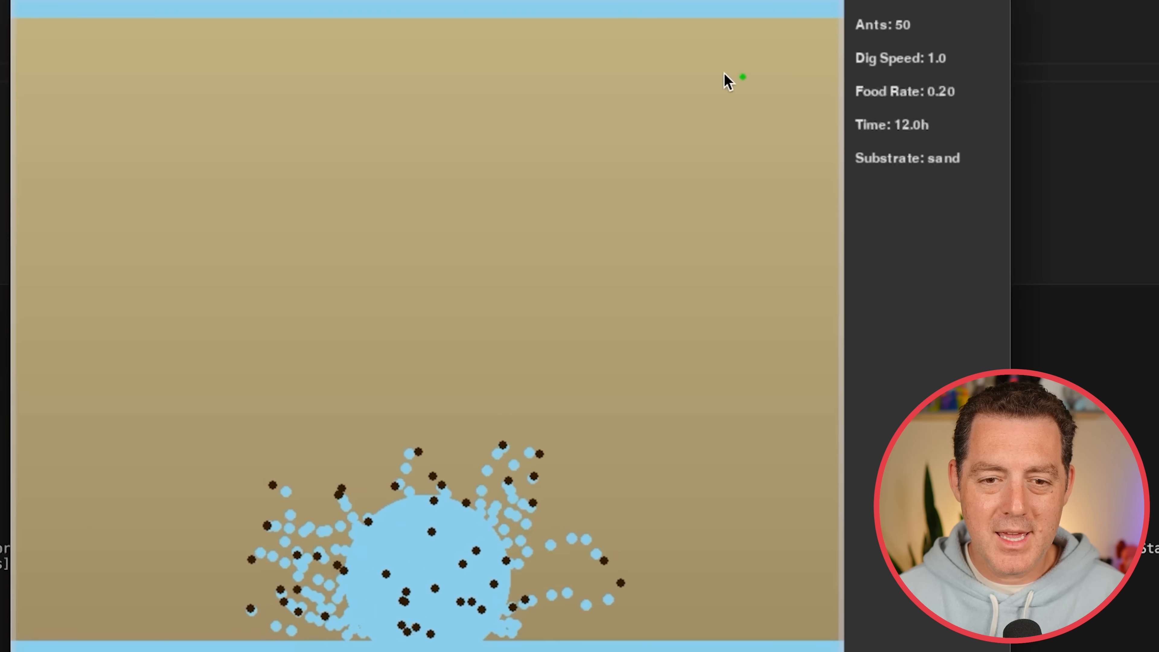
mouse_move(939, 148)
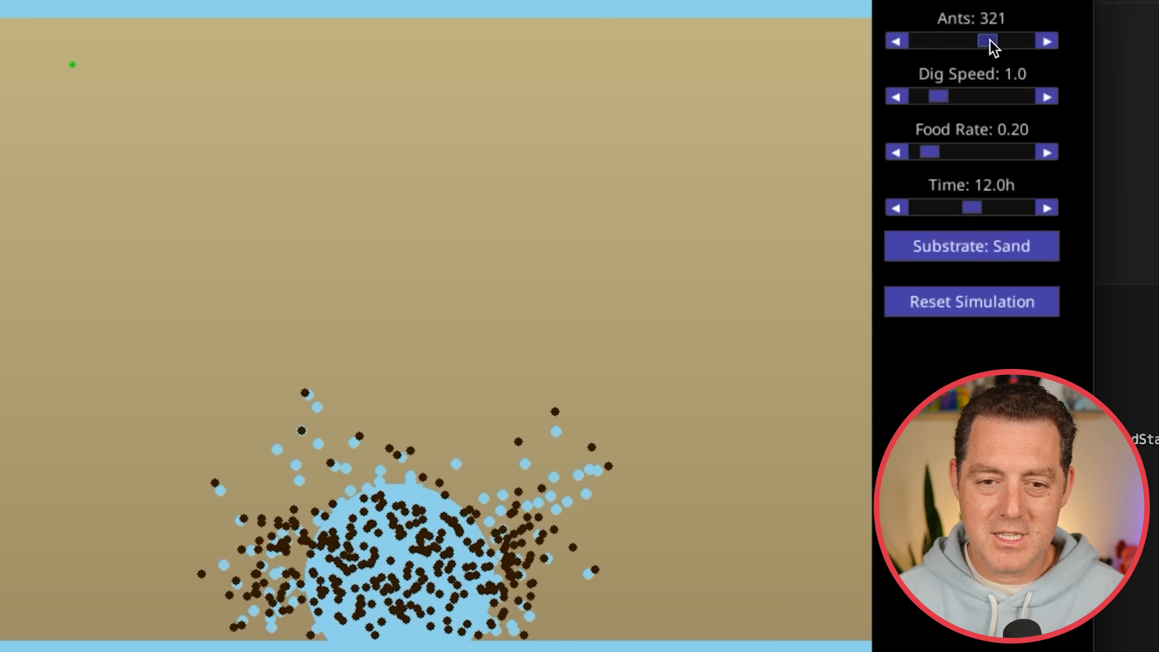
Raise the ant count to 34, then toggle substrate to gel and back to sand
left_click(898, 40)
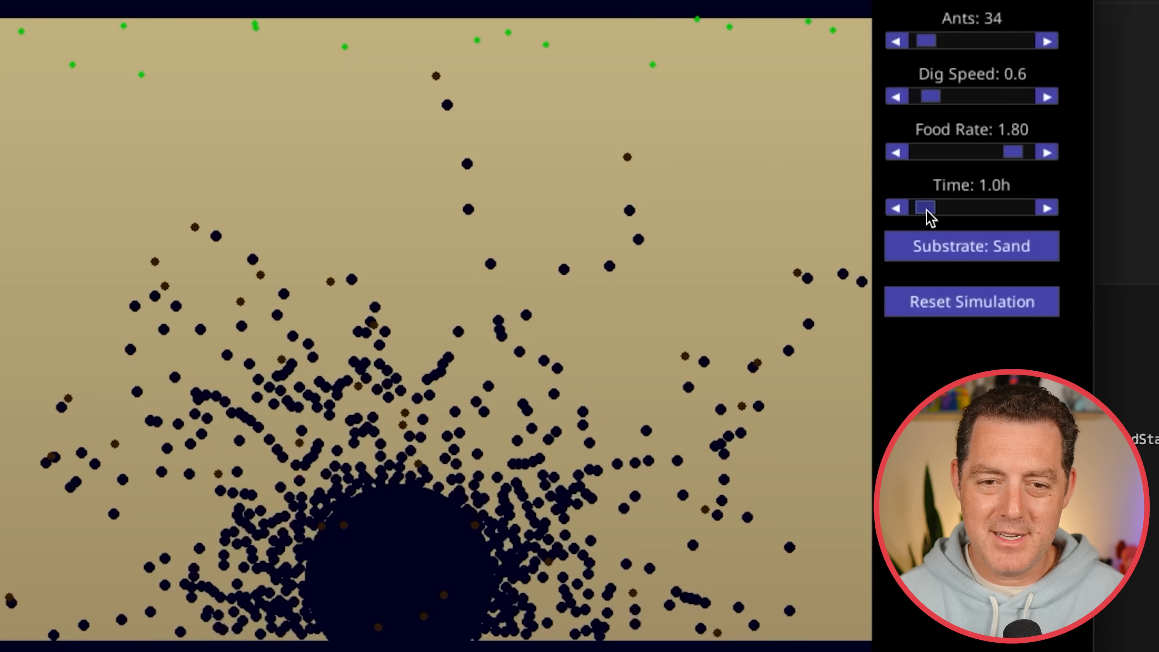
left_click(972, 247)
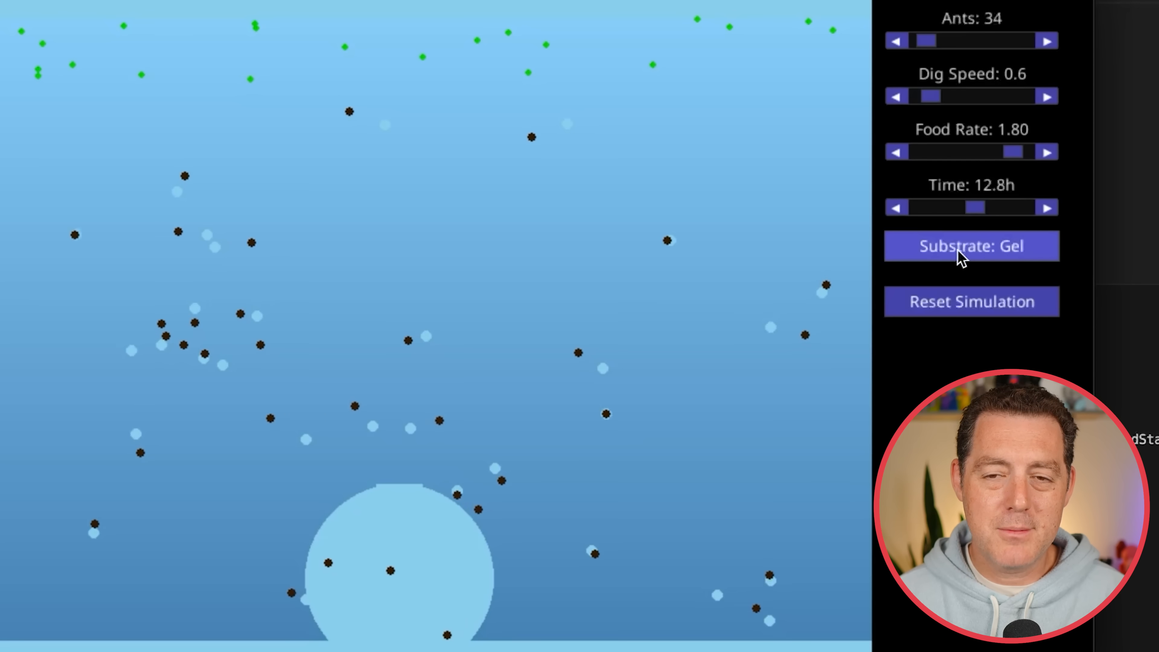
left_click(972, 246)
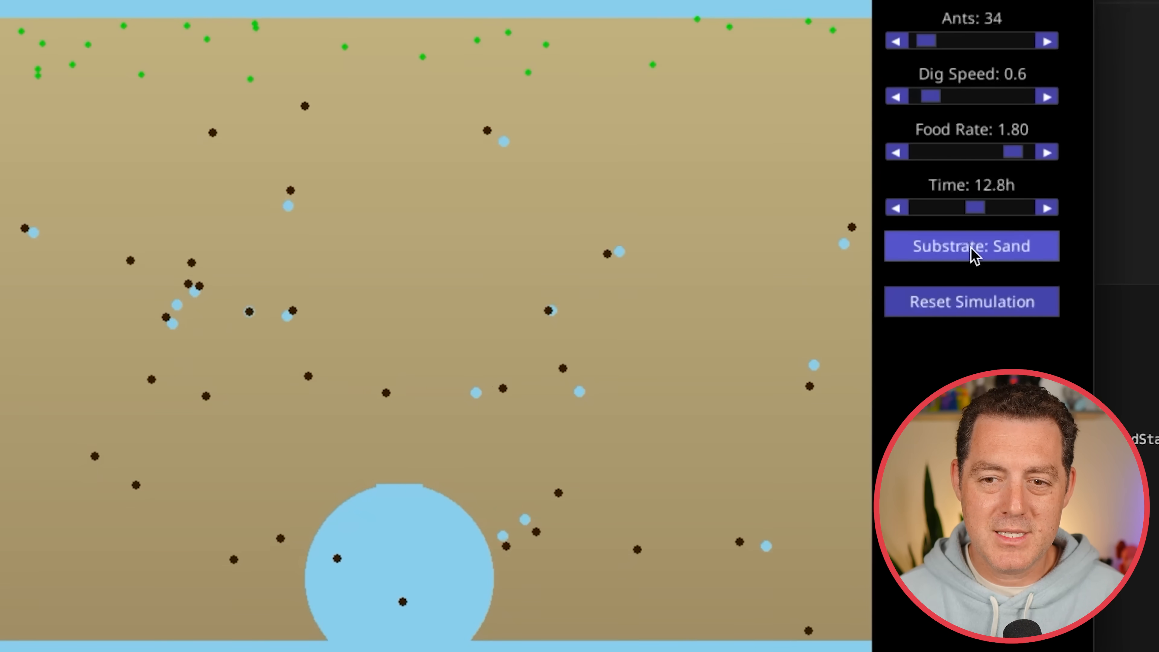
mouse_move(487, 201)
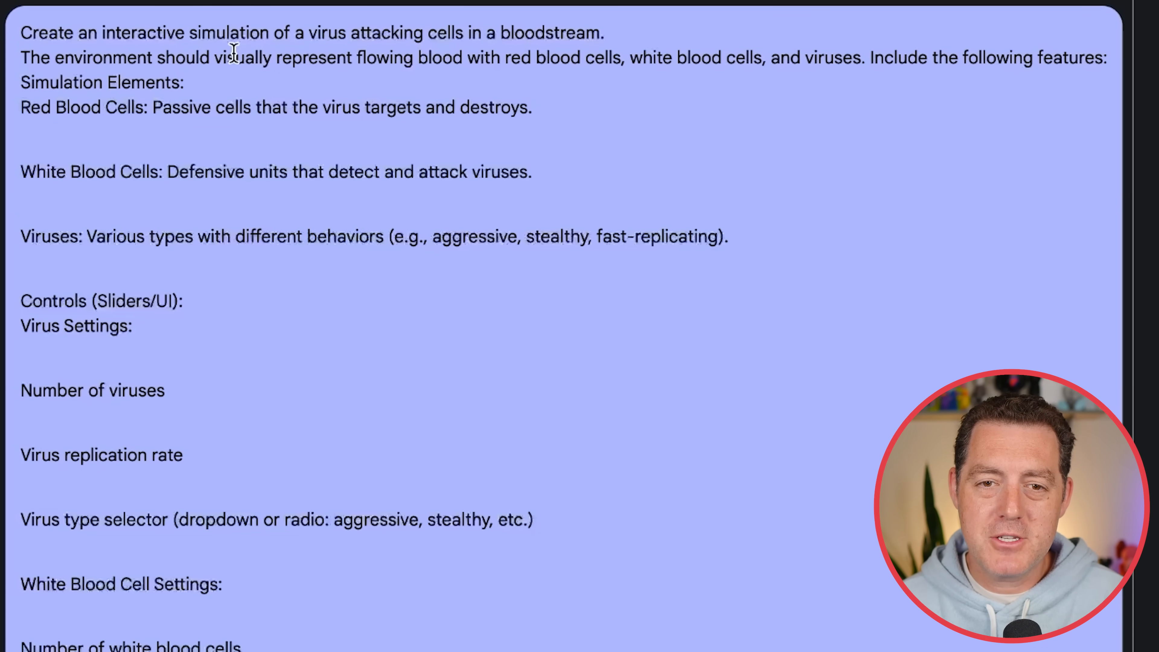
mouse_move(481, 49)
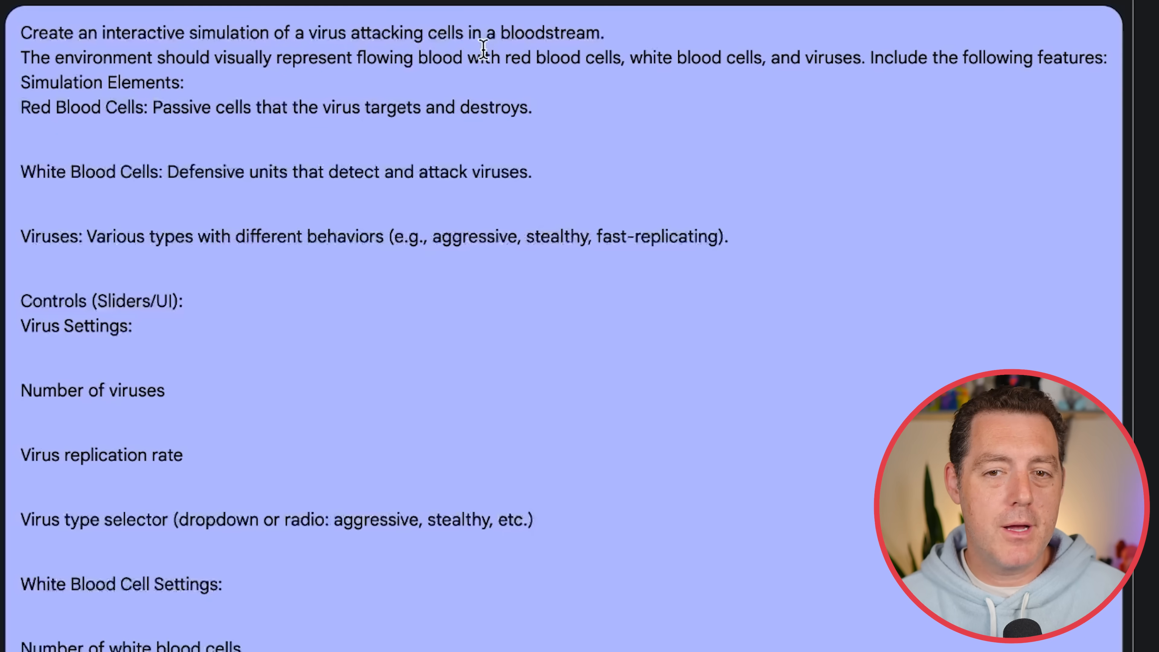
mouse_move(806, 58)
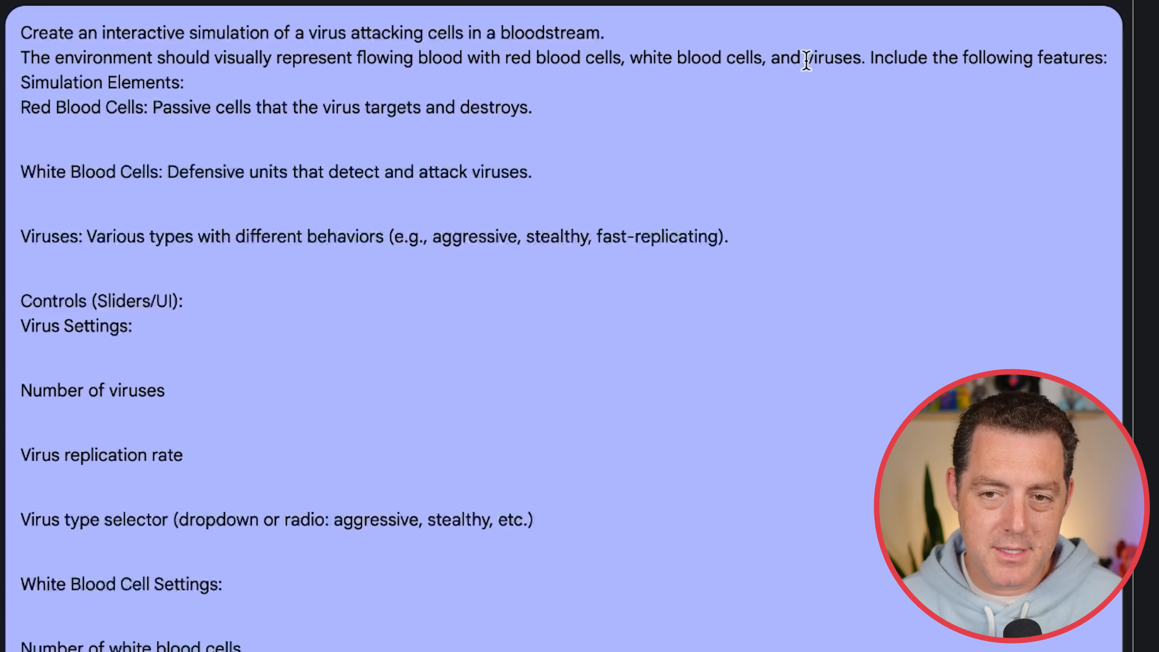
mouse_move(36, 95)
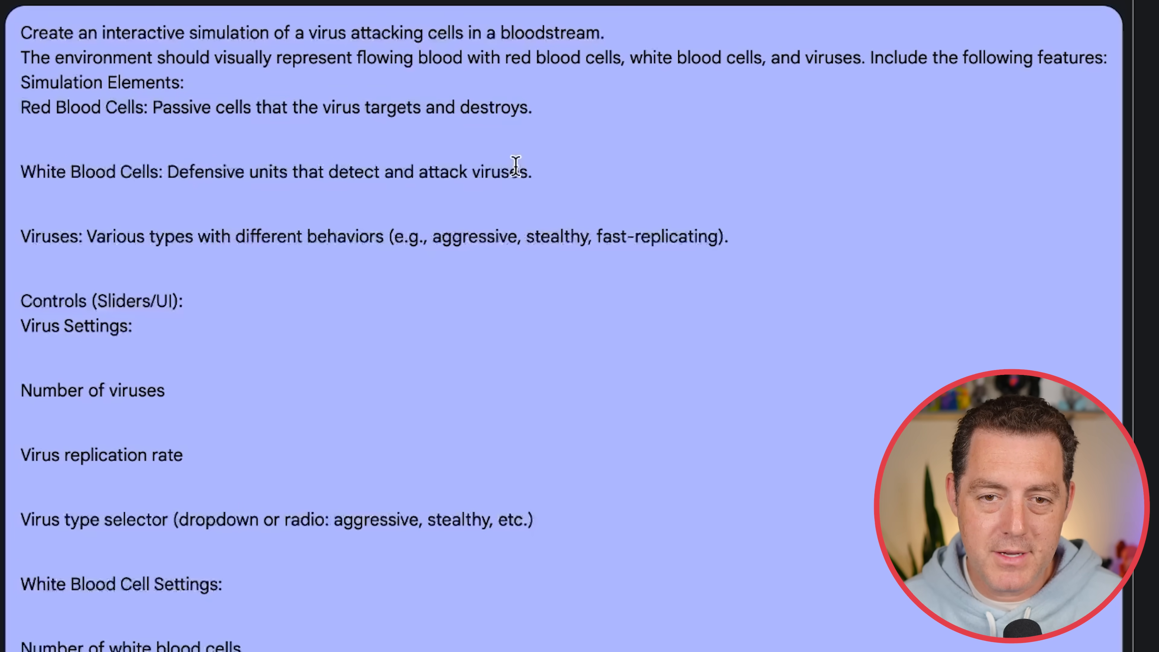
mouse_move(70, 236)
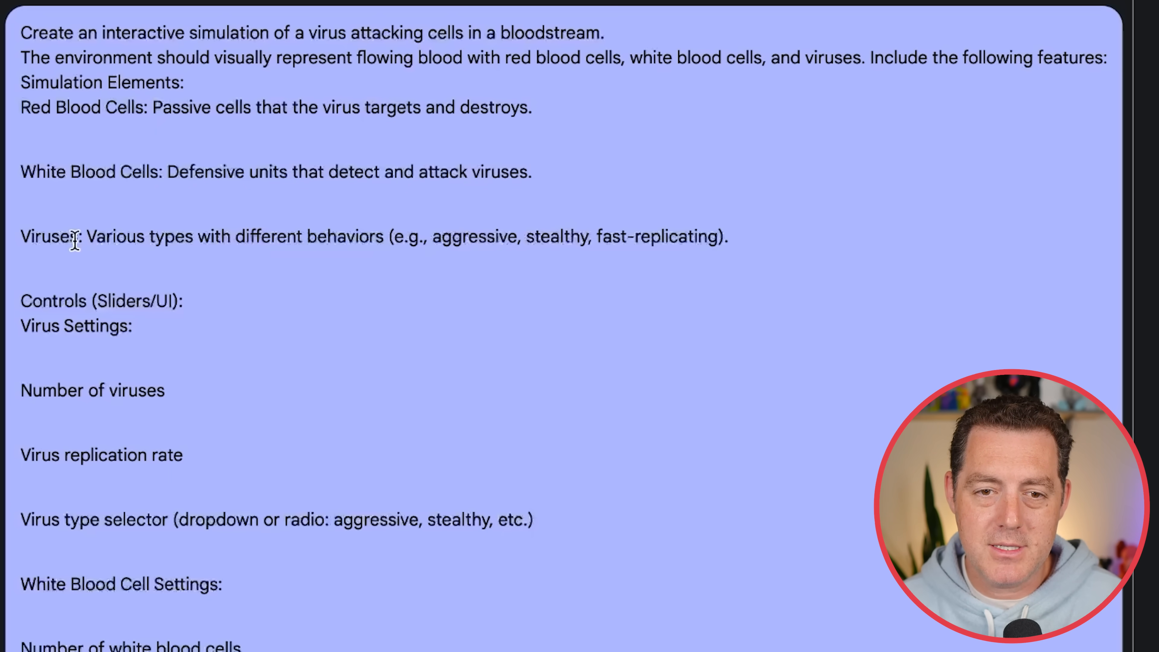
mouse_move(571, 235)
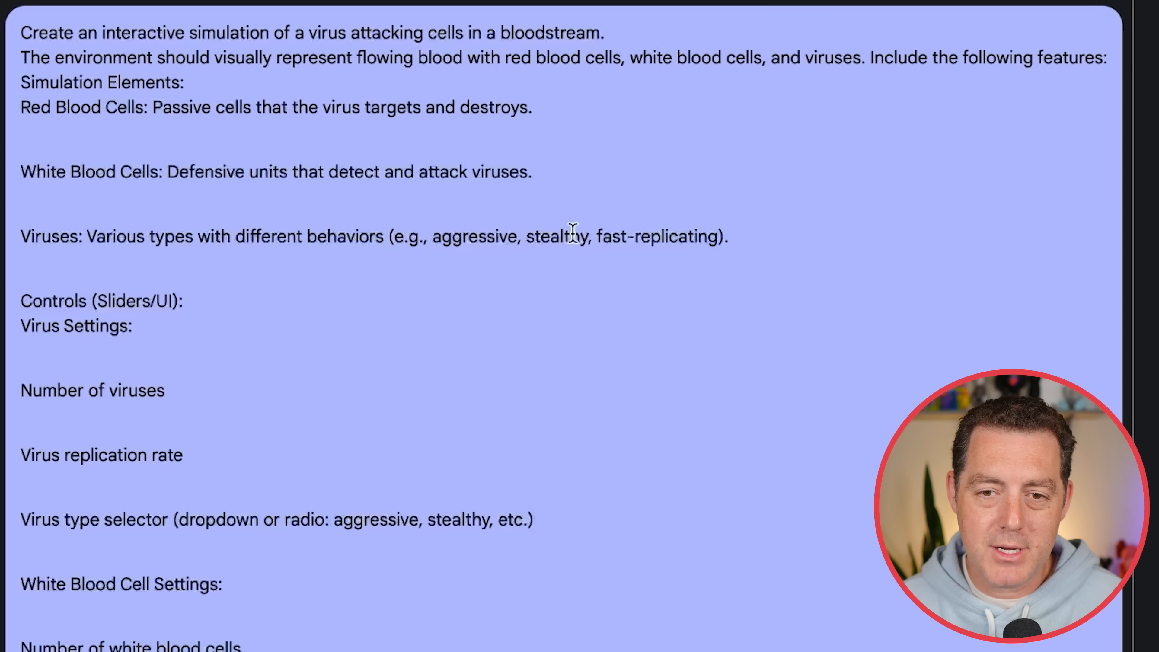
Select passages of the bloodstream virus simulation prompt while reading it
double_click(76, 326)
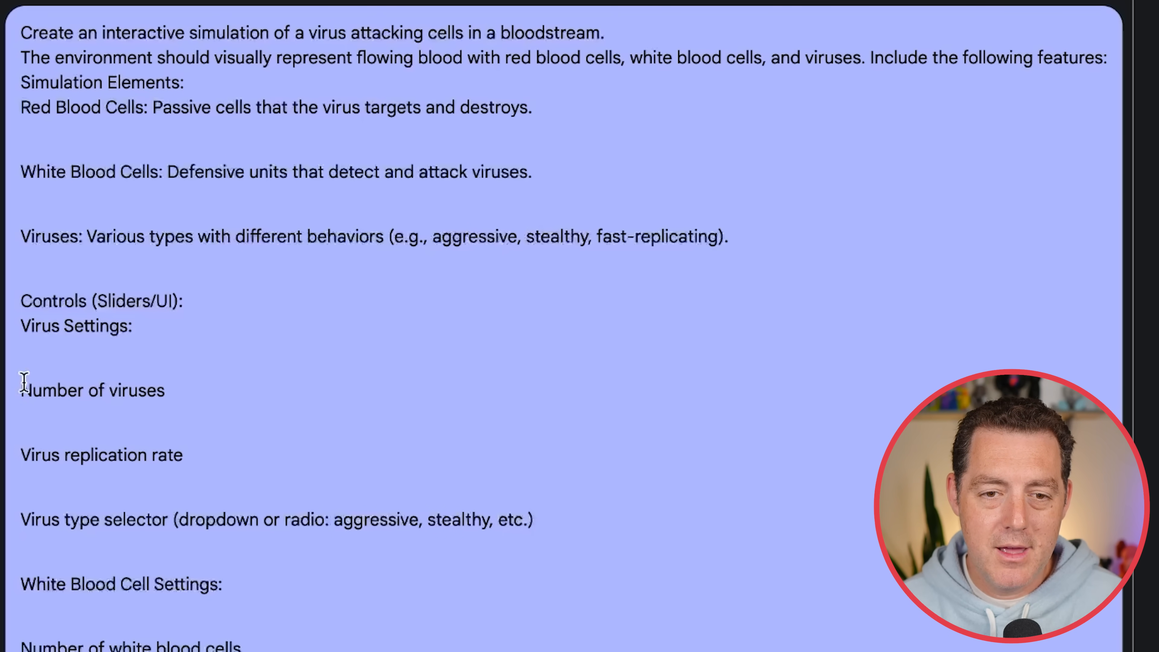
mouse_move(22, 455)
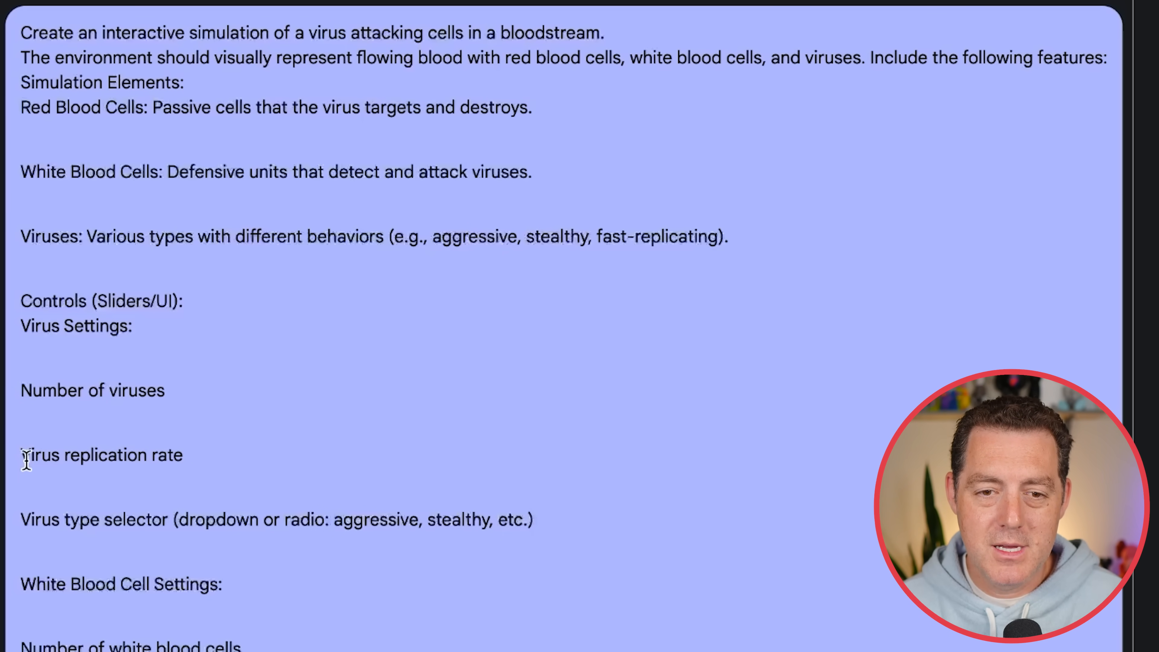
double_click(93, 519)
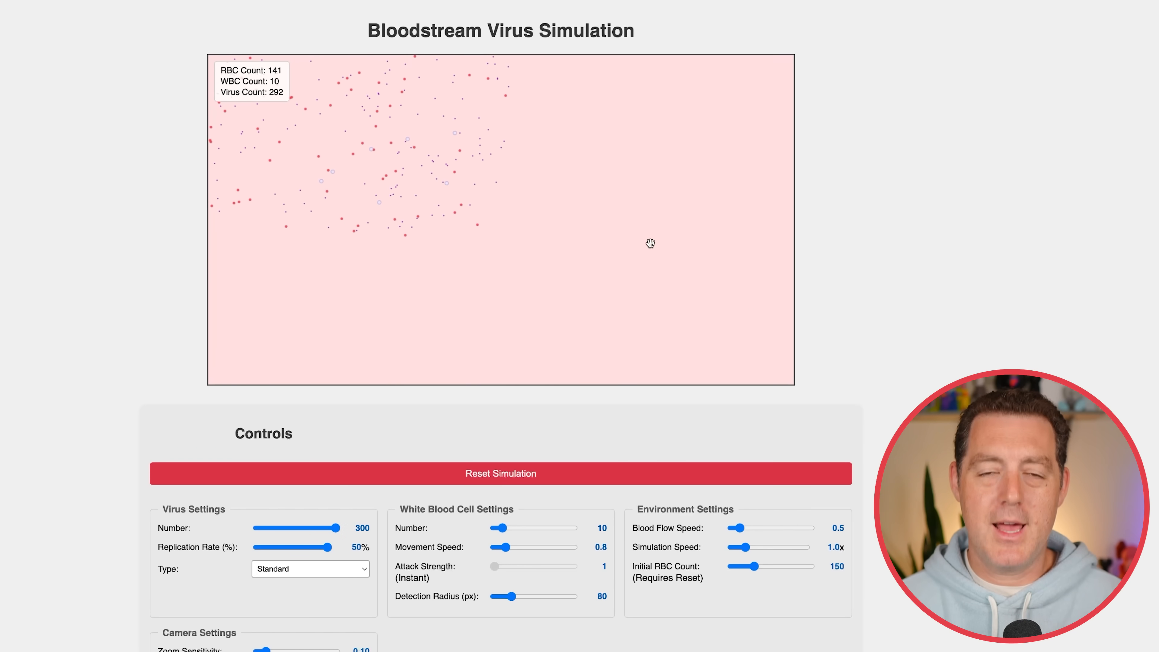
Set the virus type to Fast Replicating in Virus Settings
left_click(310, 569)
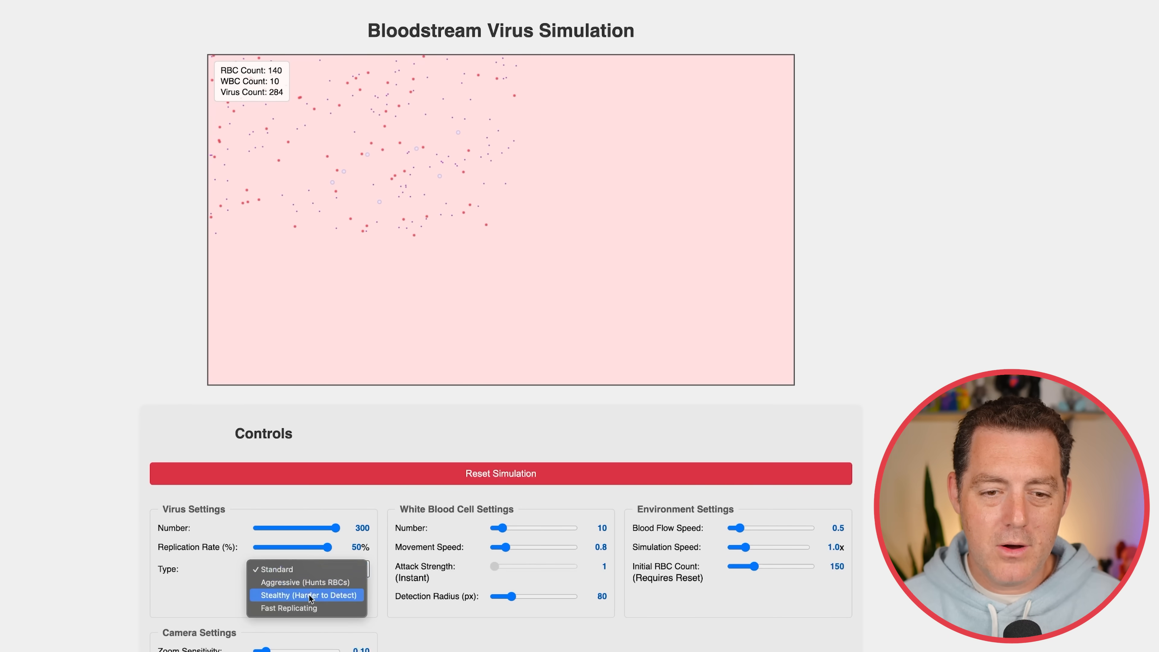
mouse_move(305, 582)
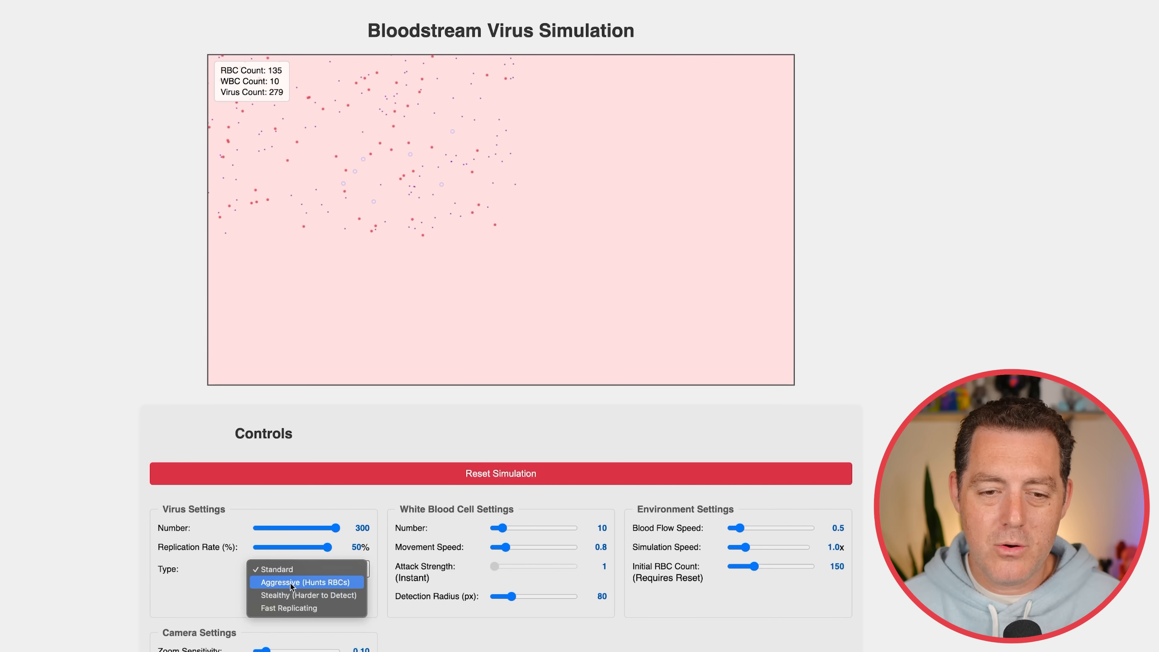
mouse_move(306, 595)
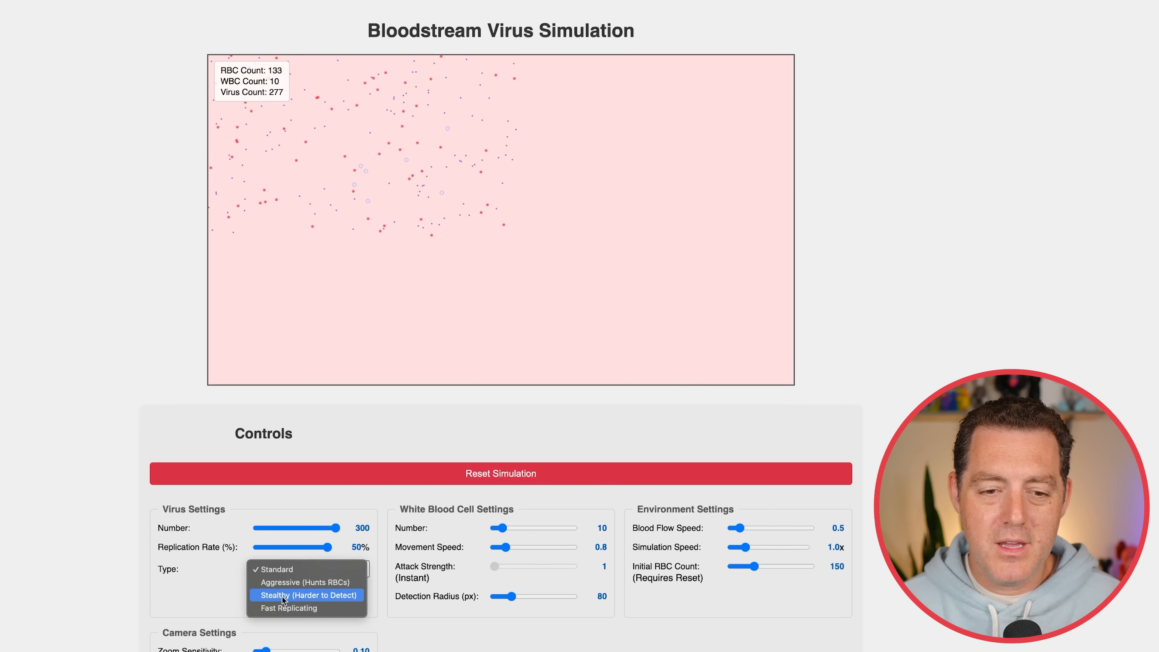
left_click(288, 608)
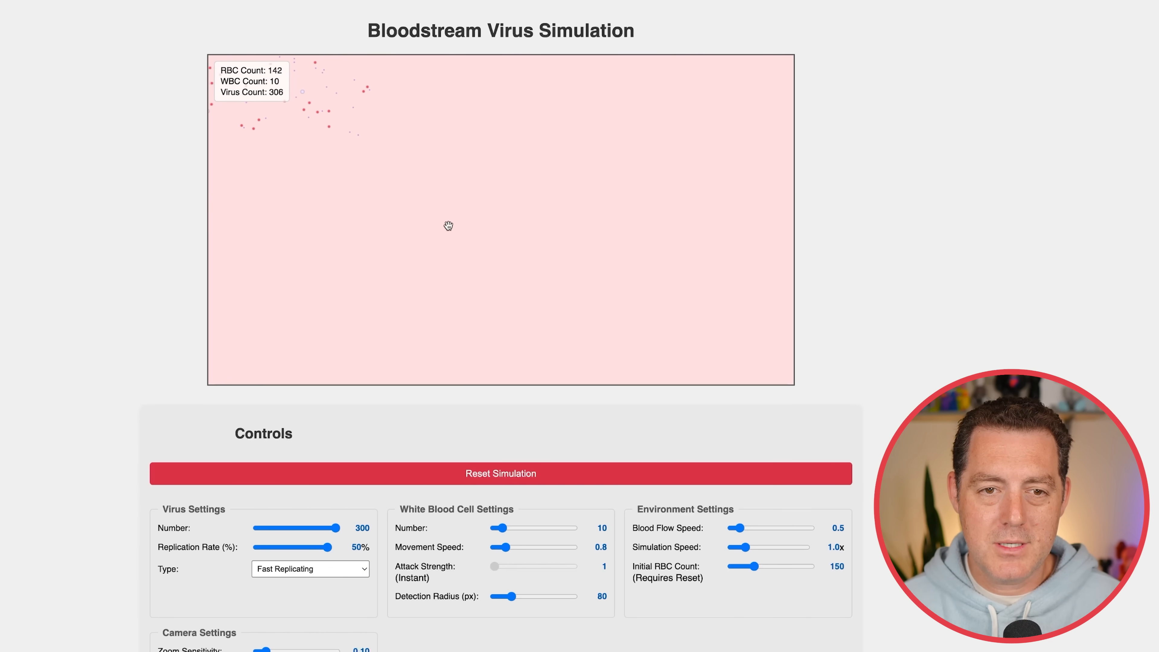
Set the virus type to Aggressive and scroll to the white cell and environment sliders
left_click(310, 568)
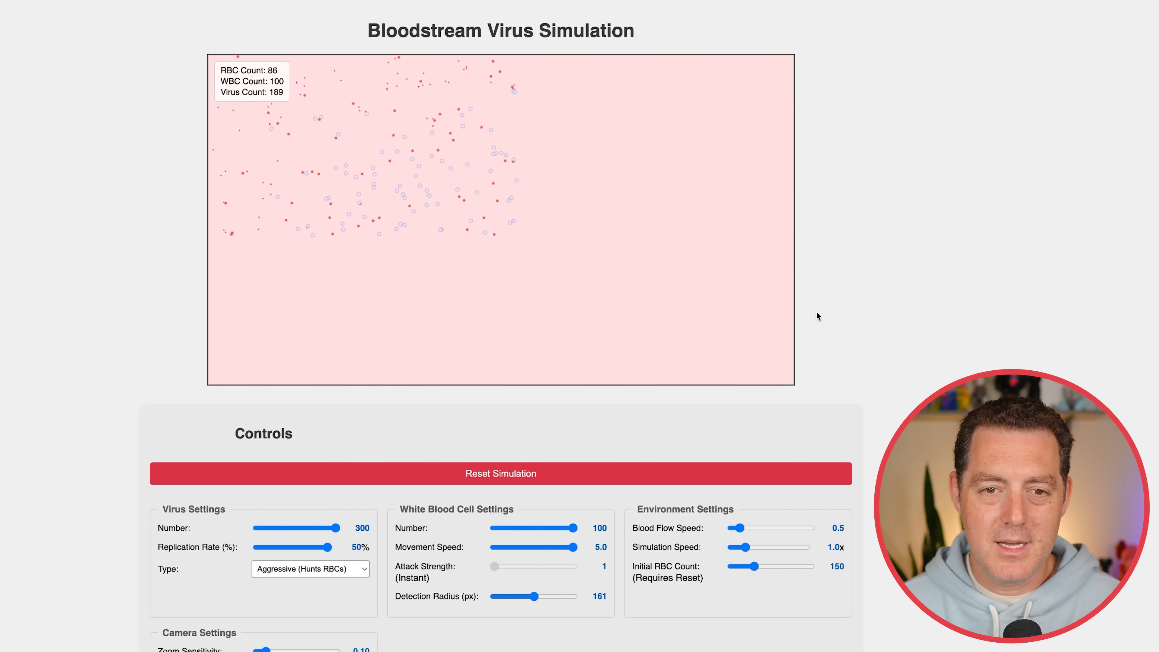
mouse_move(767, 241)
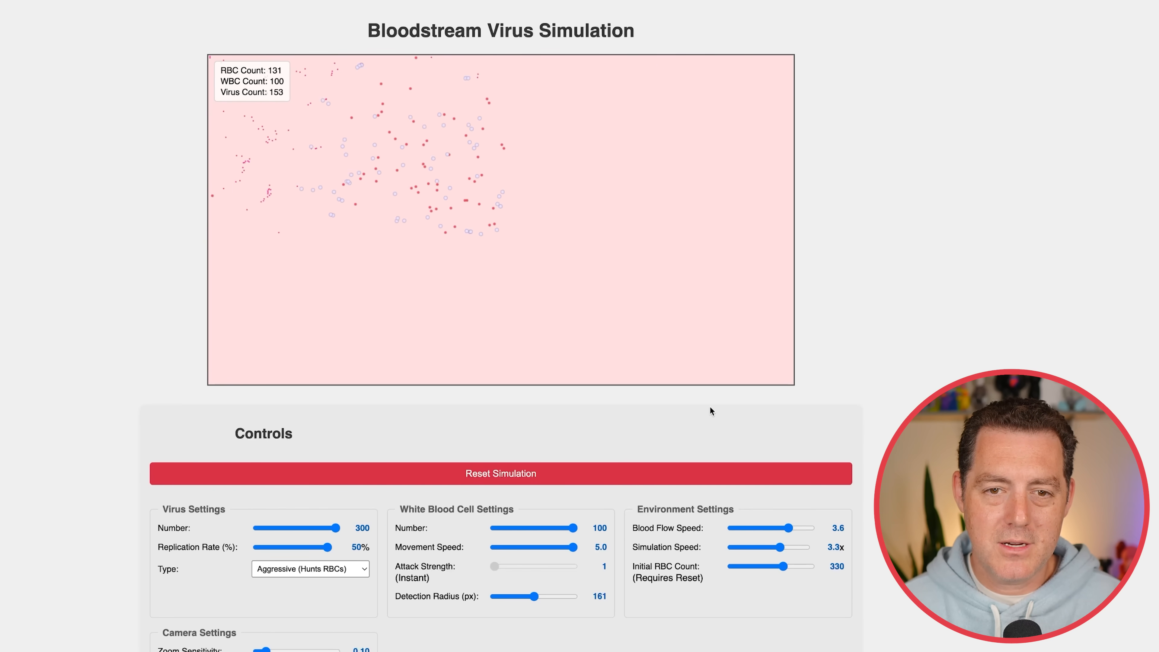
scroll("down", 3)
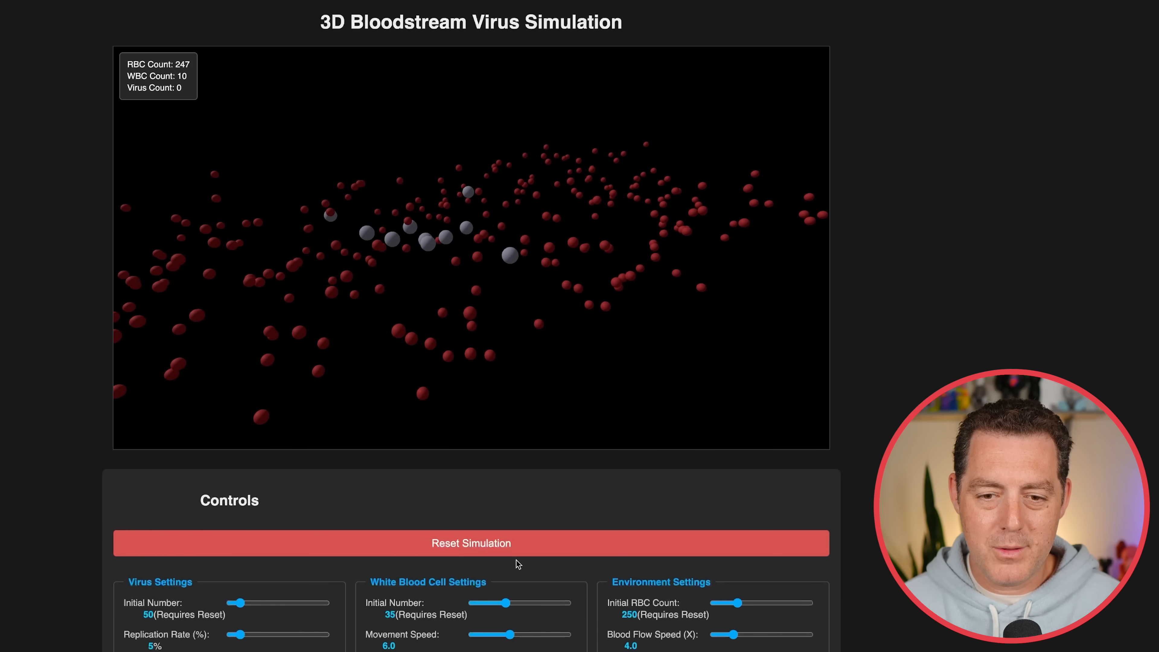
Reset the 3D simulation and switch the virus type to Aggressive, reviewing the slider panels
left_click(471, 543)
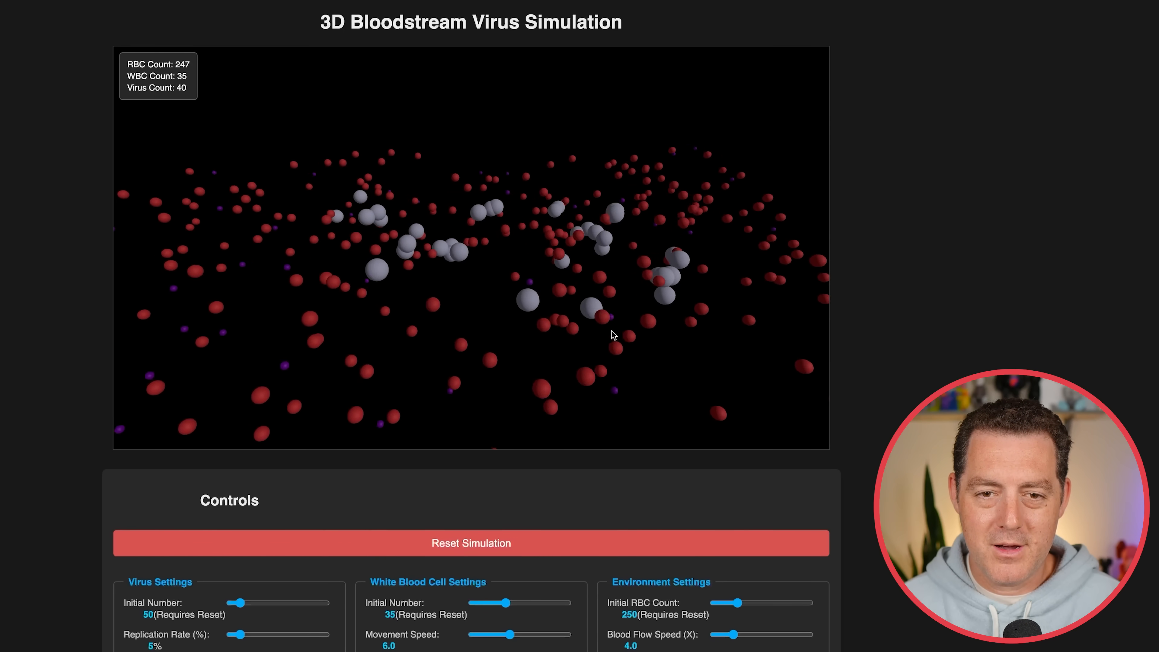
scroll("down", 3)
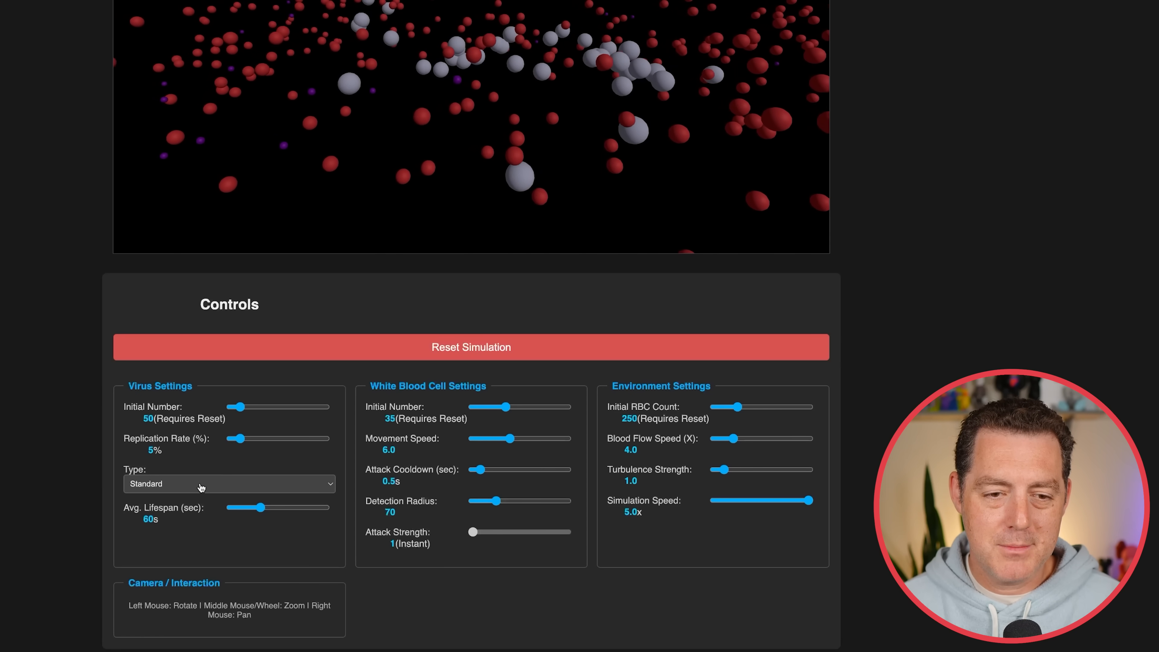
left_click(228, 483)
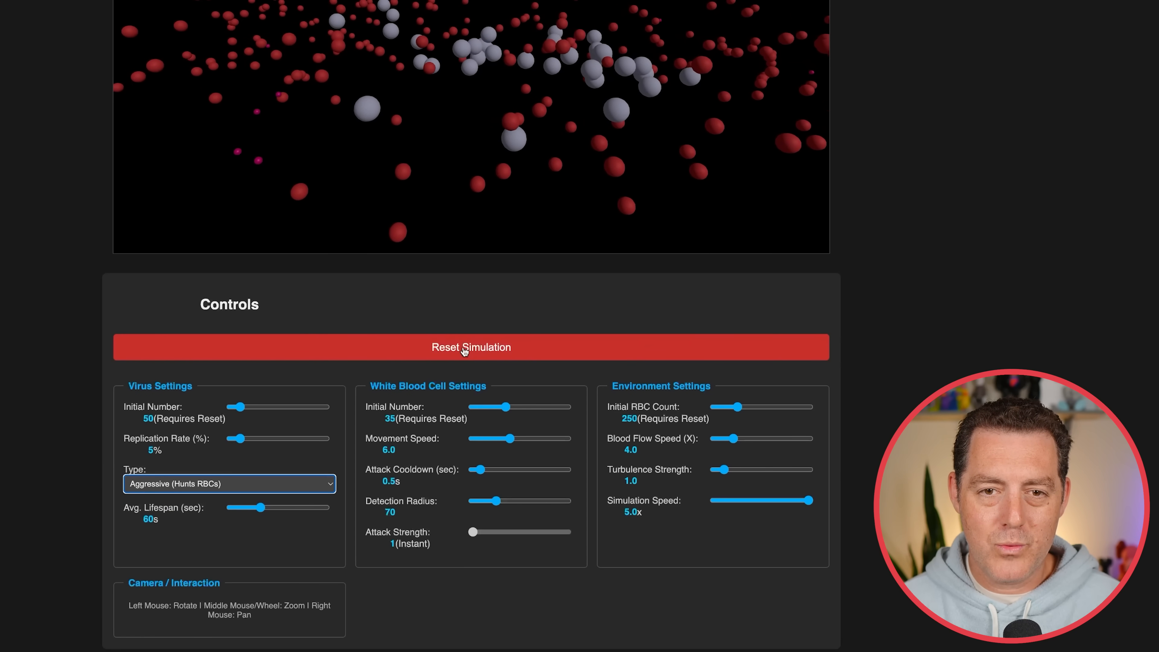
scroll("up", 3)
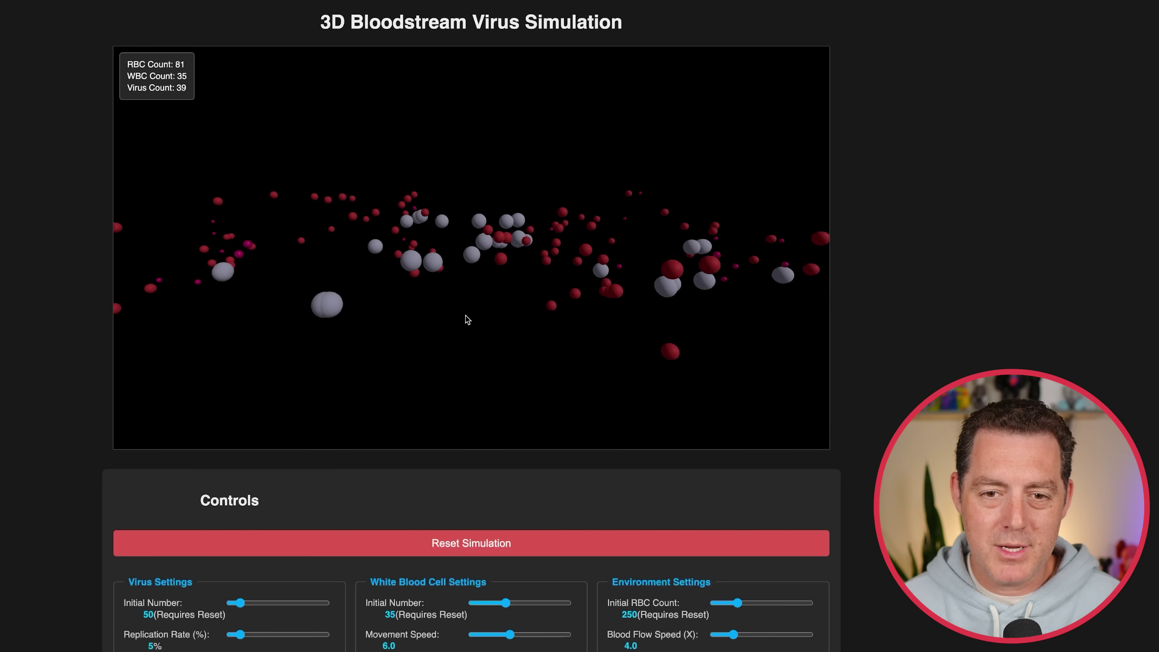
mouse_move(794, 368)
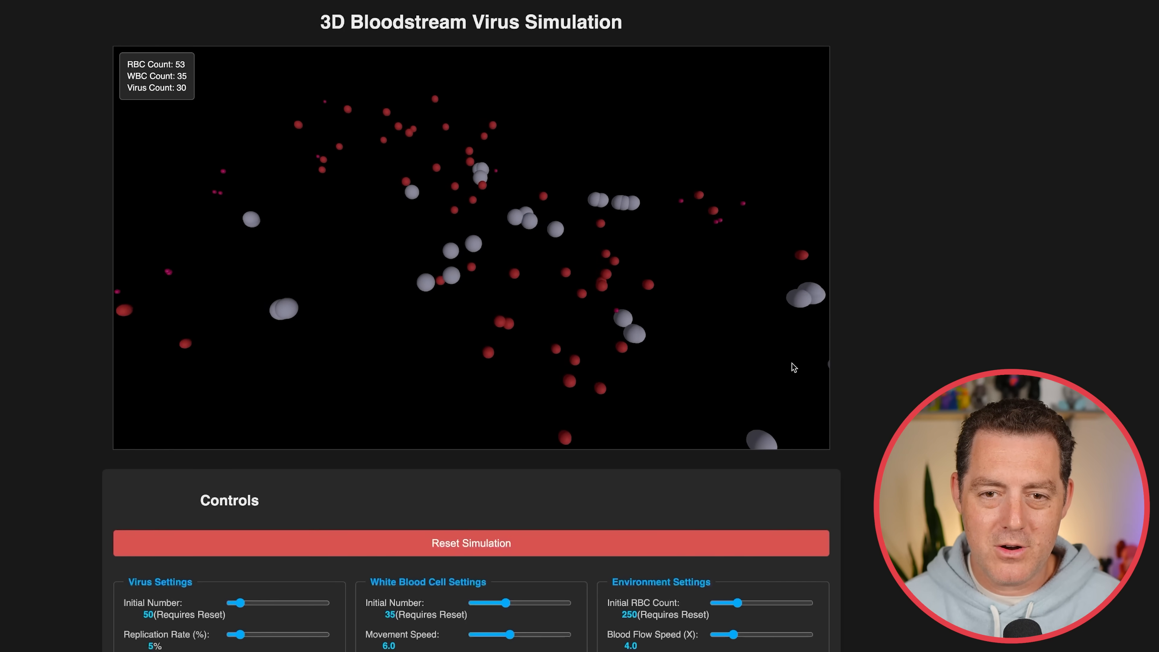
scroll("down", 3)
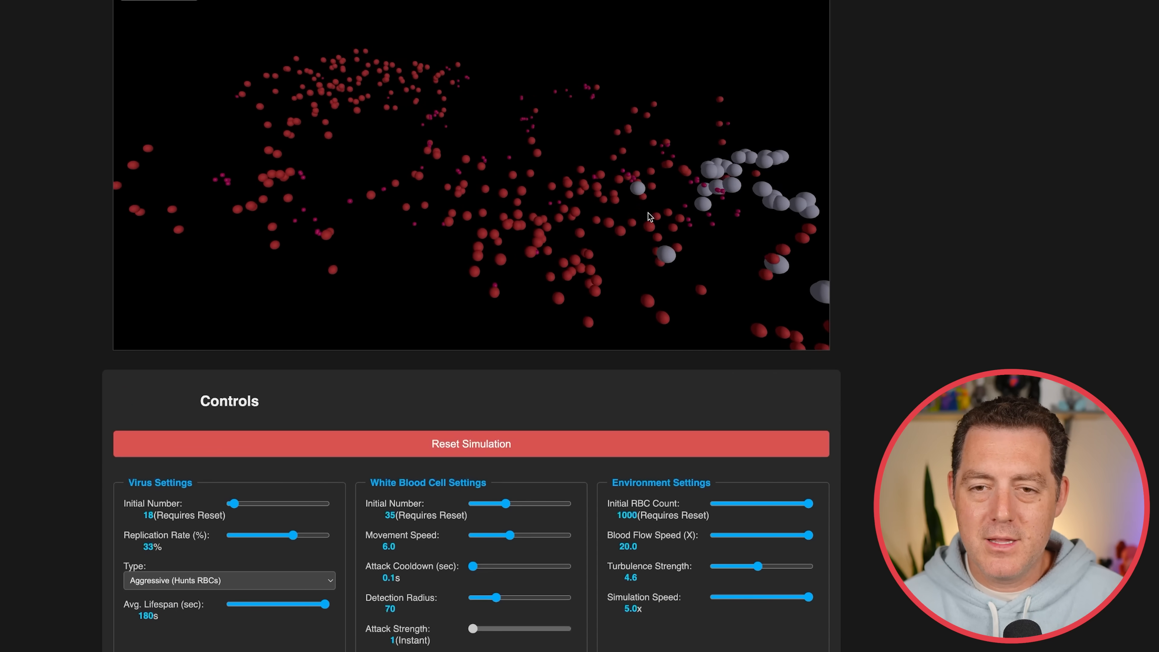
scroll("up", 3)
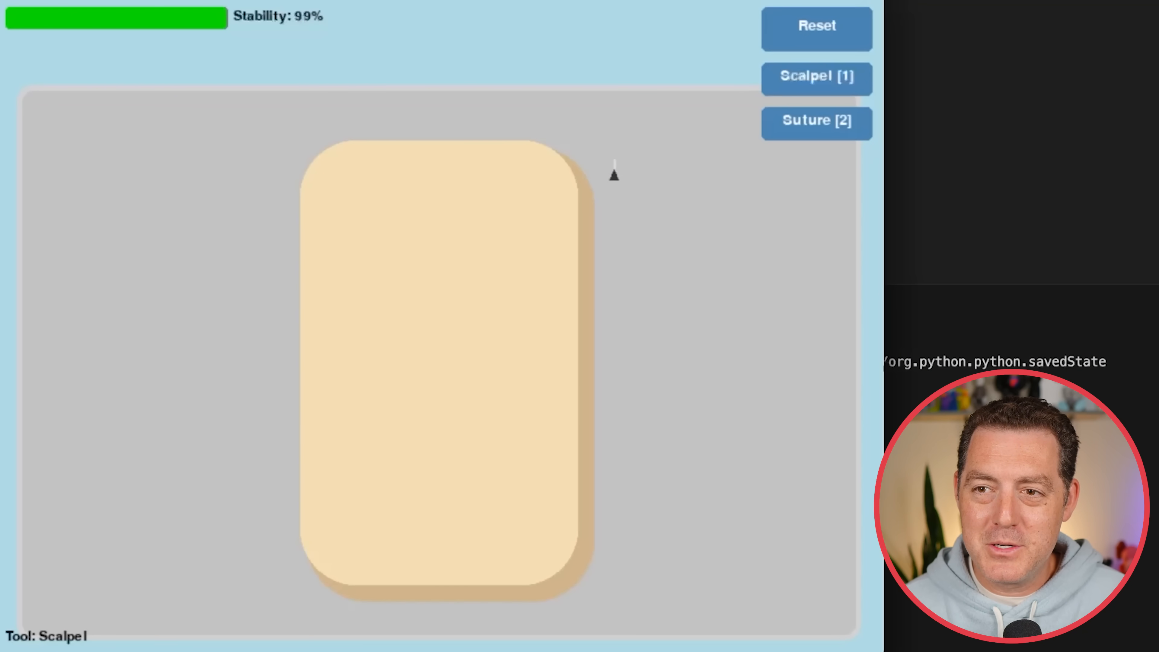
mouse_move(580, 237)
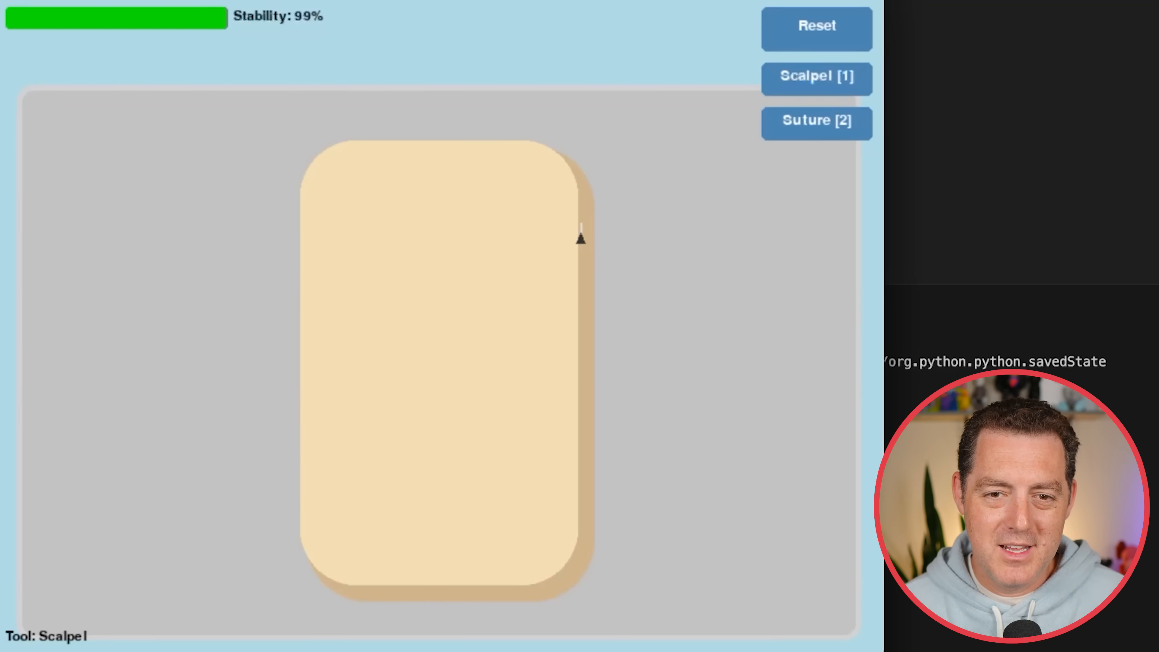
mouse_move(356, 14)
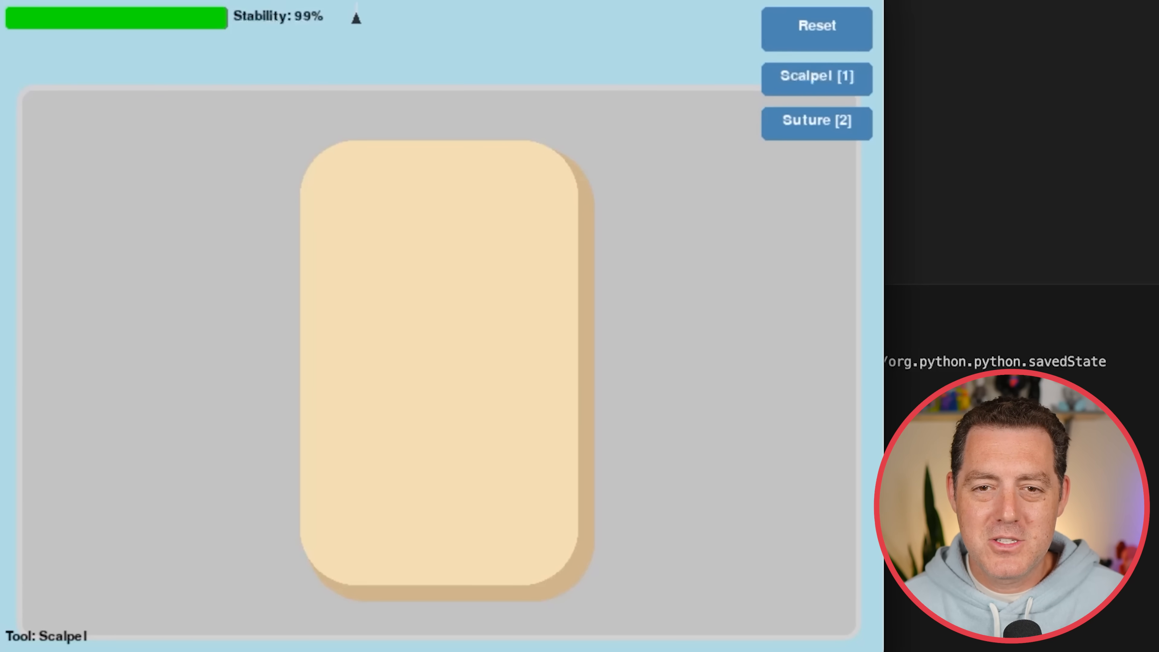
mouse_move(409, 307)
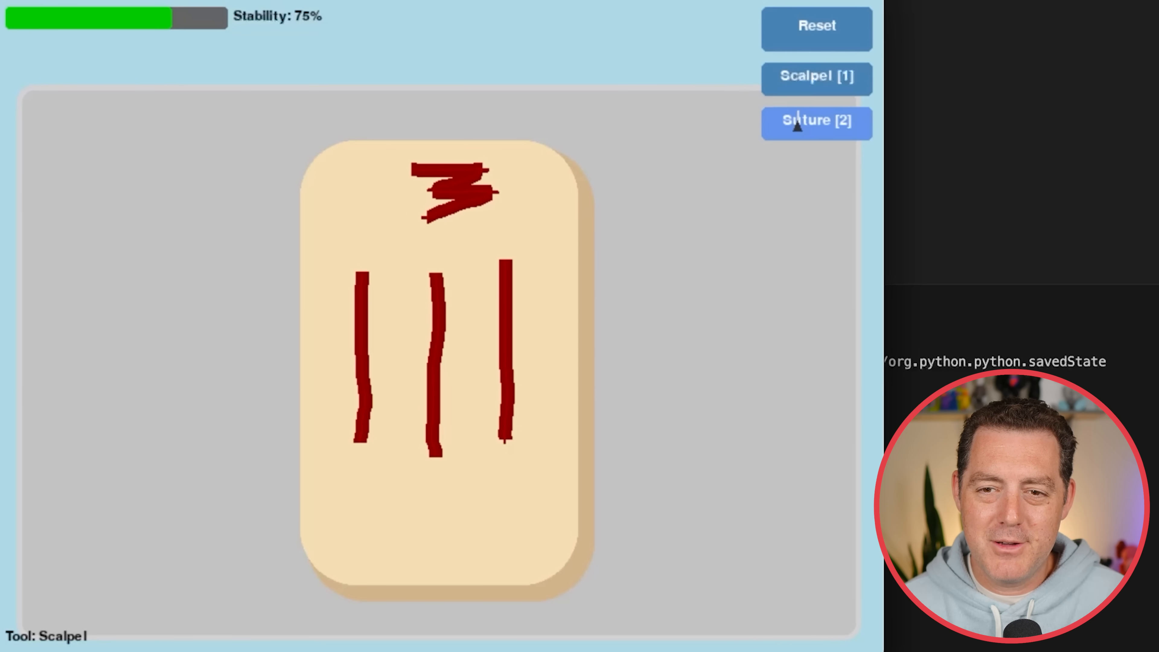
Select the Suture tool to stitch the top incision closed, leaving stability at 76%
left_click(816, 121)
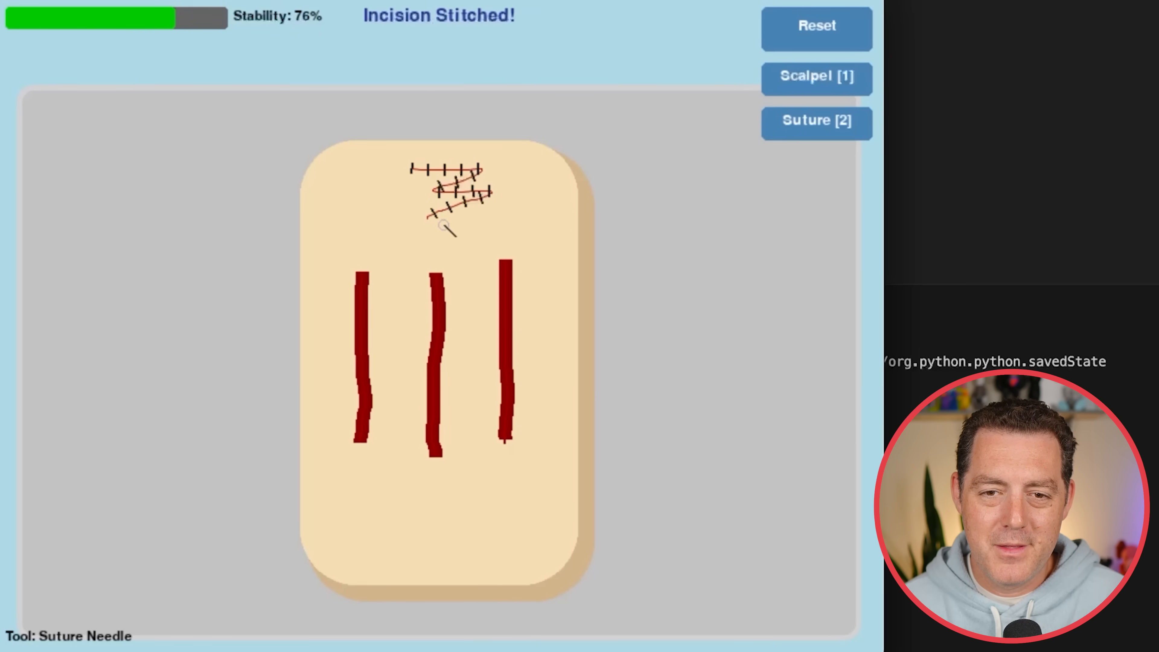